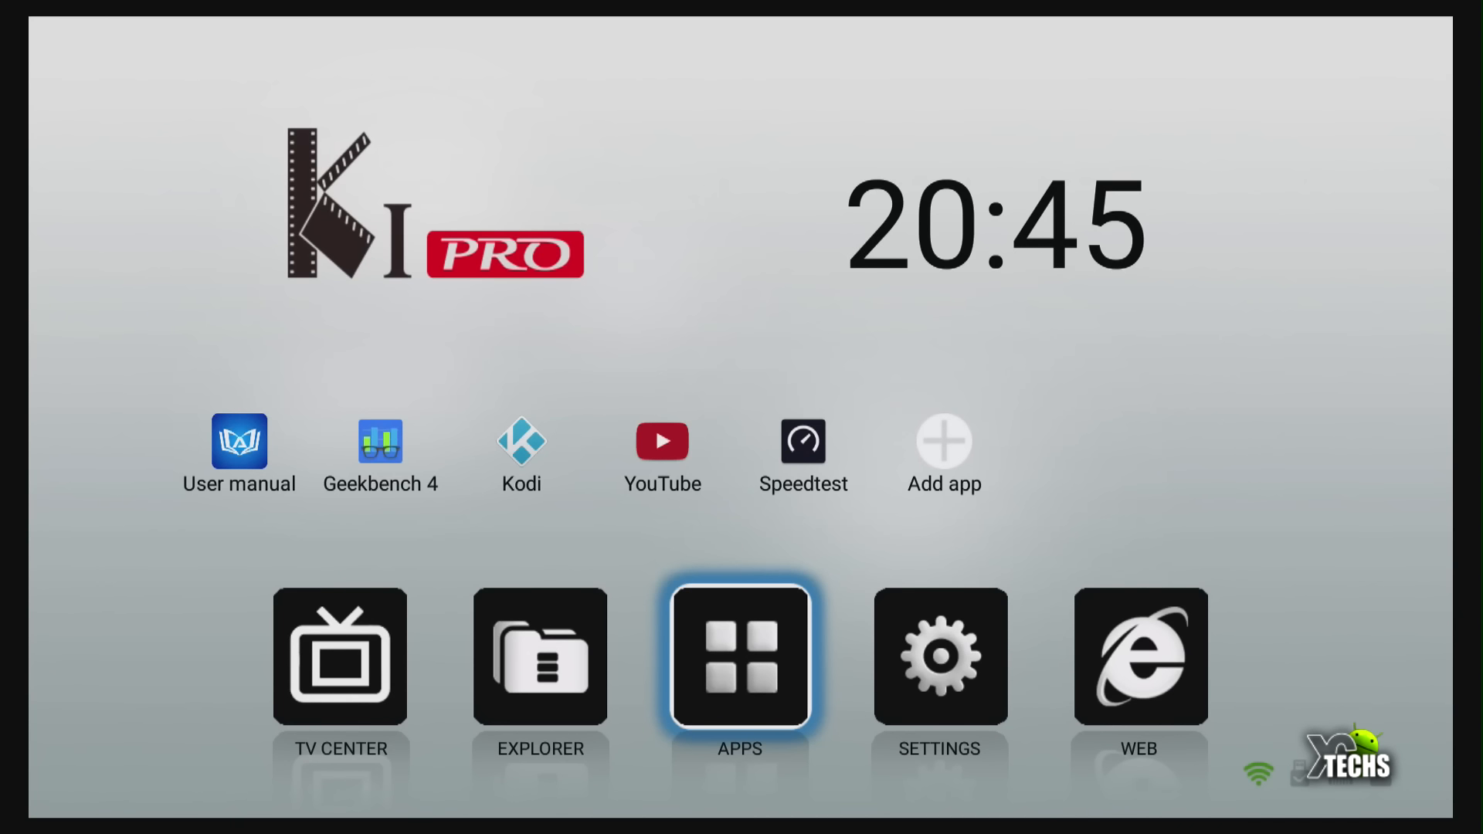
{"action": "mouse_move", "coordinate": [502, 332]}
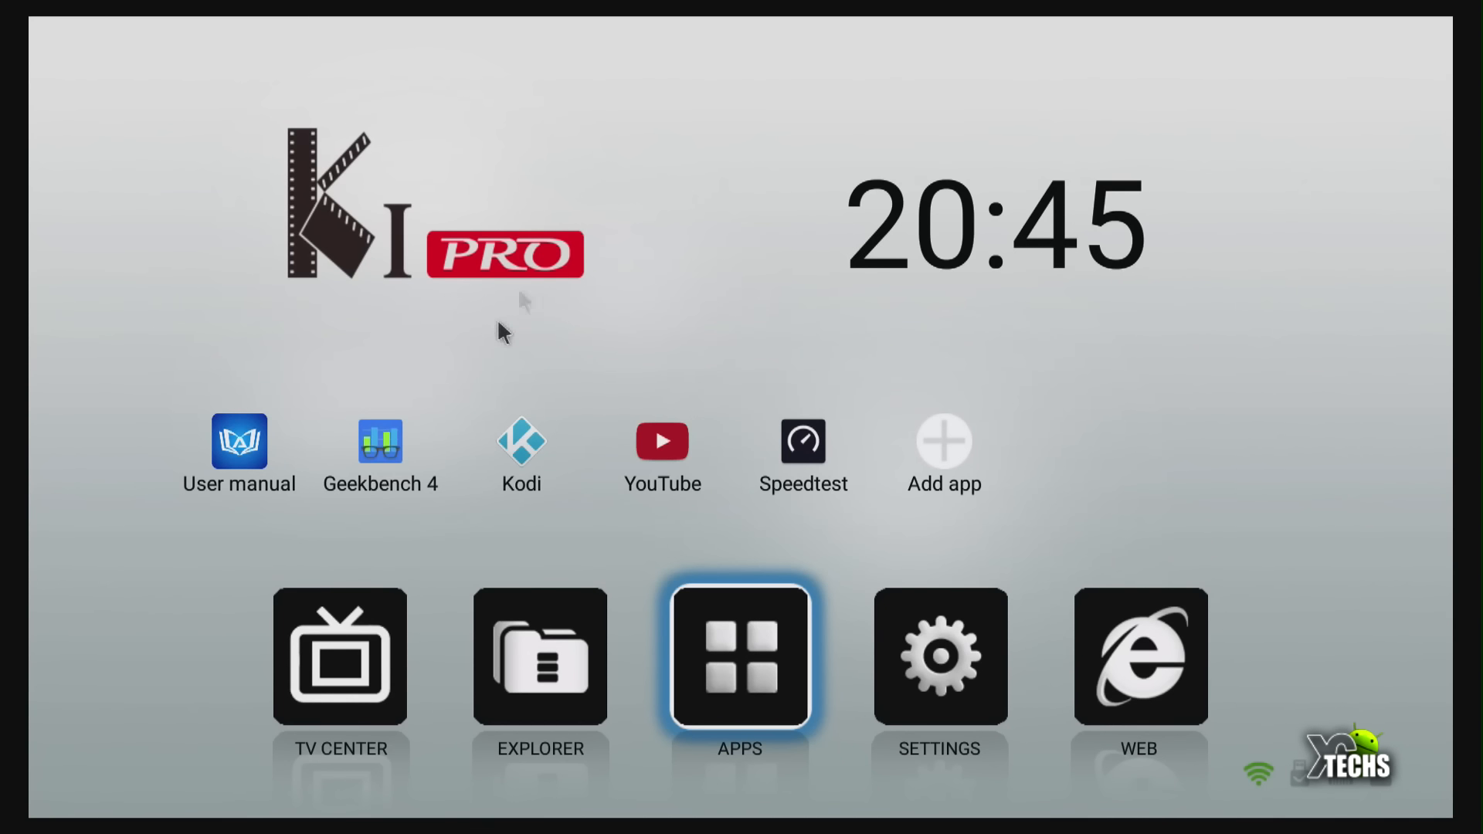
{"action": "mouse_move", "coordinate": [1057, 324]}
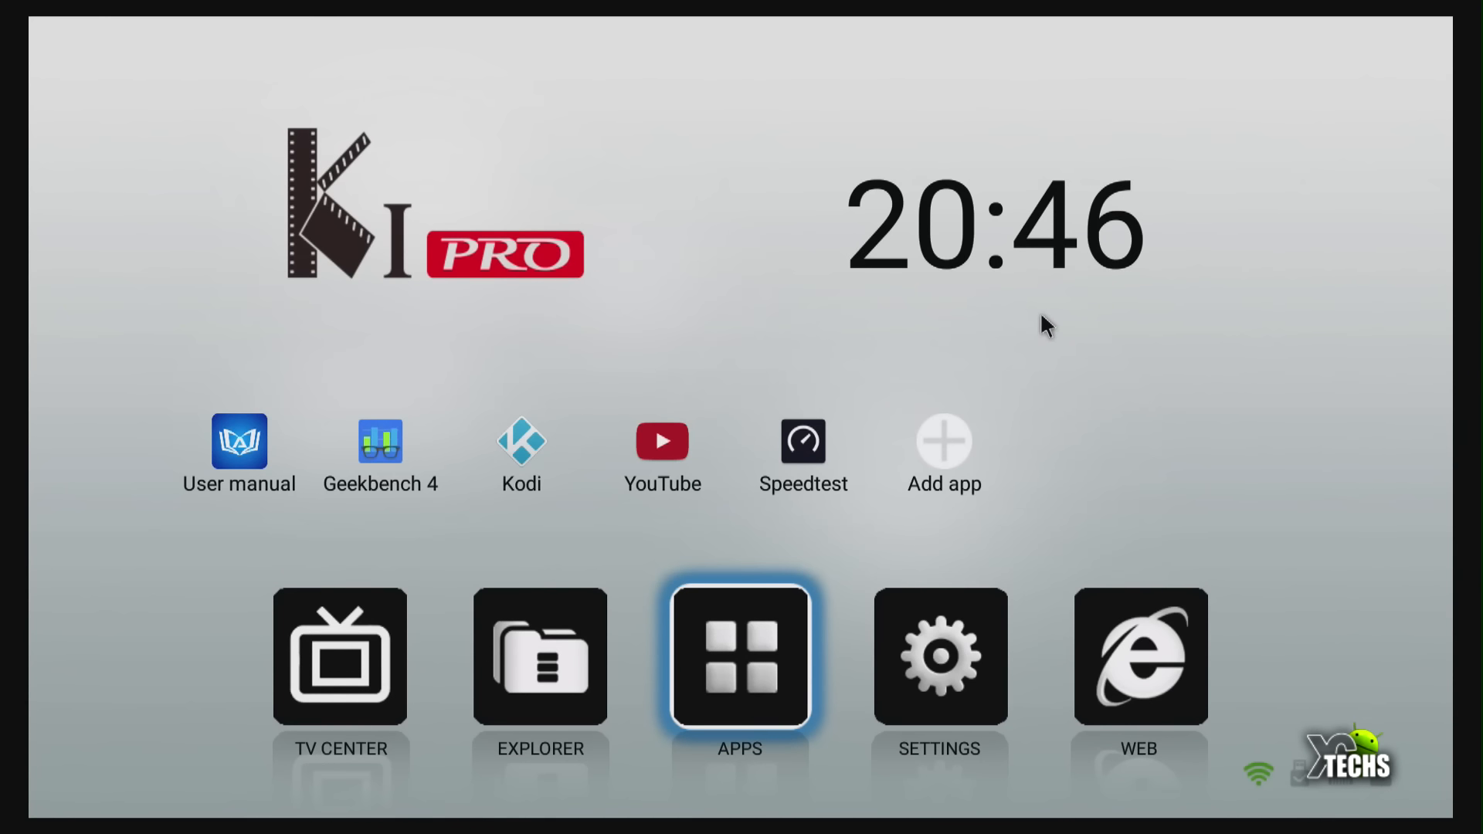
{"action": "mouse_move", "coordinate": [1041, 322]}
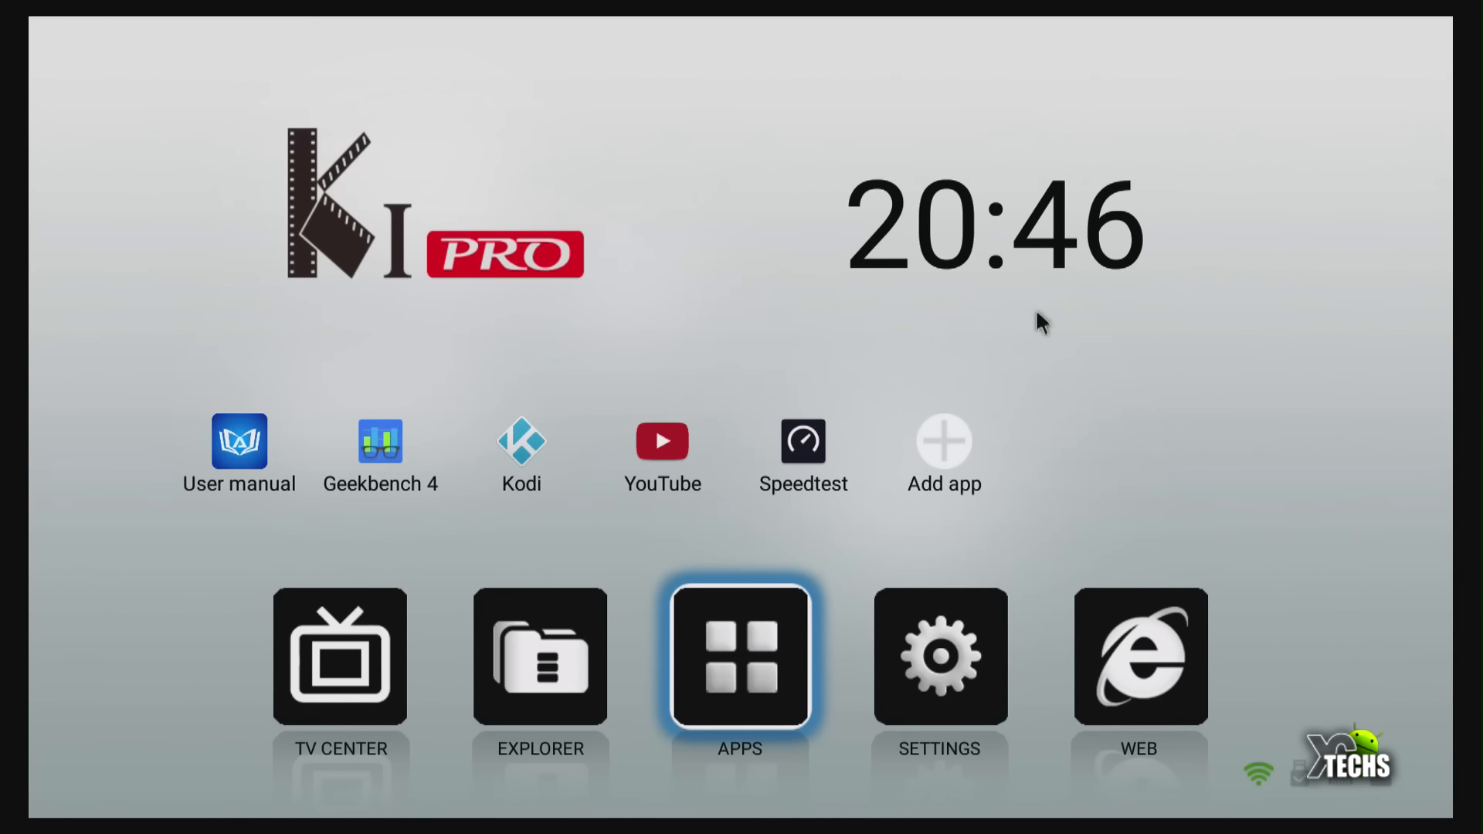
{"action": "mouse_move", "coordinate": [847, 165]}
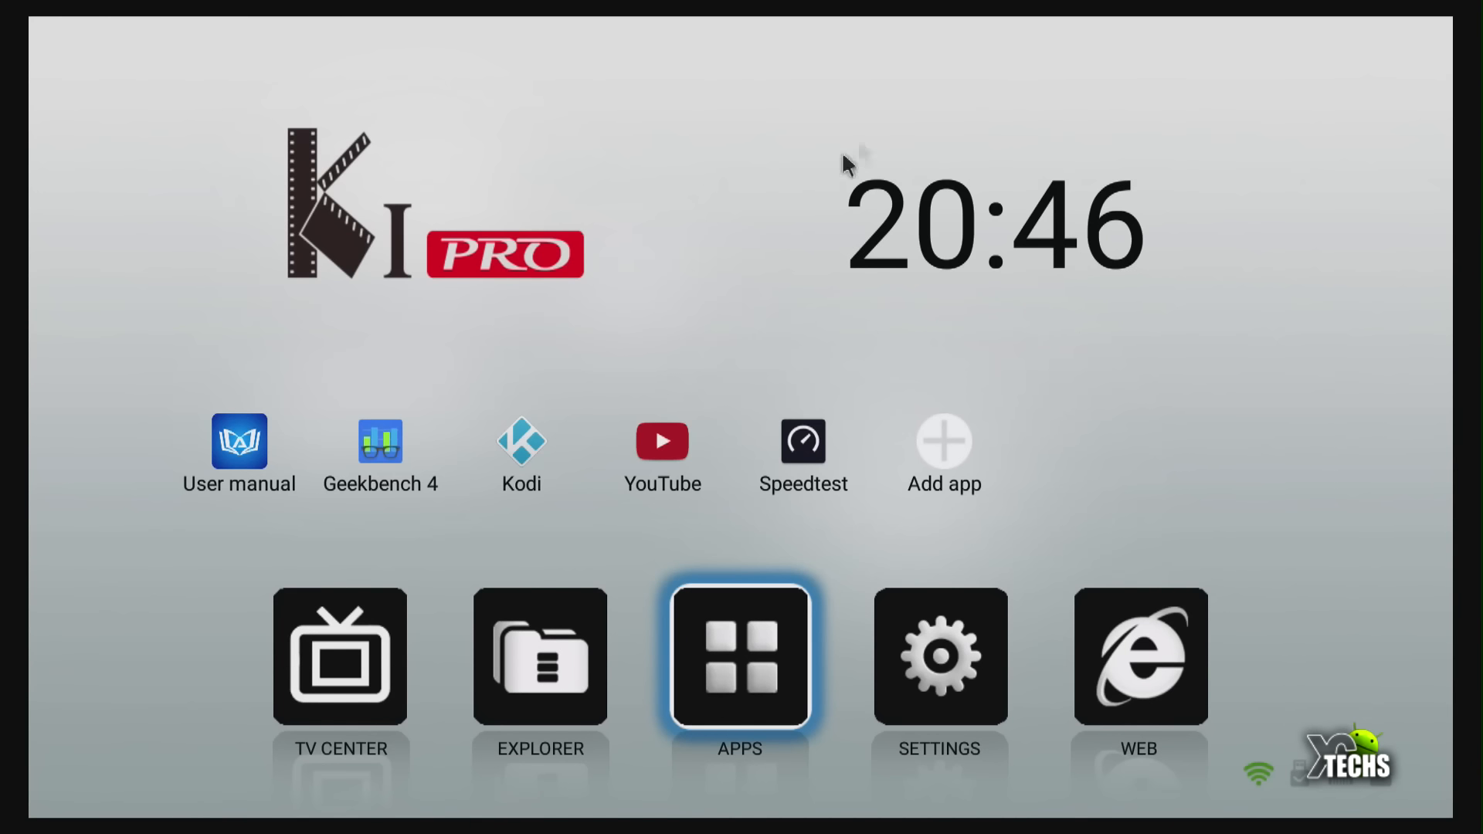
{"action": "mouse_move", "coordinate": [862, 256]}
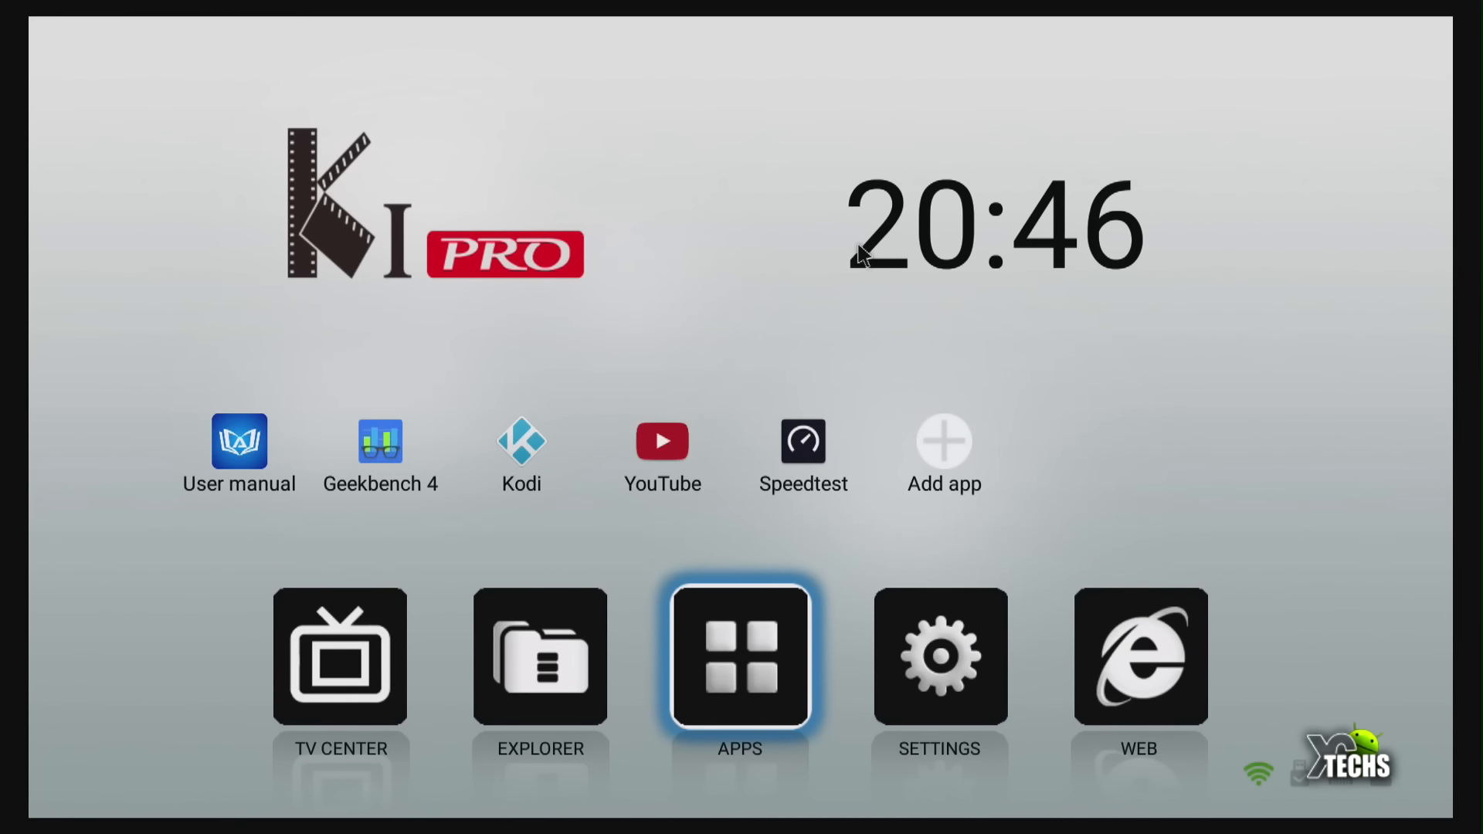
{"action": "mouse_move", "coordinate": [244, 527]}
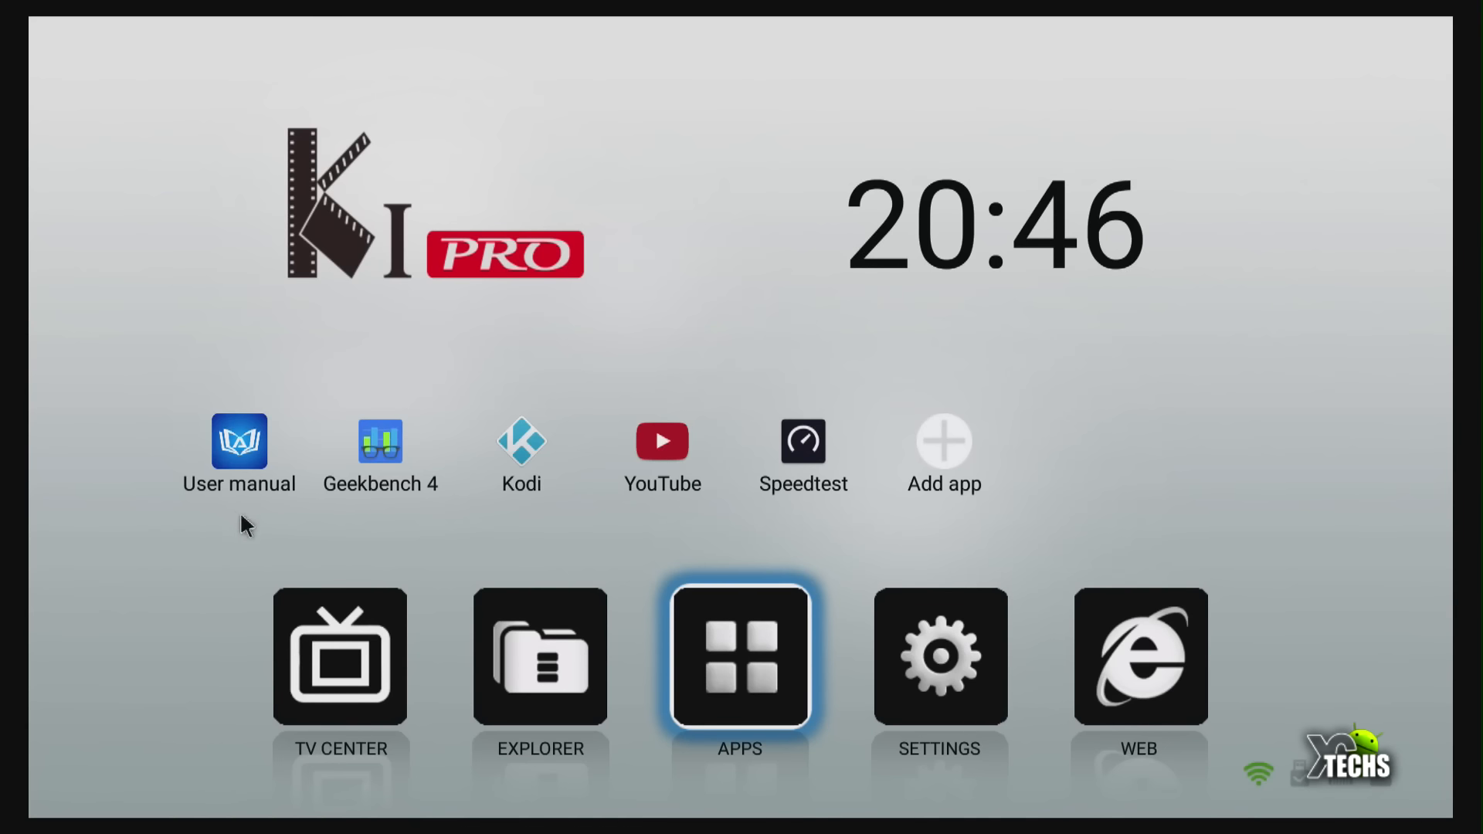
{"action": "mouse_move", "coordinate": [224, 489]}
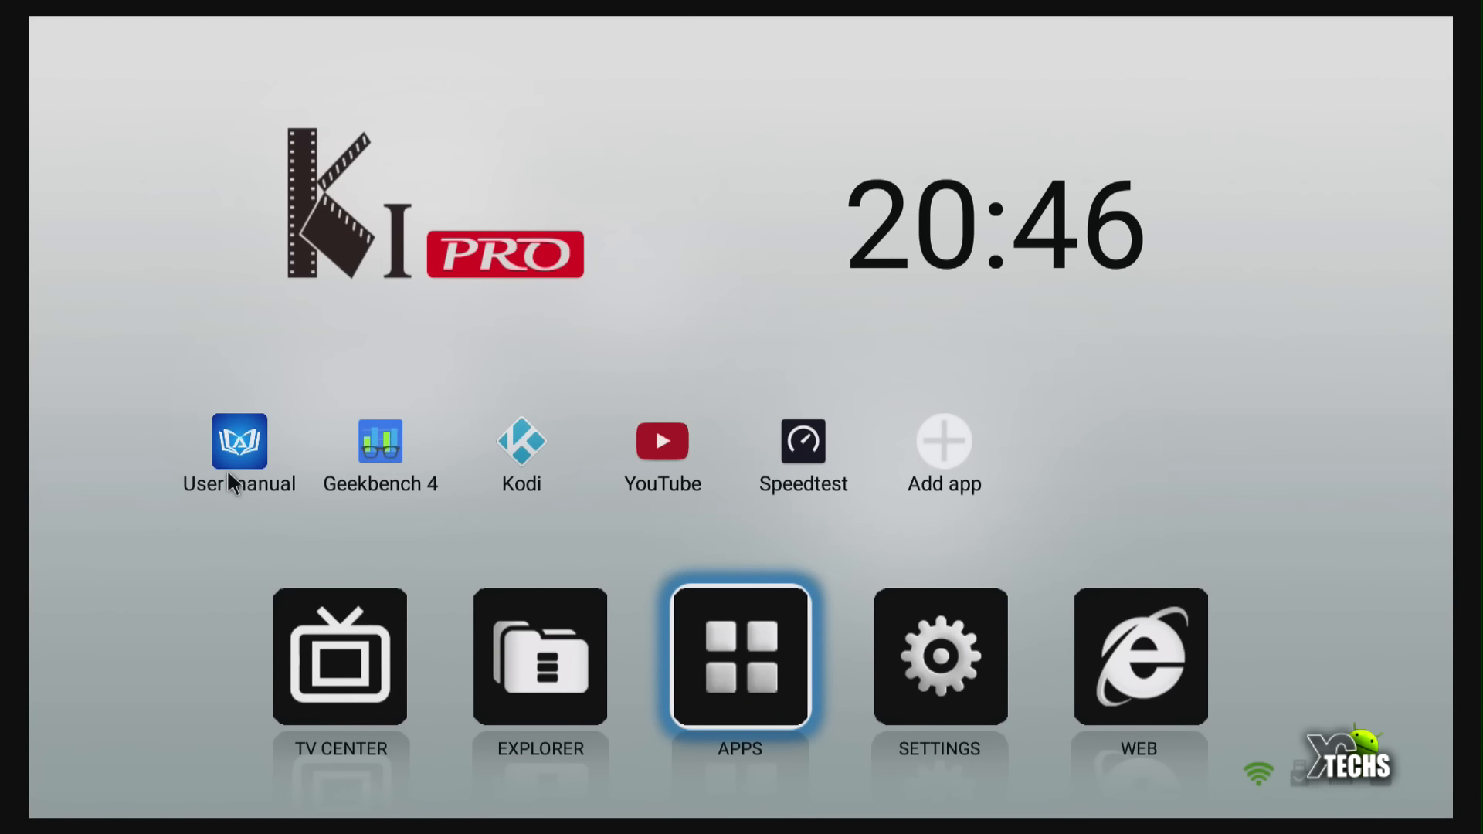
{"action": "mouse_move", "coordinate": [502, 504]}
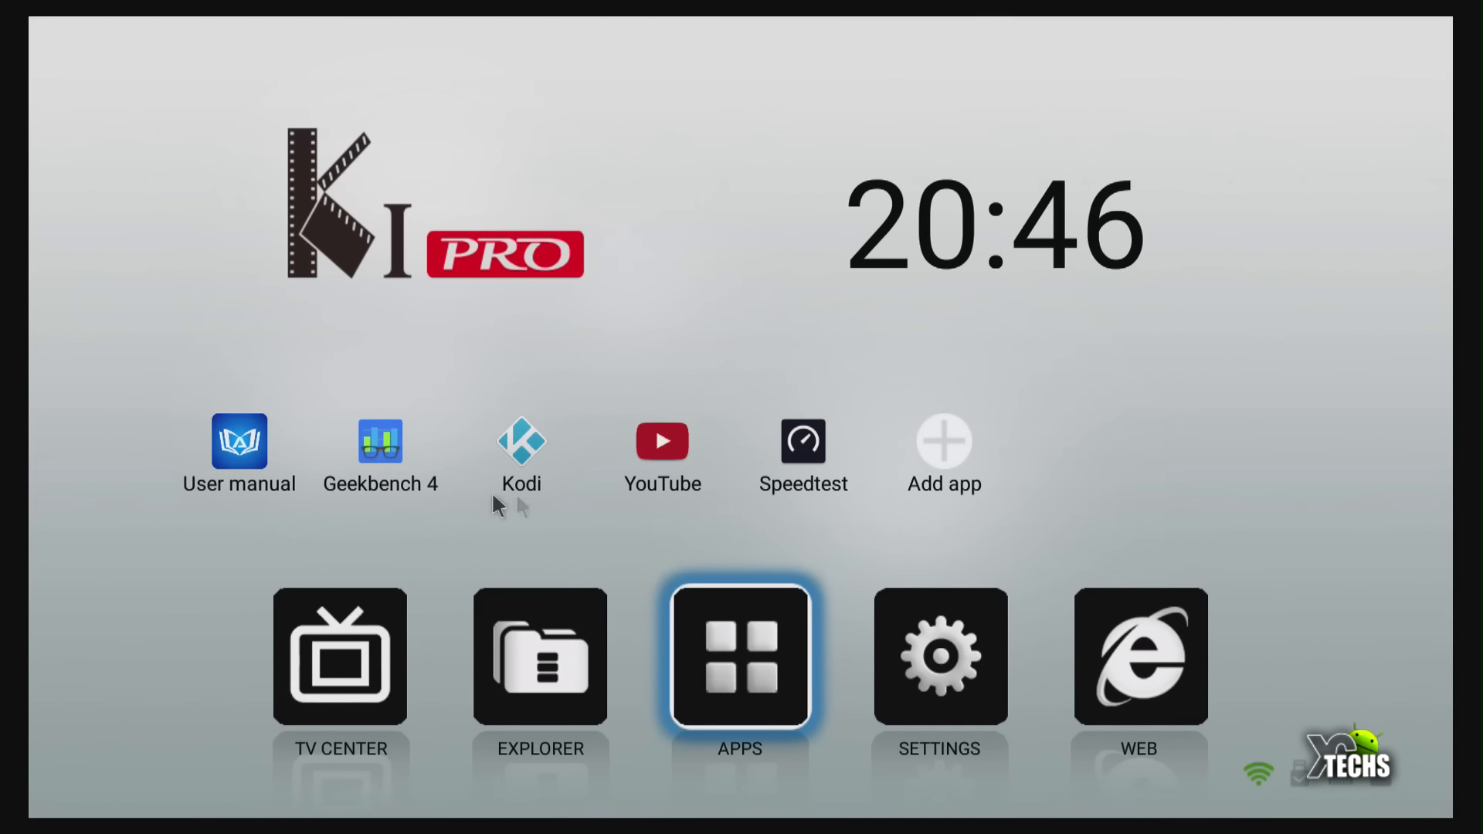
{"action": "mouse_move", "coordinate": [544, 426]}
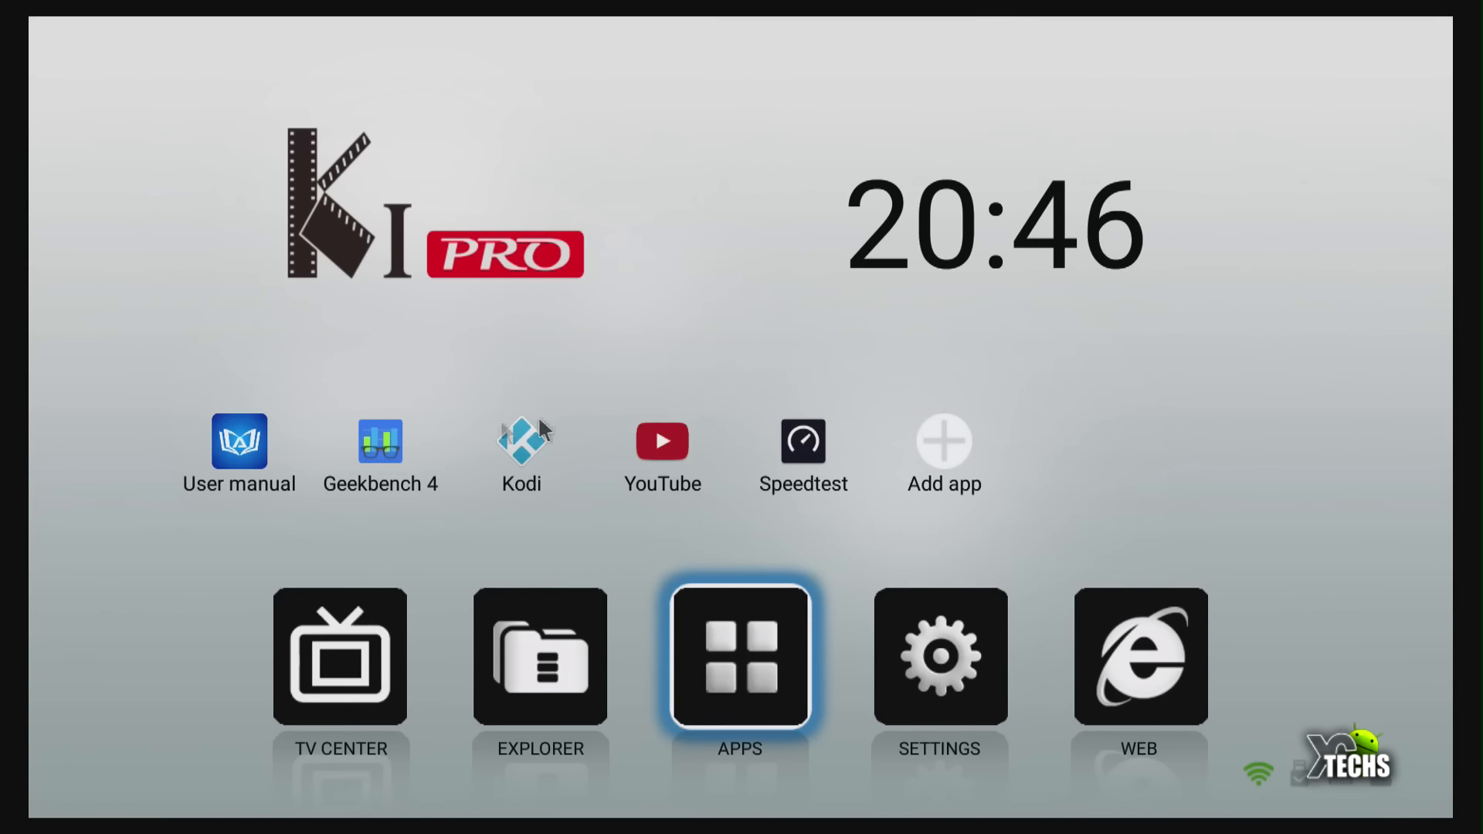
Add the DRM Info app as a shortcut on the home screen row through Add app.
{"action": "left_click", "coordinate": [739, 657]}
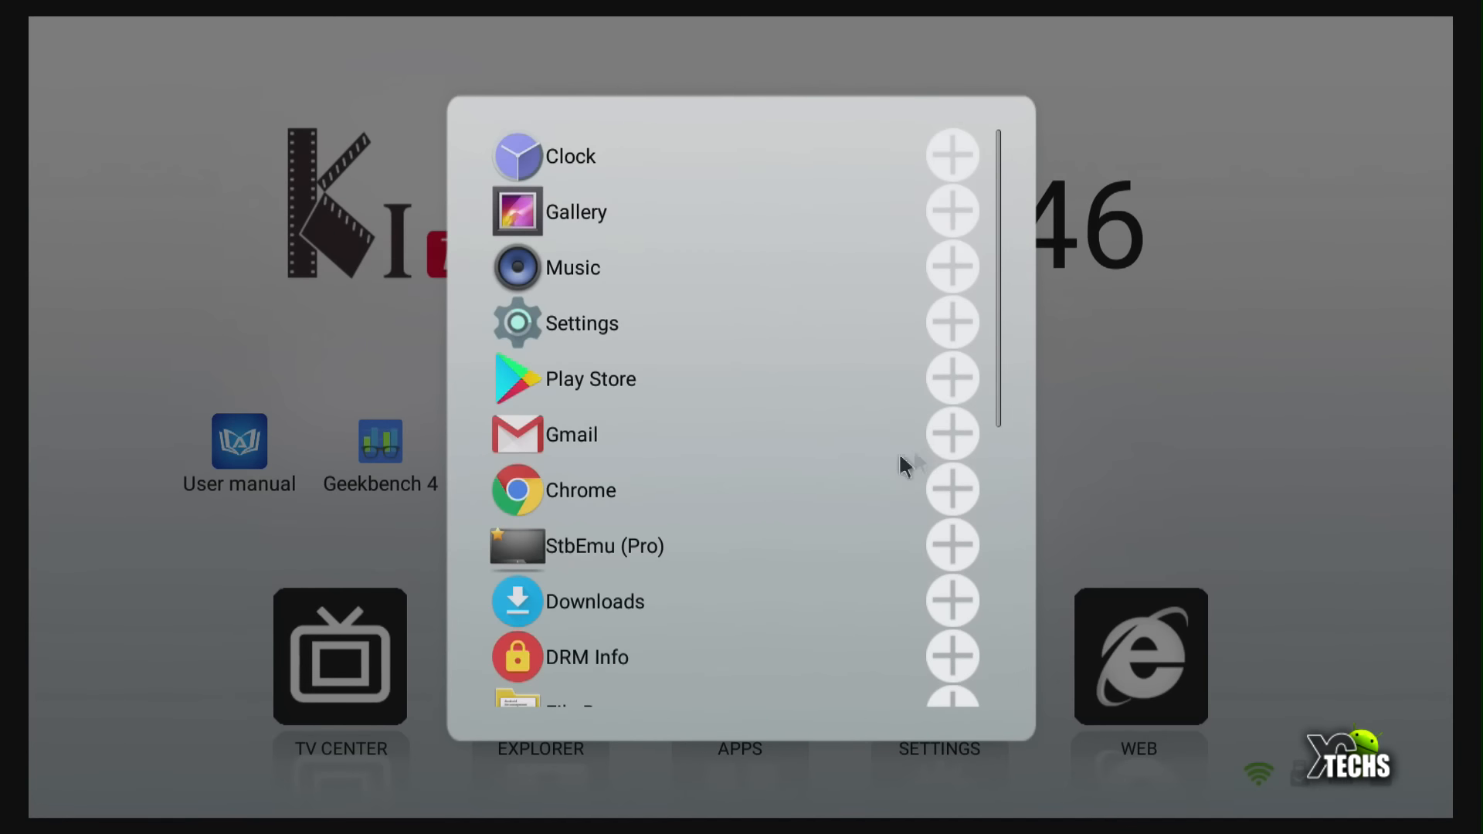
{"action": "mouse_move", "coordinate": [700, 648]}
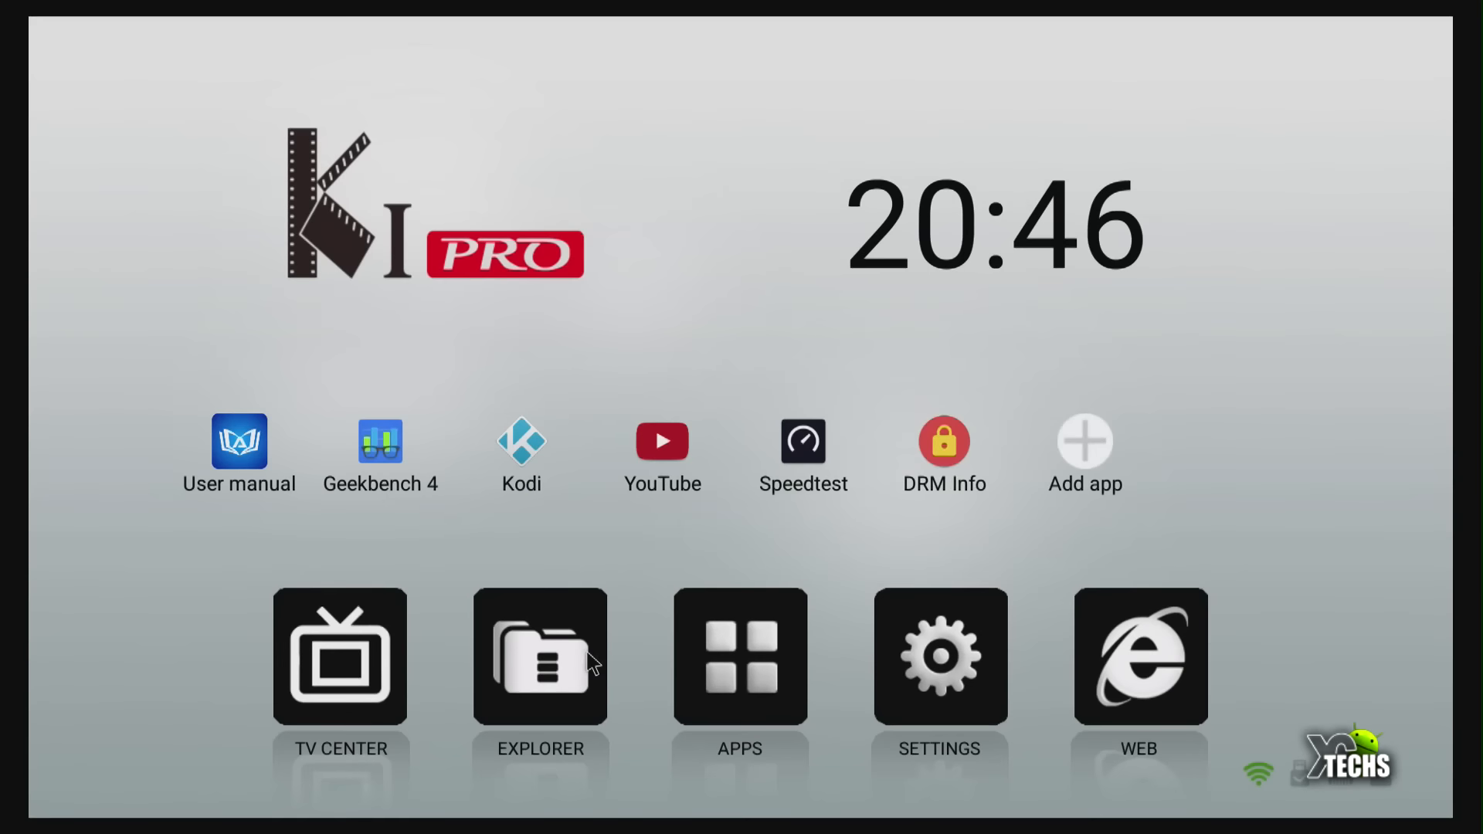
{"action": "mouse_move", "coordinate": [930, 471]}
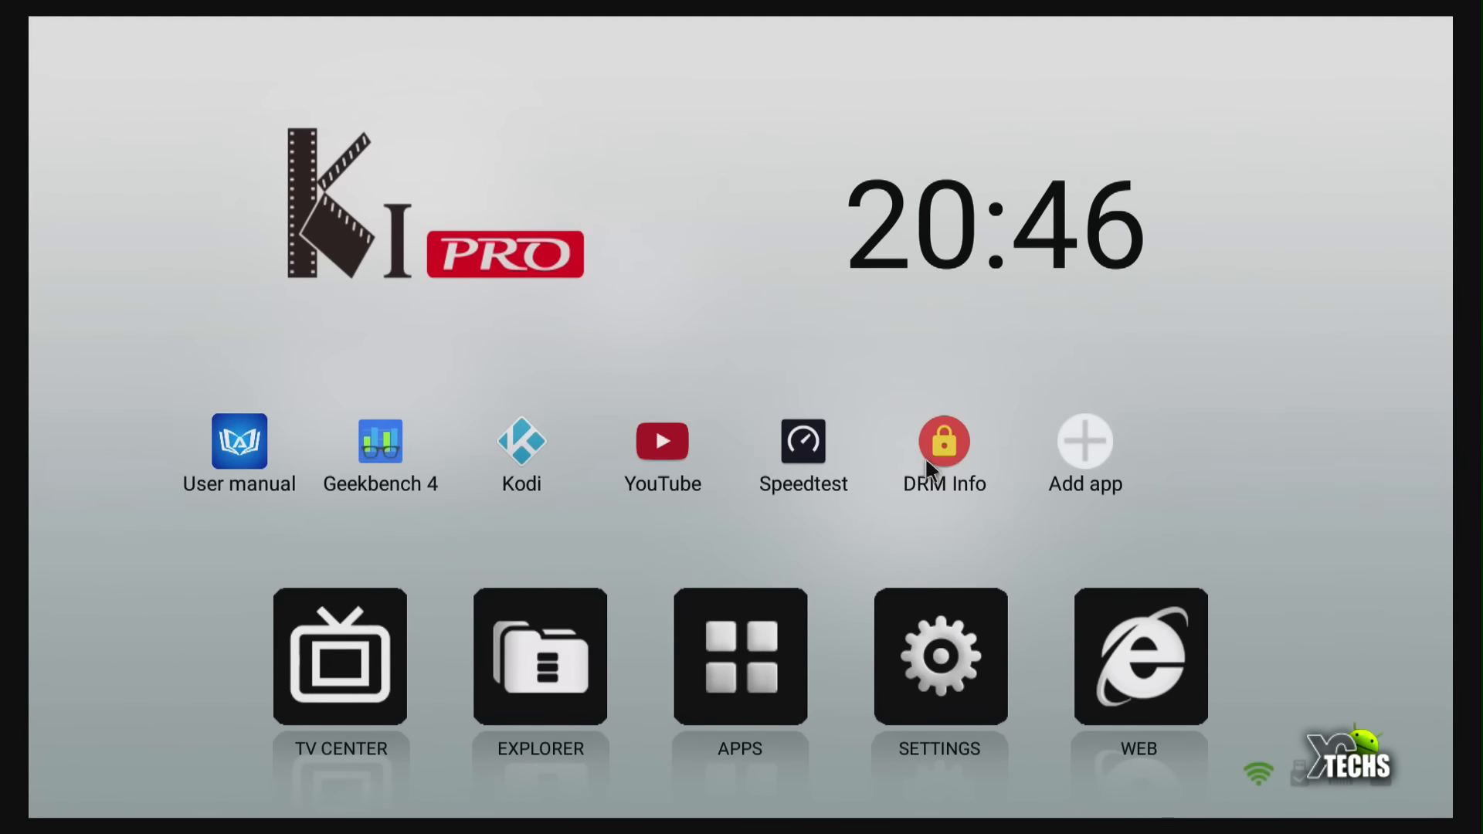
{"action": "mouse_move", "coordinate": [696, 711]}
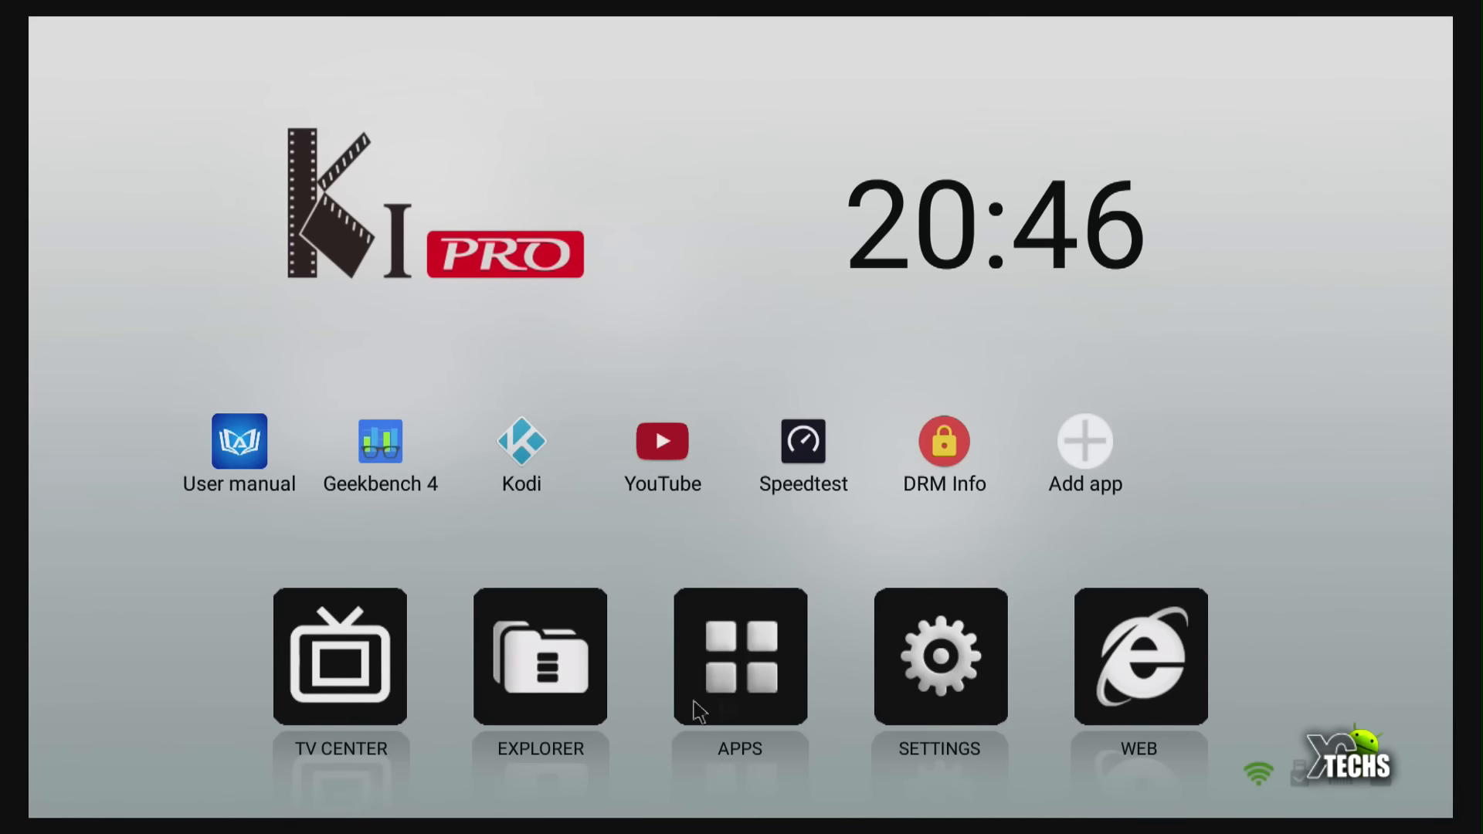
{"action": "mouse_move", "coordinate": [1053, 687]}
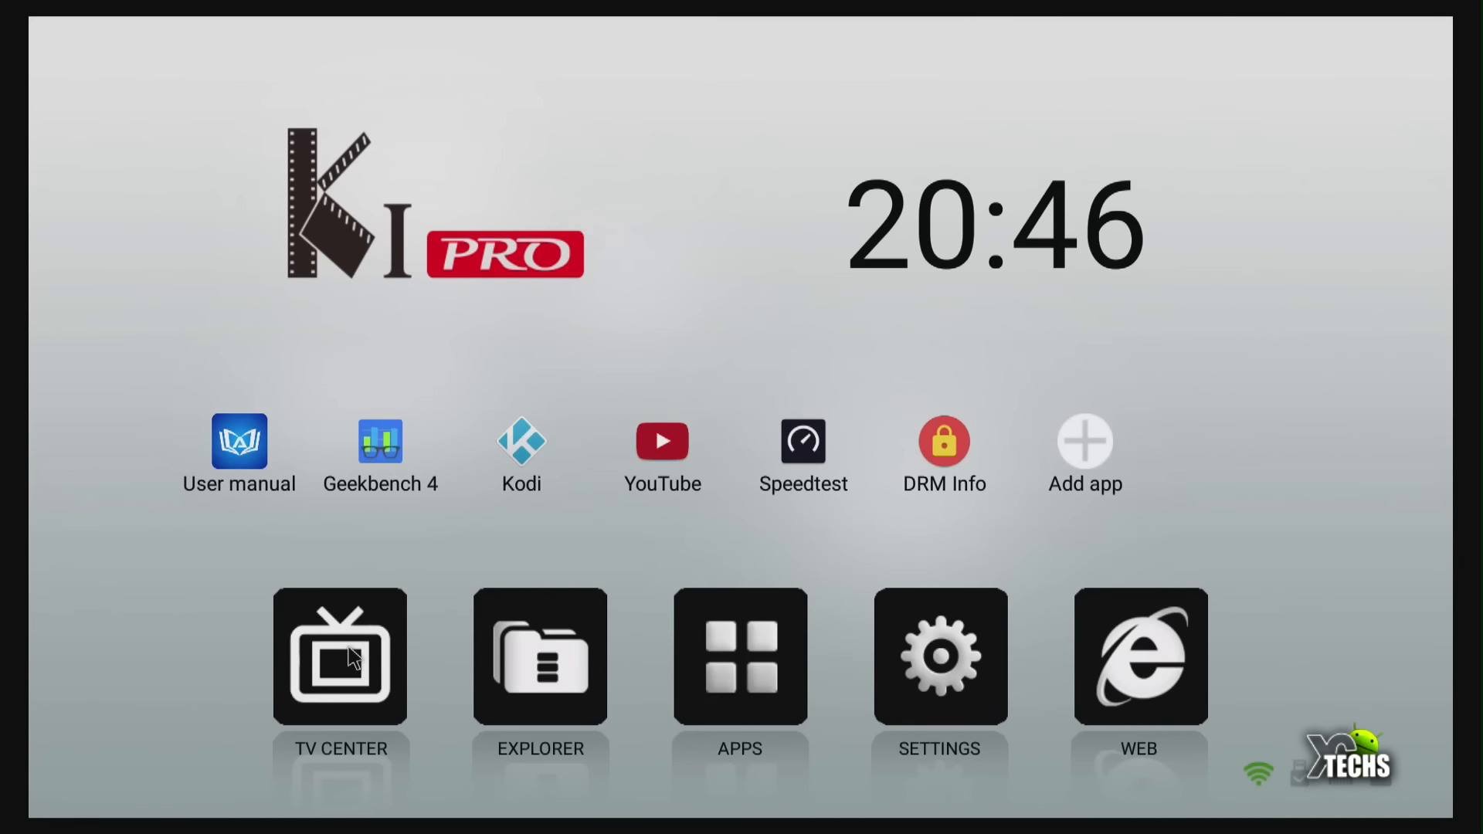
{"action": "mouse_move", "coordinate": [750, 733]}
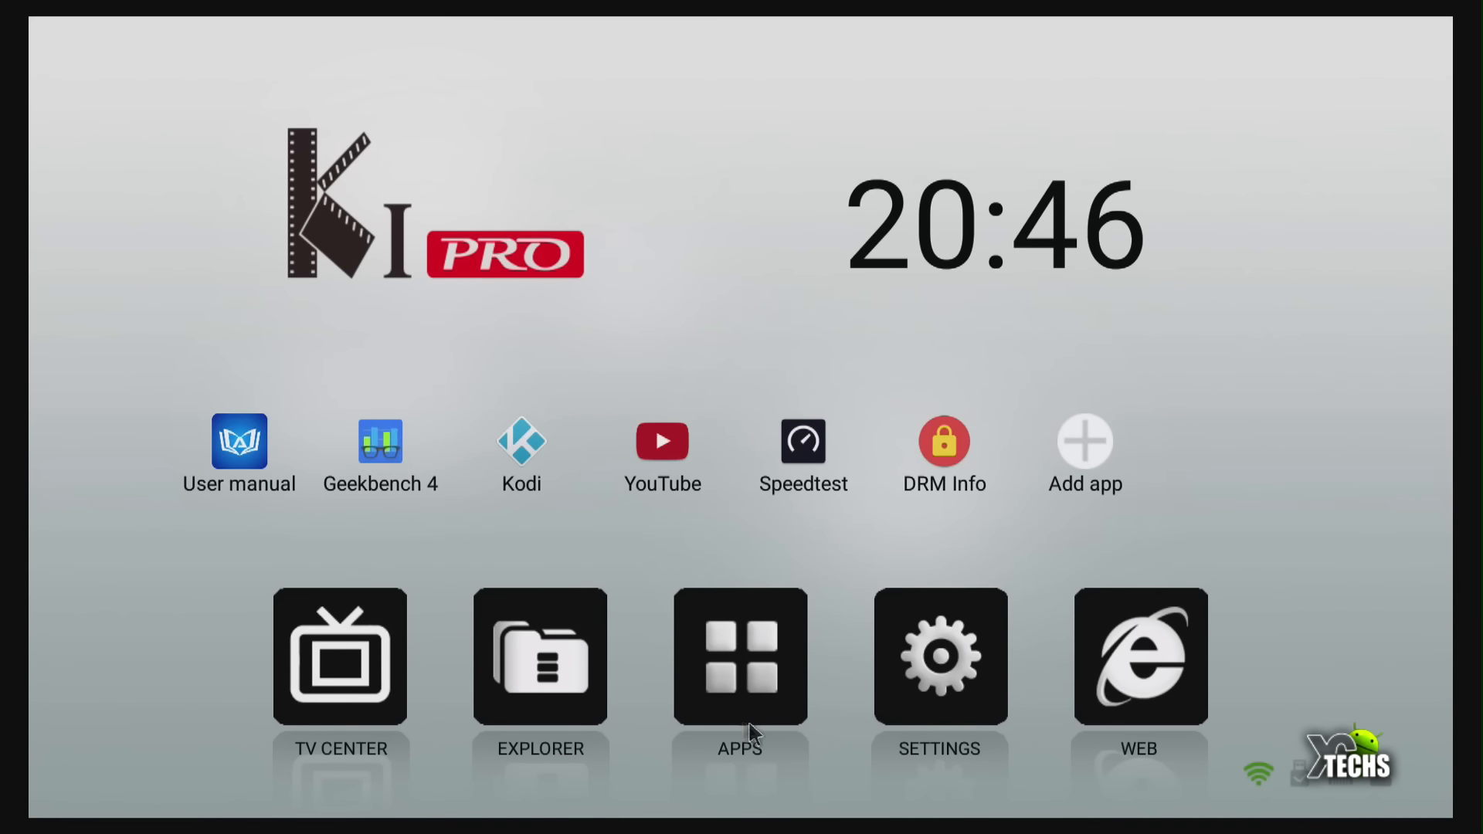
{"action": "mouse_move", "coordinate": [767, 676]}
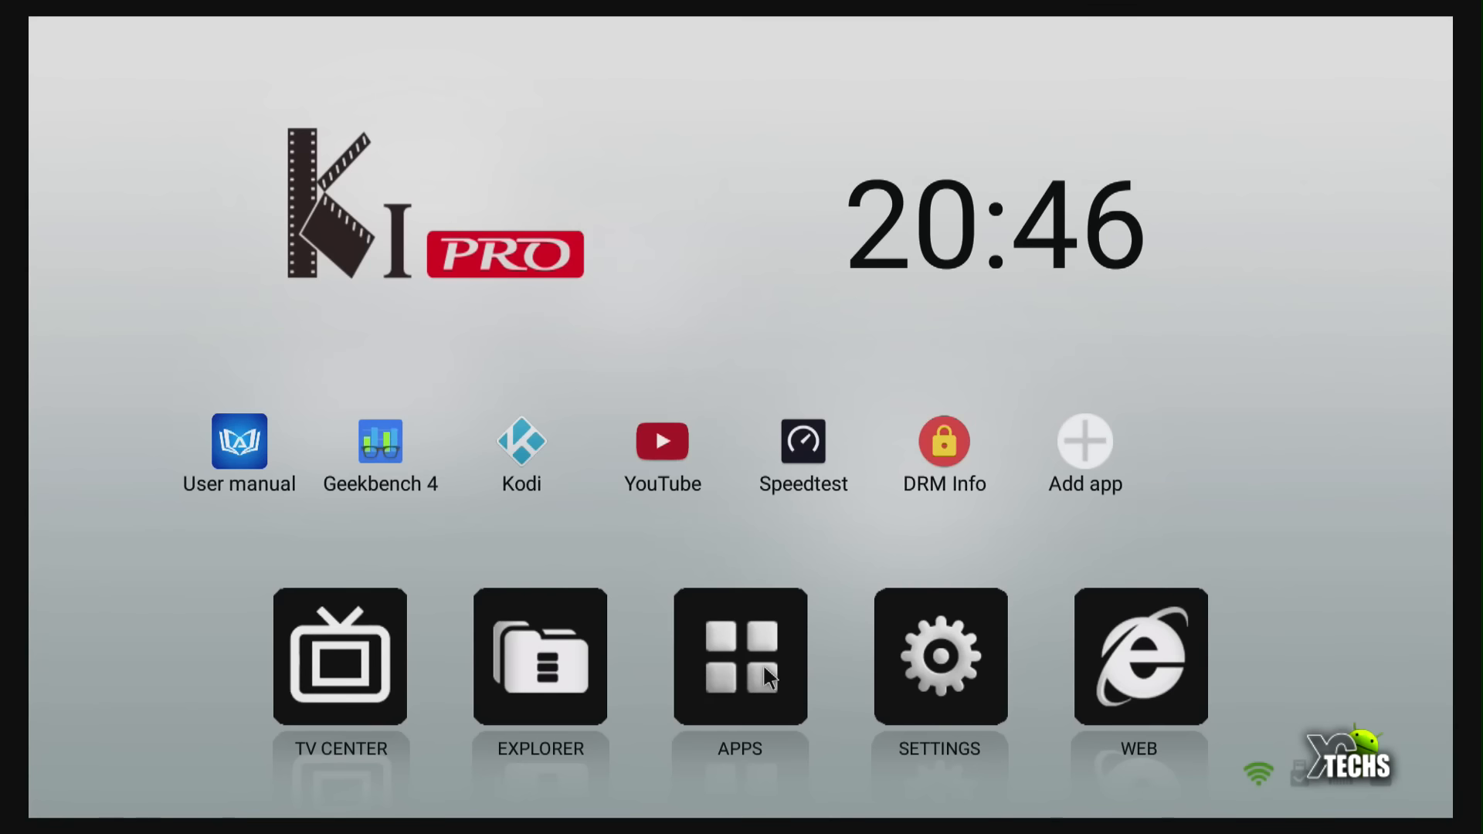
{"action": "left_click", "coordinate": [740, 656]}
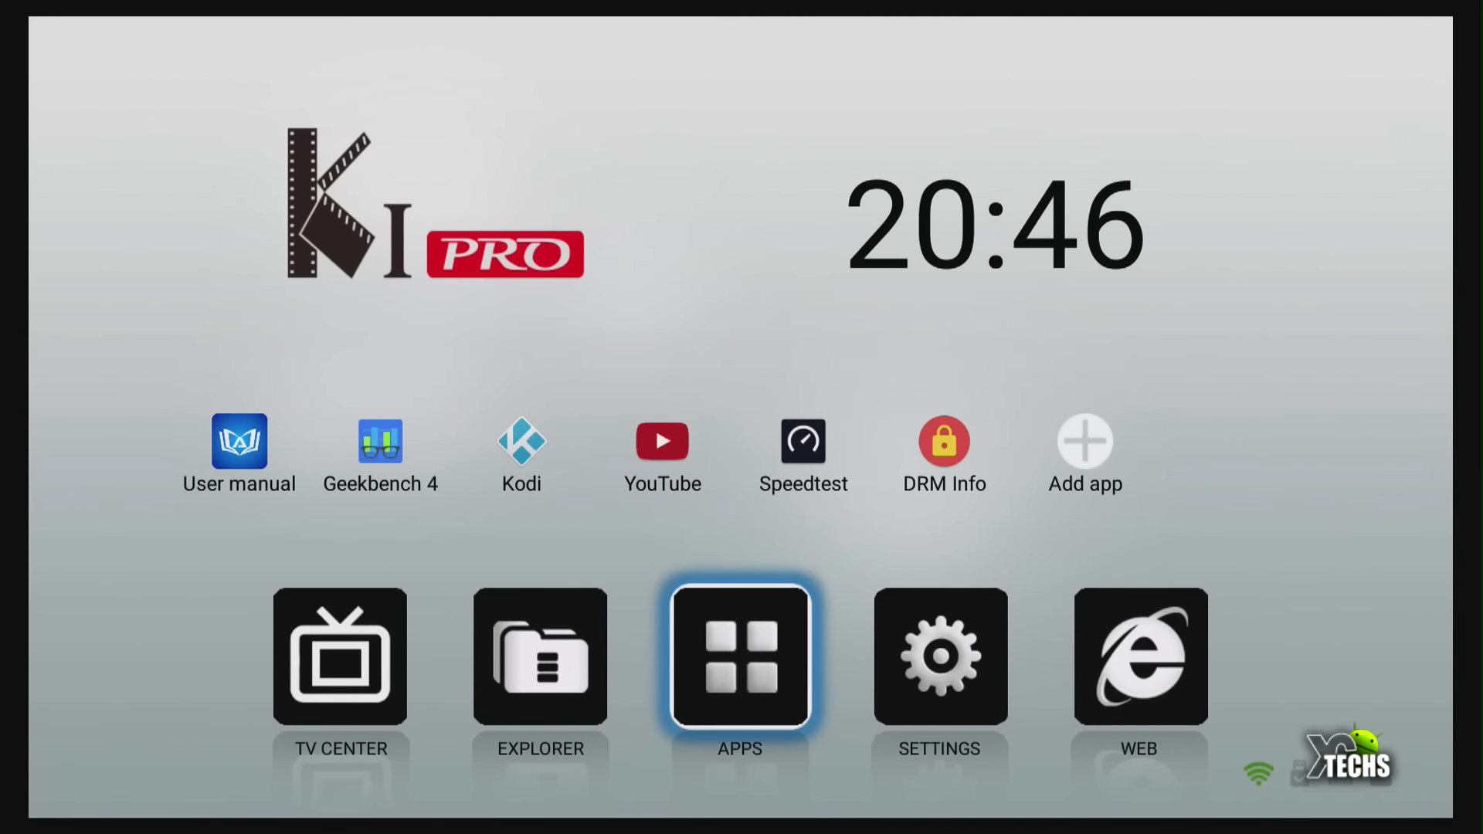
{"action": "mouse_move", "coordinate": [993, 696]}
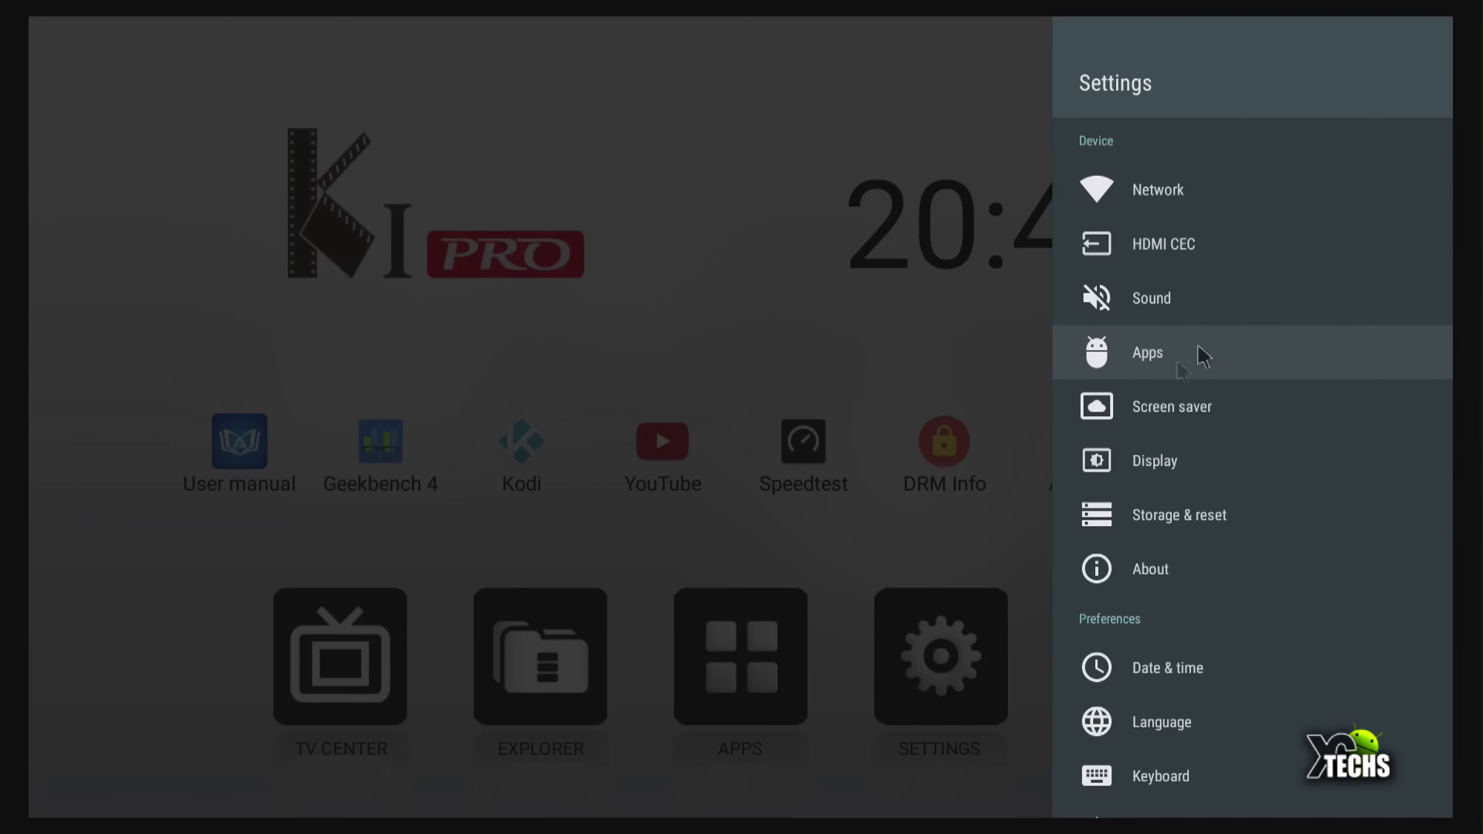
{"action": "mouse_move", "coordinate": [1163, 569]}
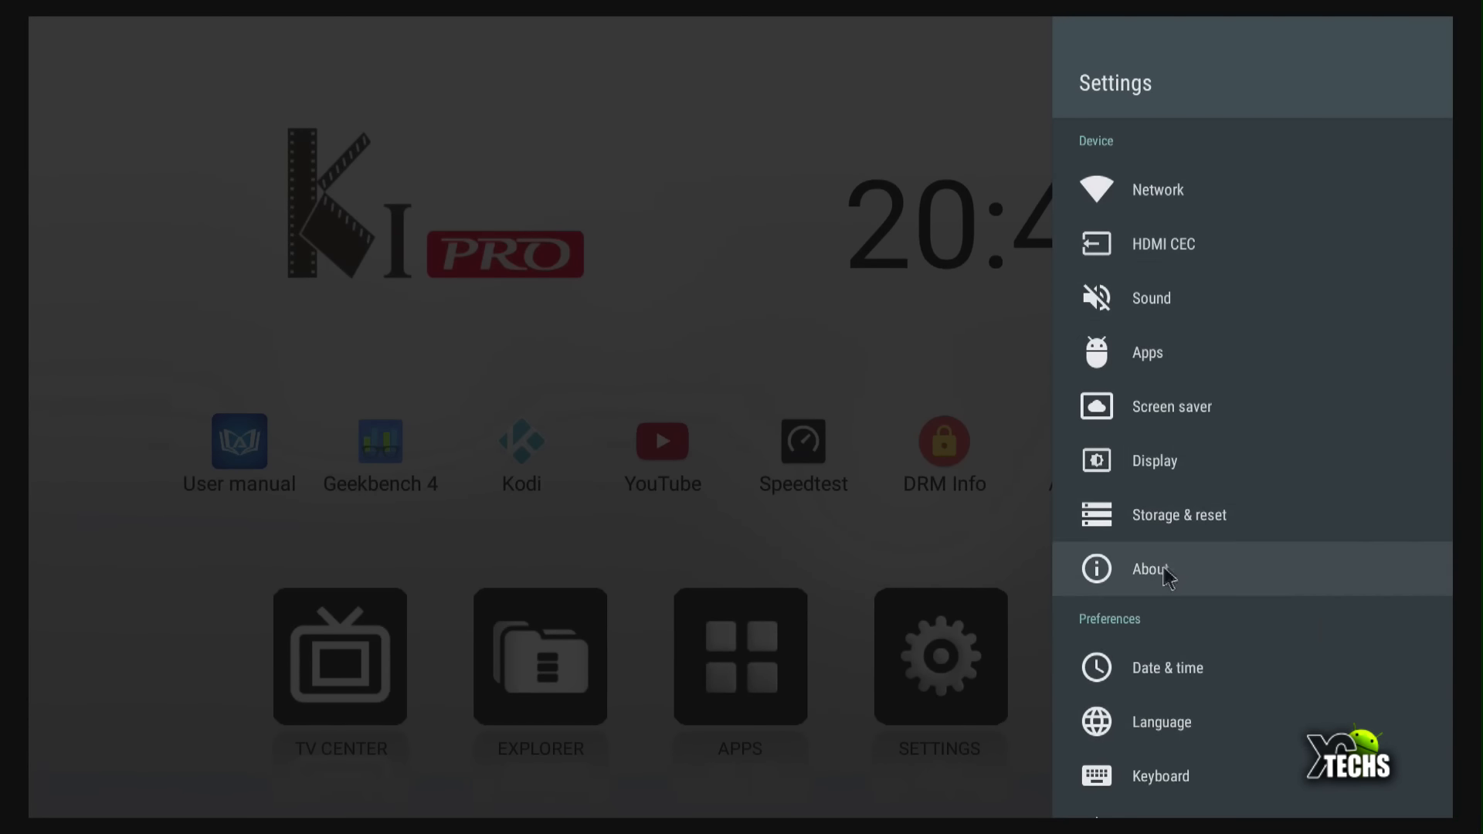
View the About page showing model KI PRO, Android 7.1.2 and kernel 3.14.29.
{"action": "left_click", "coordinate": [1150, 569]}
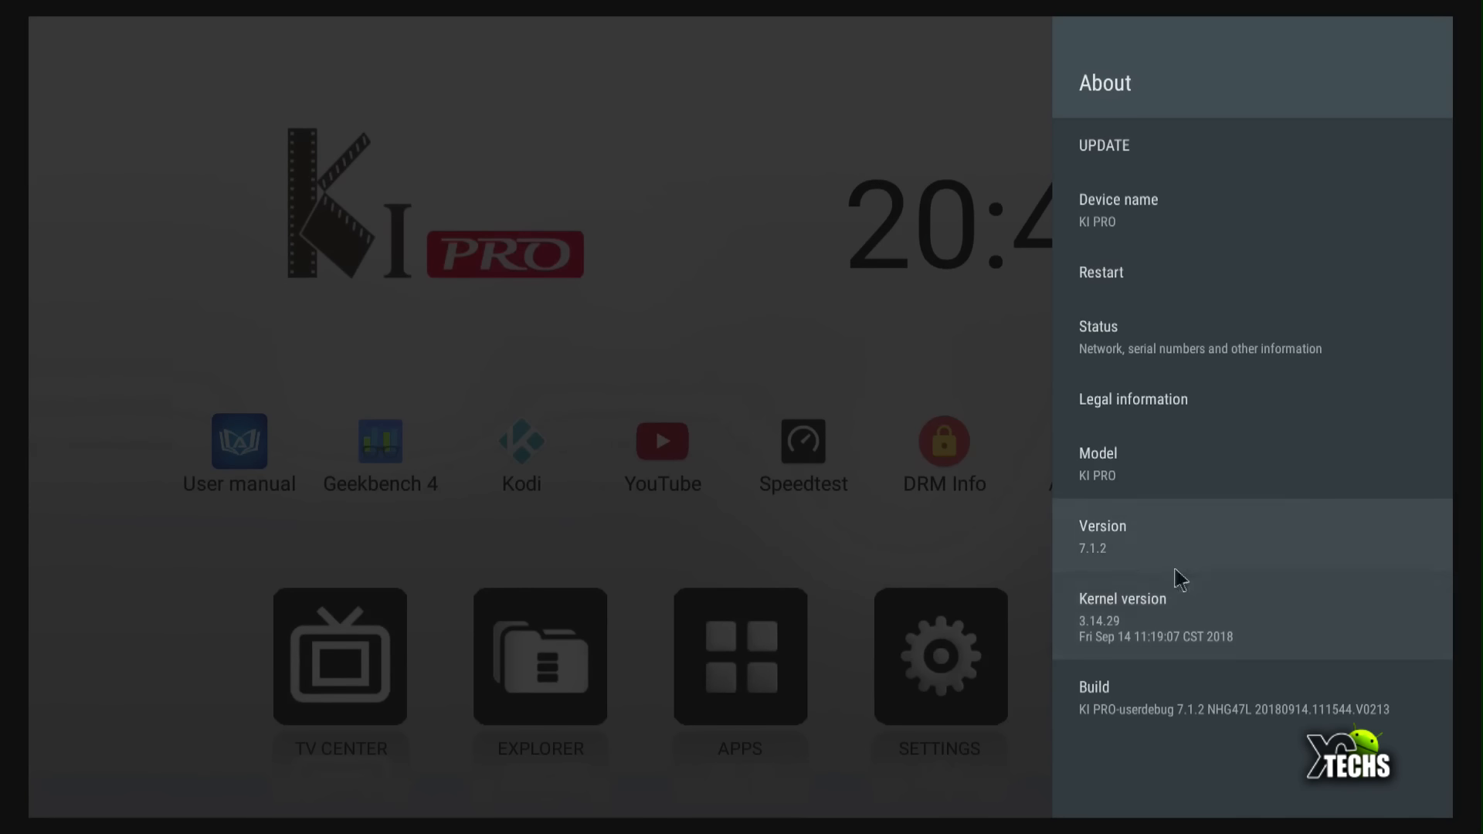
{"action": "mouse_move", "coordinate": [1165, 555]}
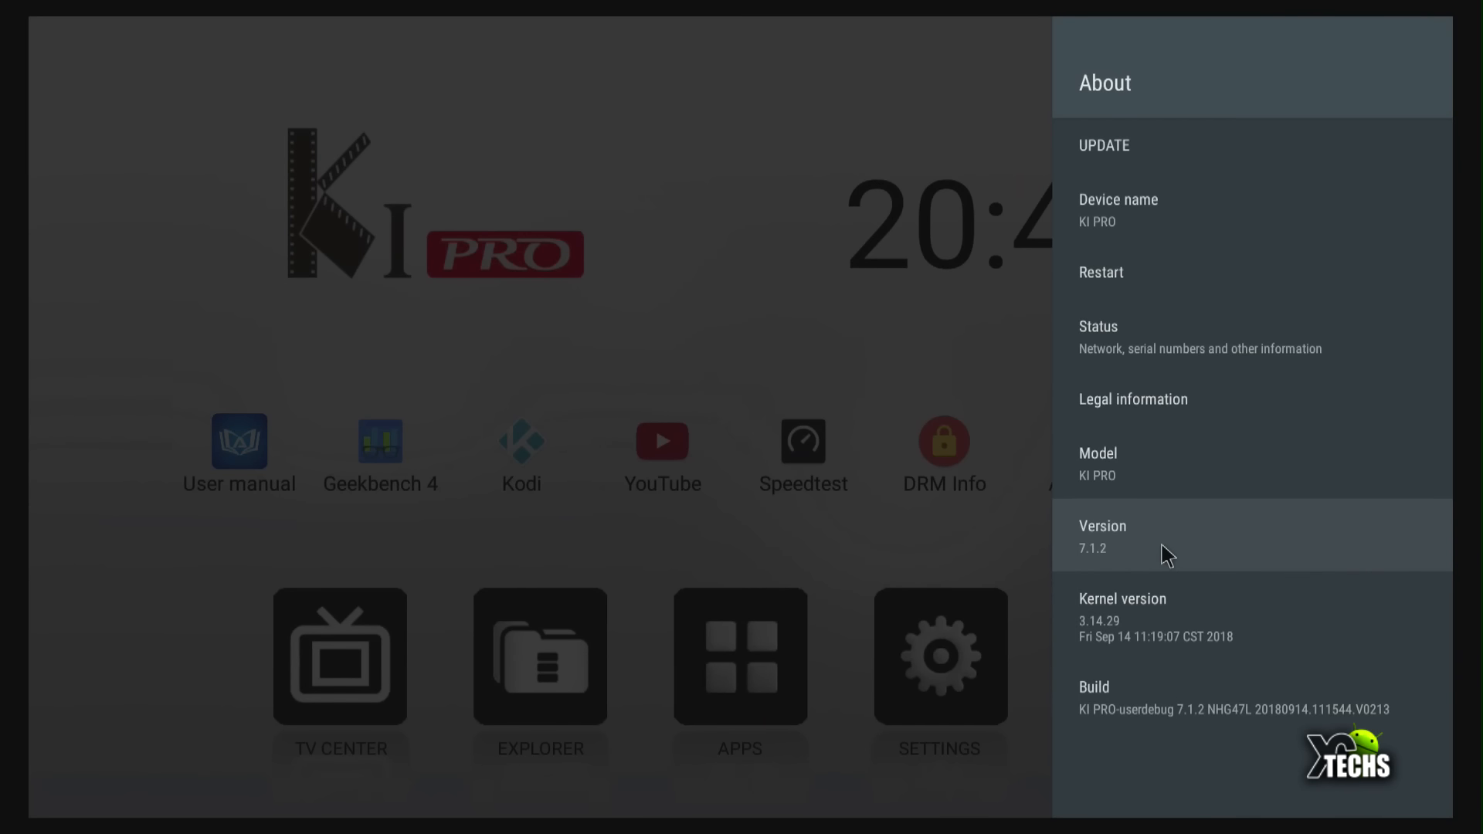
{"action": "mouse_move", "coordinate": [1095, 726]}
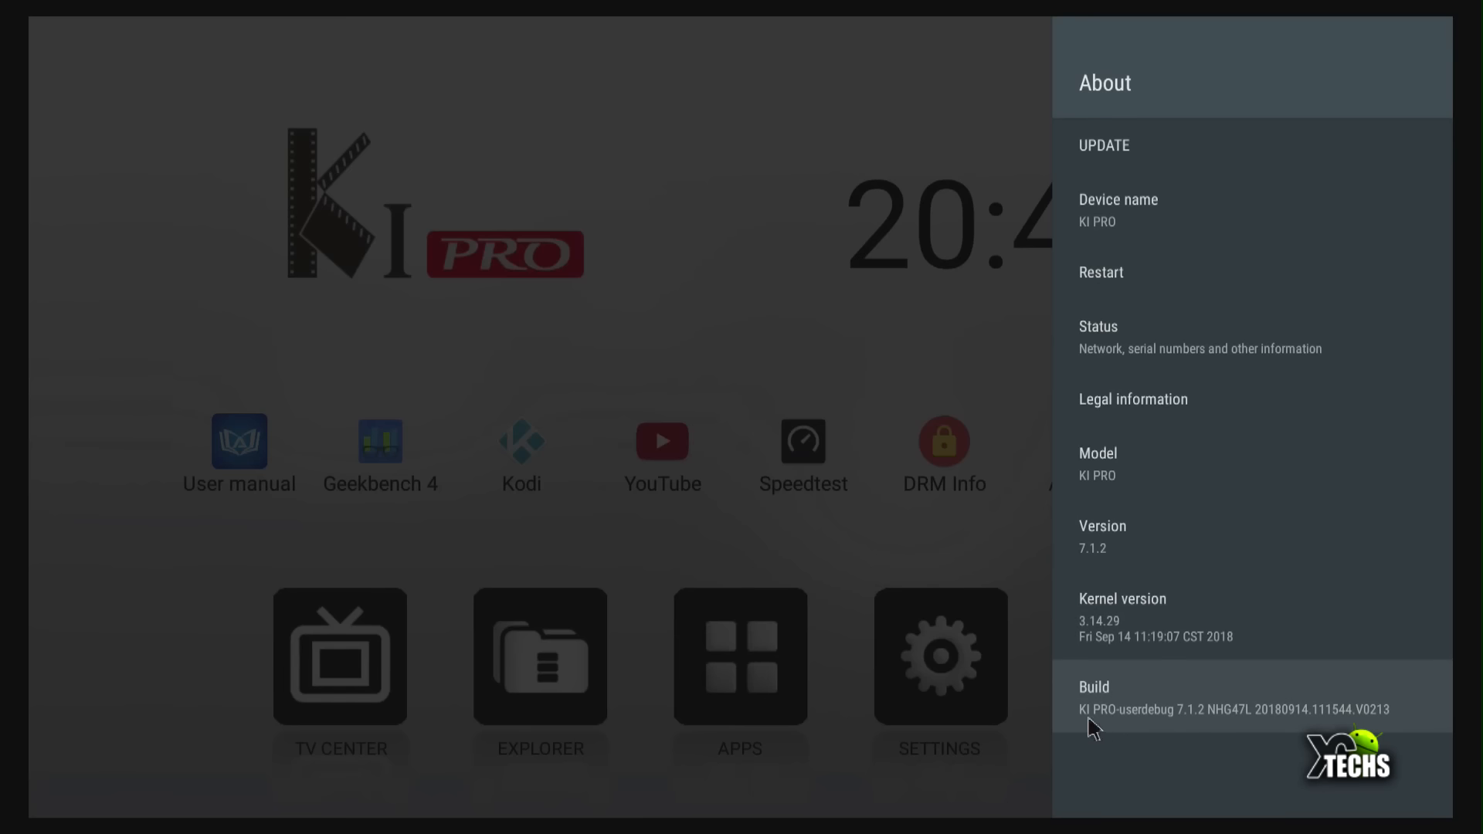
{"action": "mouse_move", "coordinate": [1282, 728]}
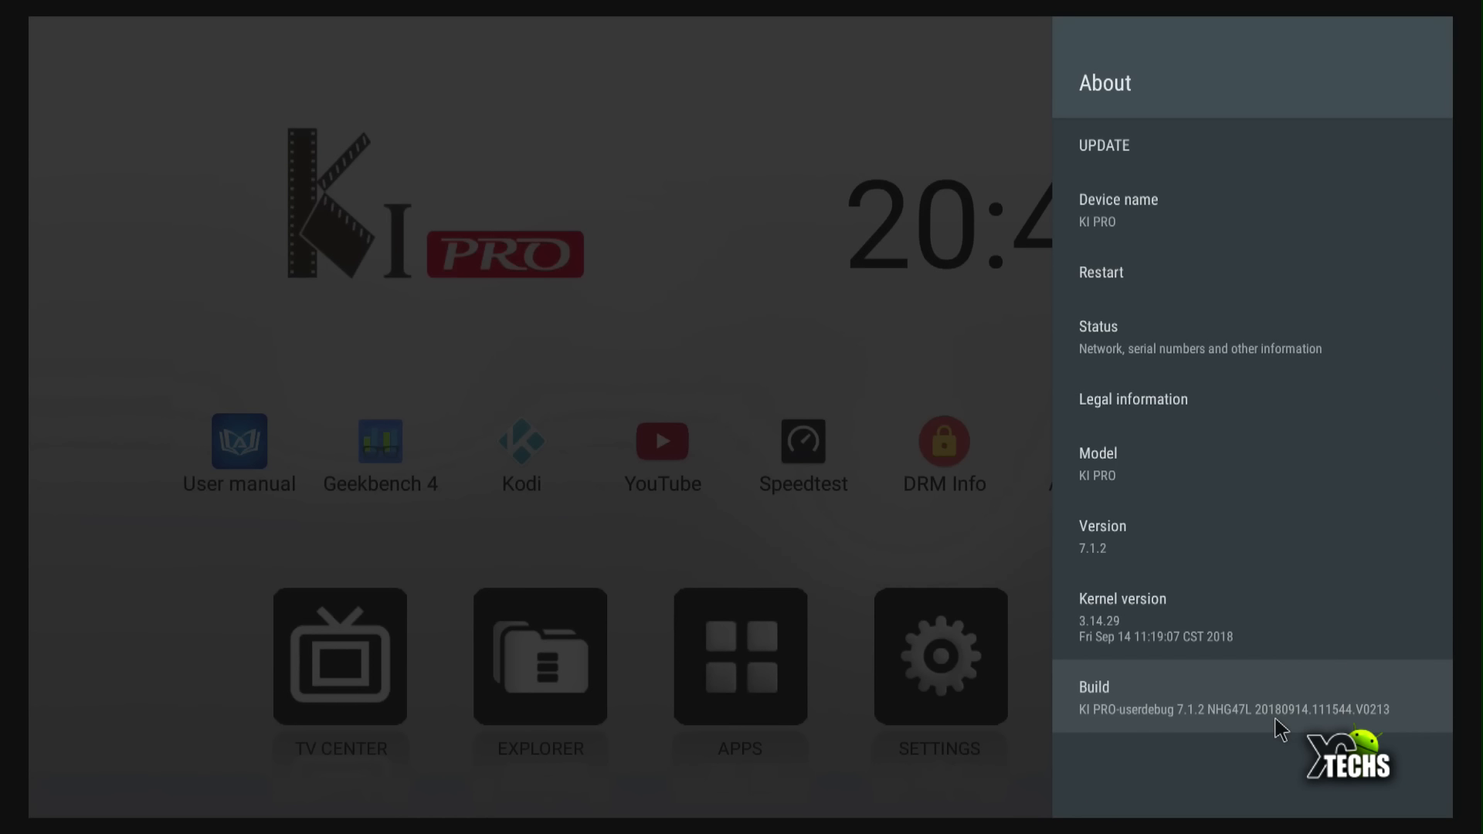
{"action": "mouse_move", "coordinate": [1286, 730]}
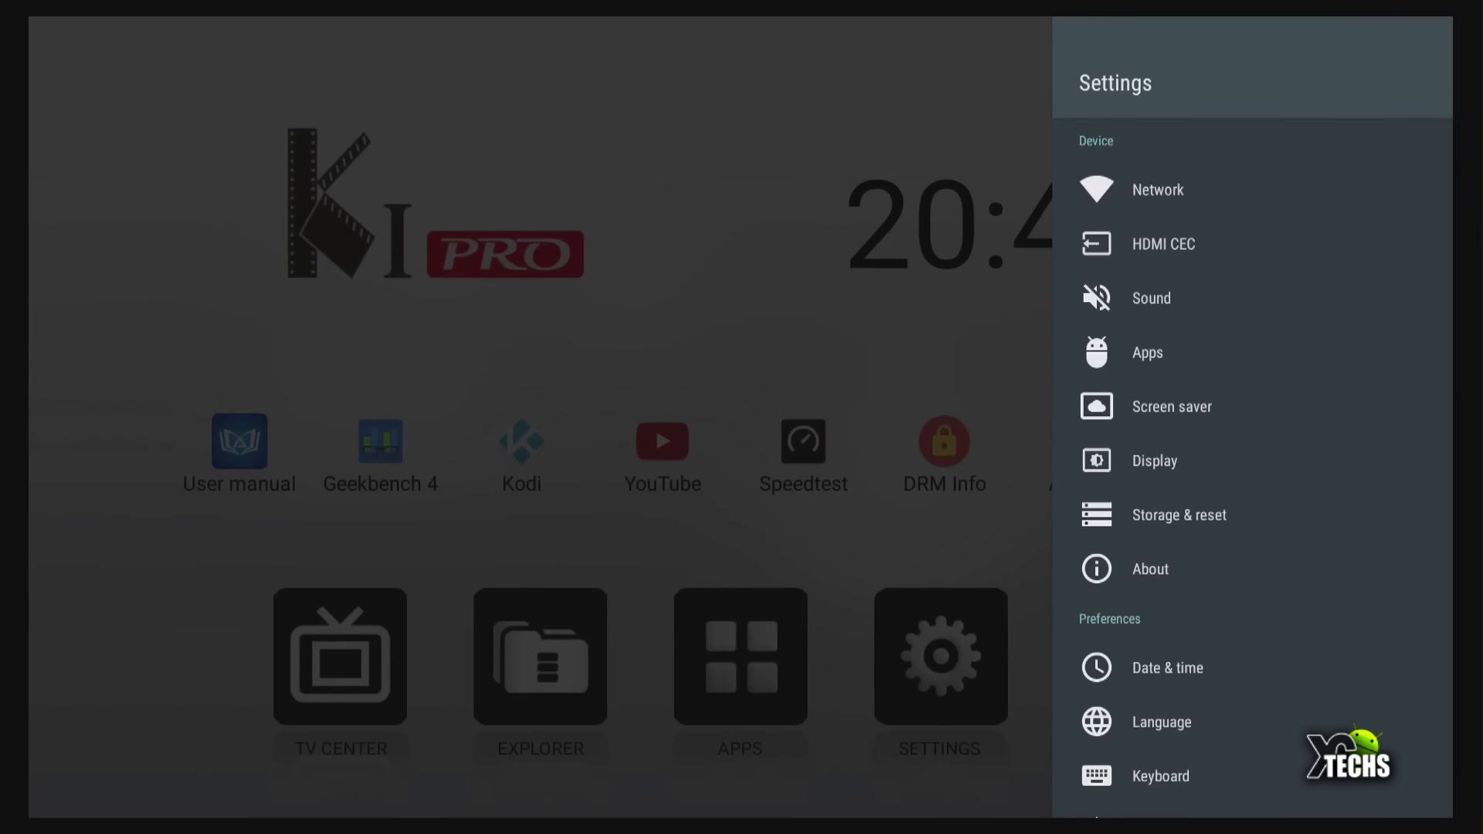
{"action": "mouse_move", "coordinate": [1147, 352]}
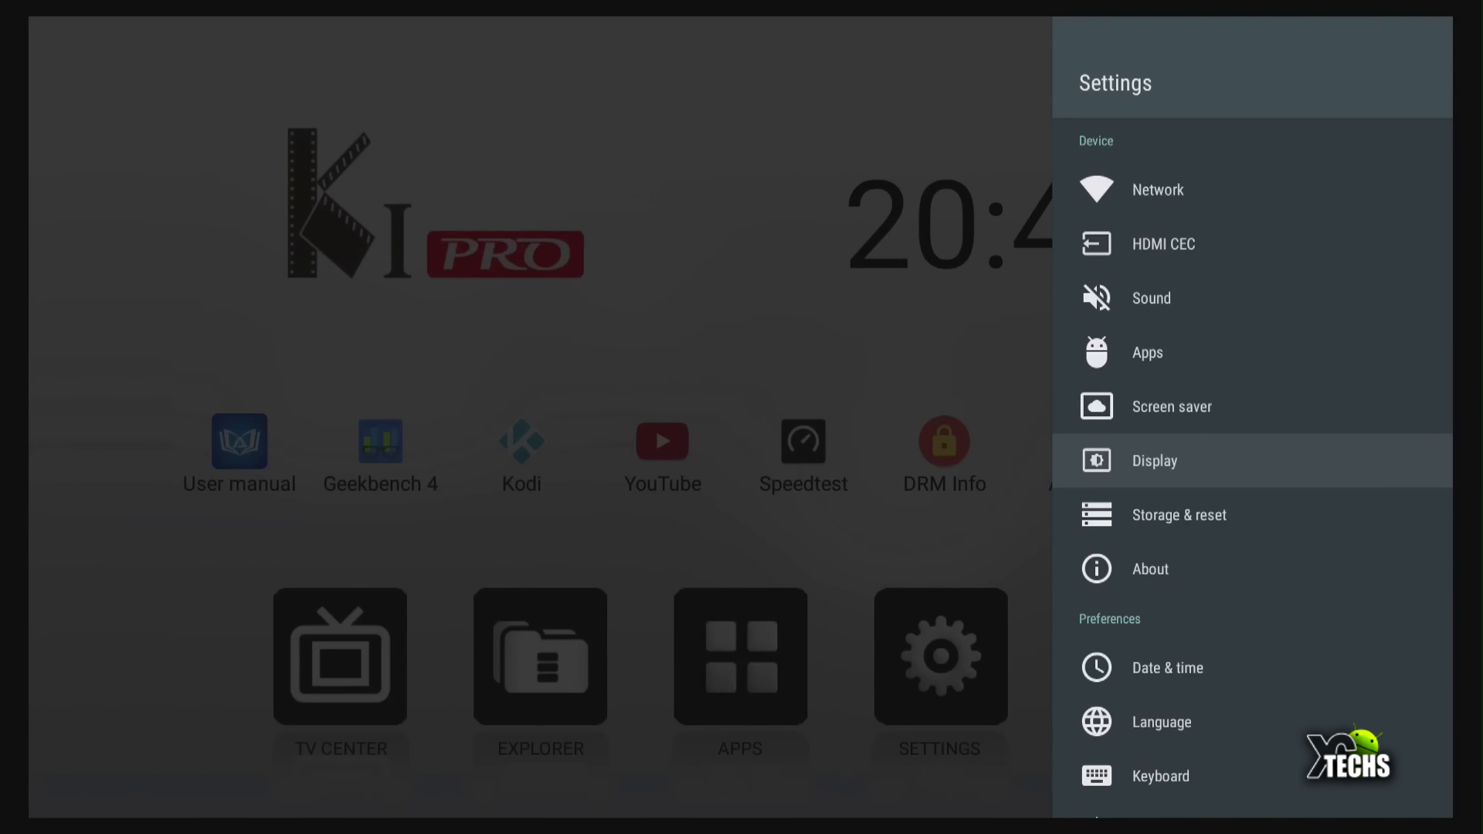
Zoom the display's screen position to 96% and disable Auto switch to best resolution.
{"action": "left_click", "coordinate": [1154, 461]}
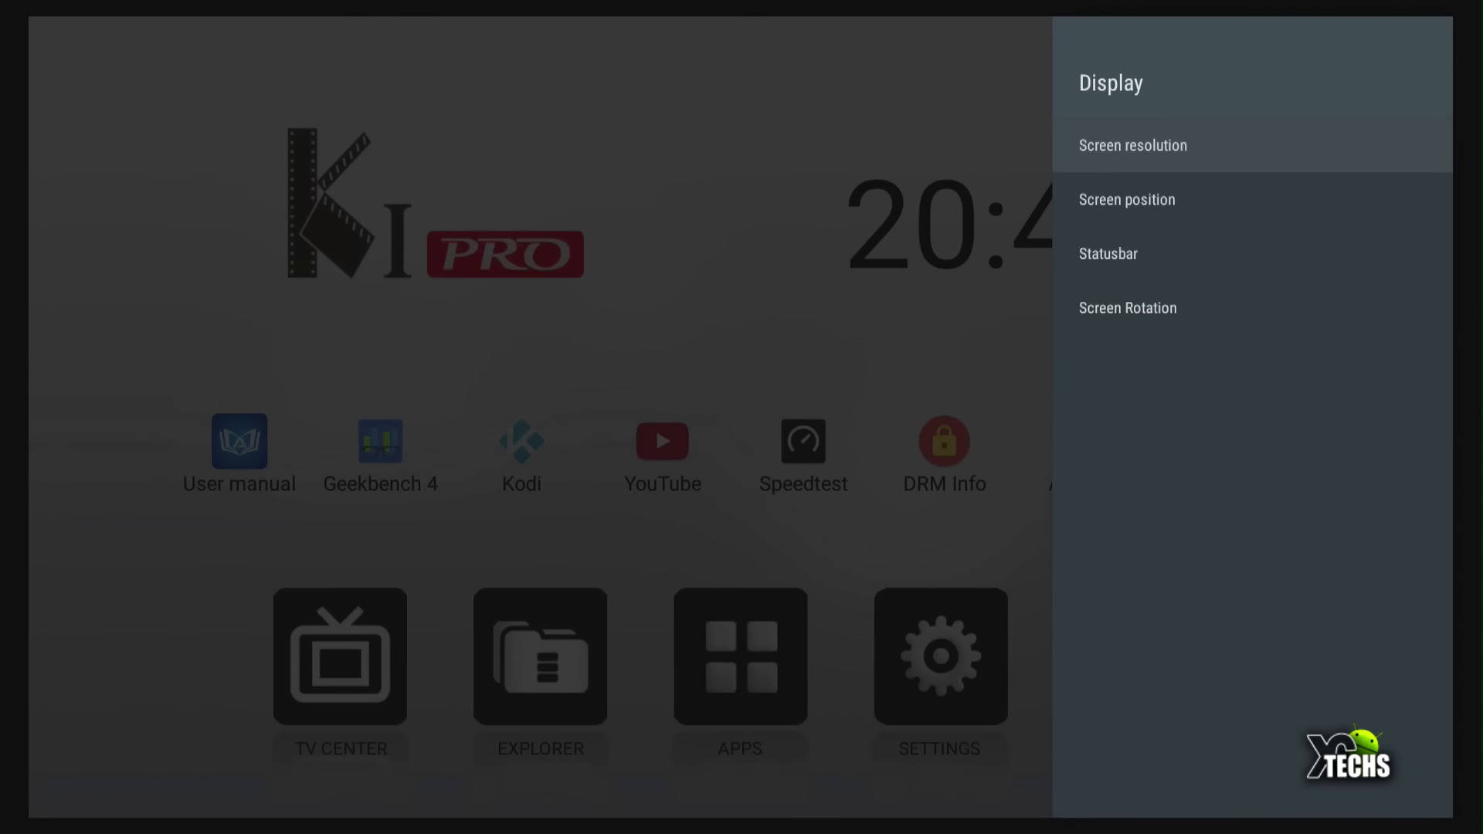
{"action": "left_click", "coordinate": [1126, 199]}
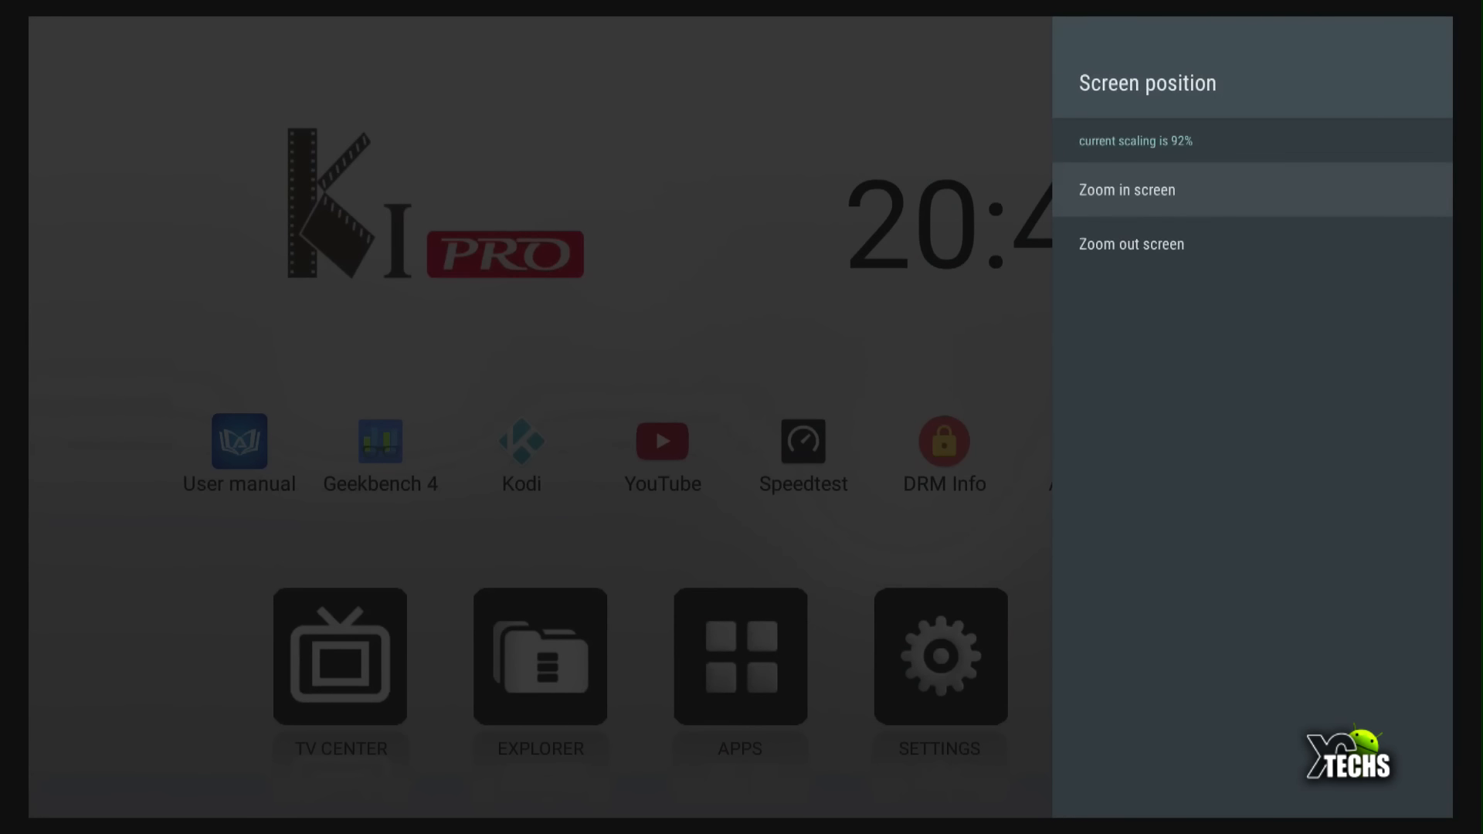
{"action": "left_click", "coordinate": [1127, 189]}
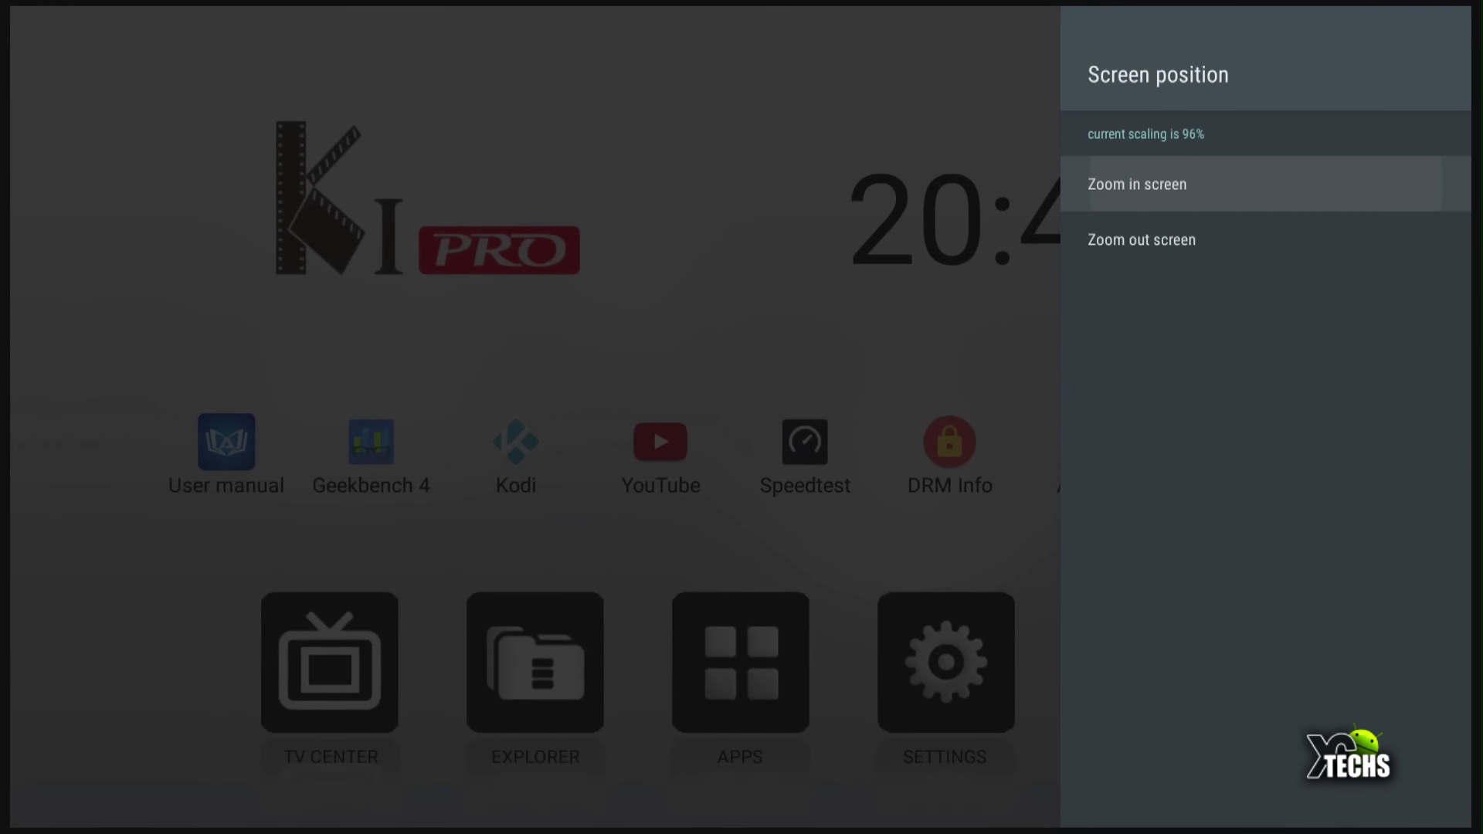
{"action": "left_click", "coordinate": [1137, 184]}
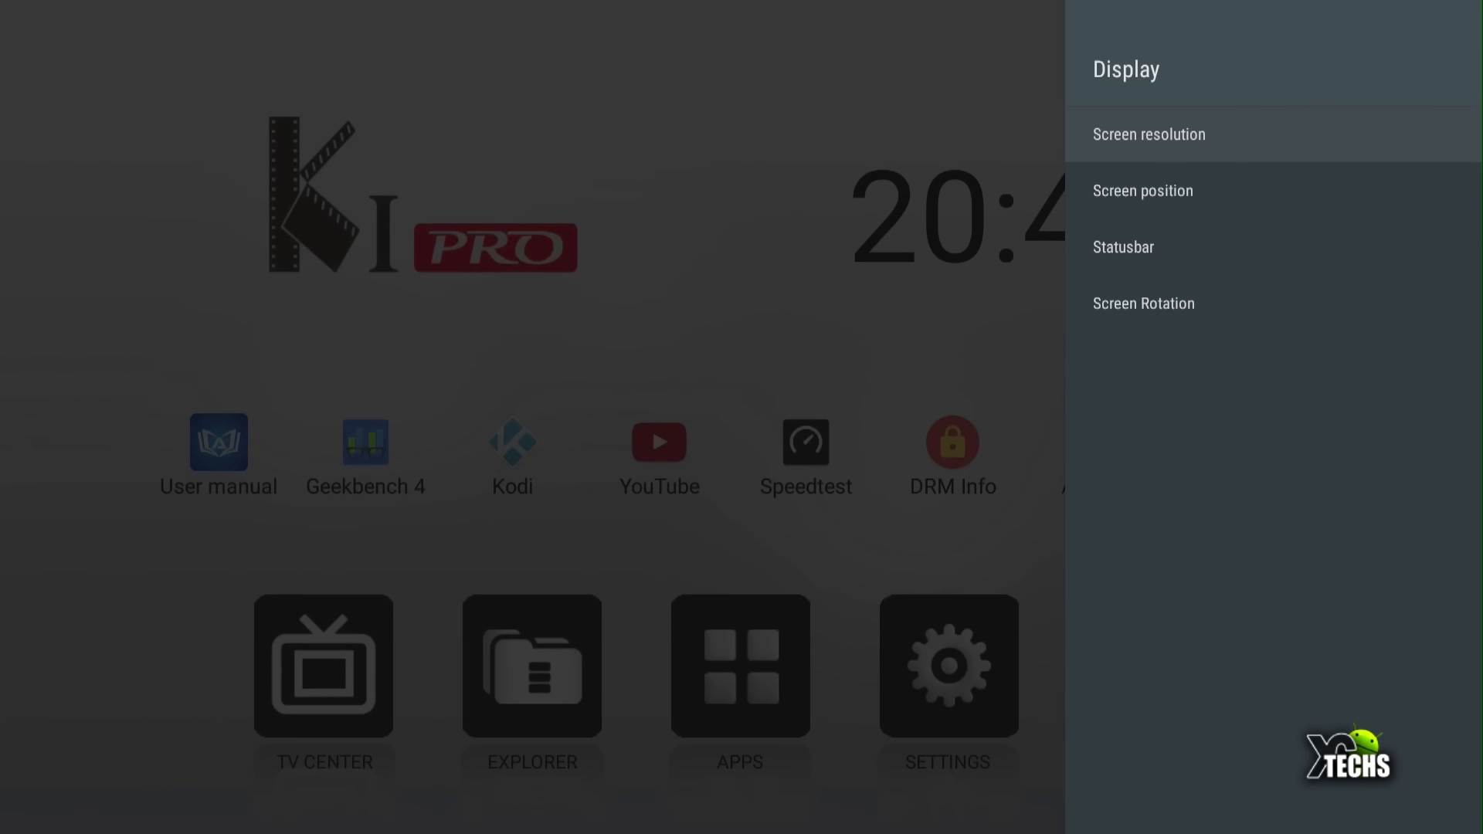
{"action": "left_click", "coordinate": [1149, 133]}
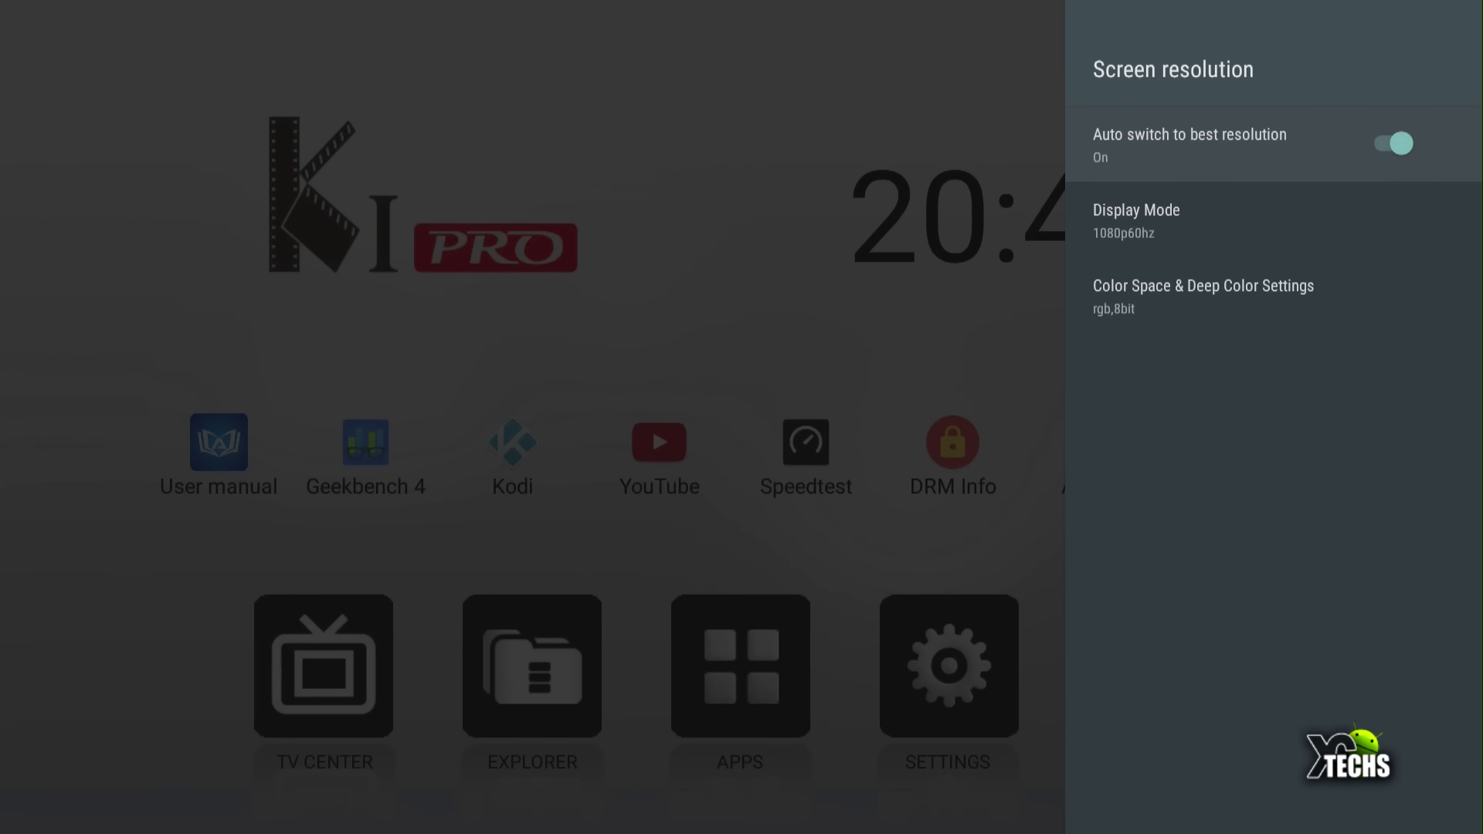
{"action": "left_click", "coordinate": [1391, 143]}
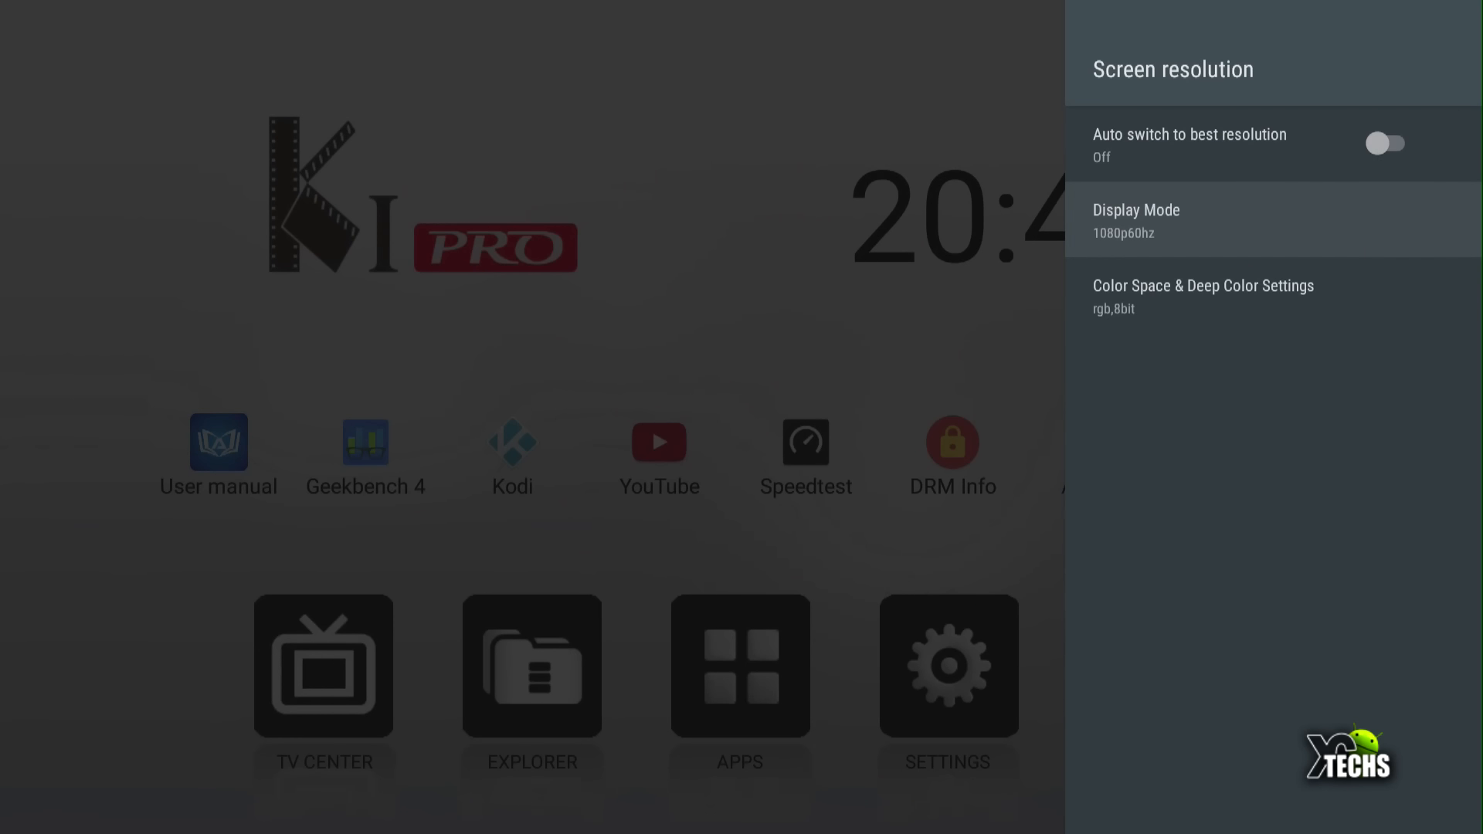
Browse the Display Mode list with 1080p-60hz current, then exit Settings to home.
{"action": "left_click", "coordinate": [1136, 219]}
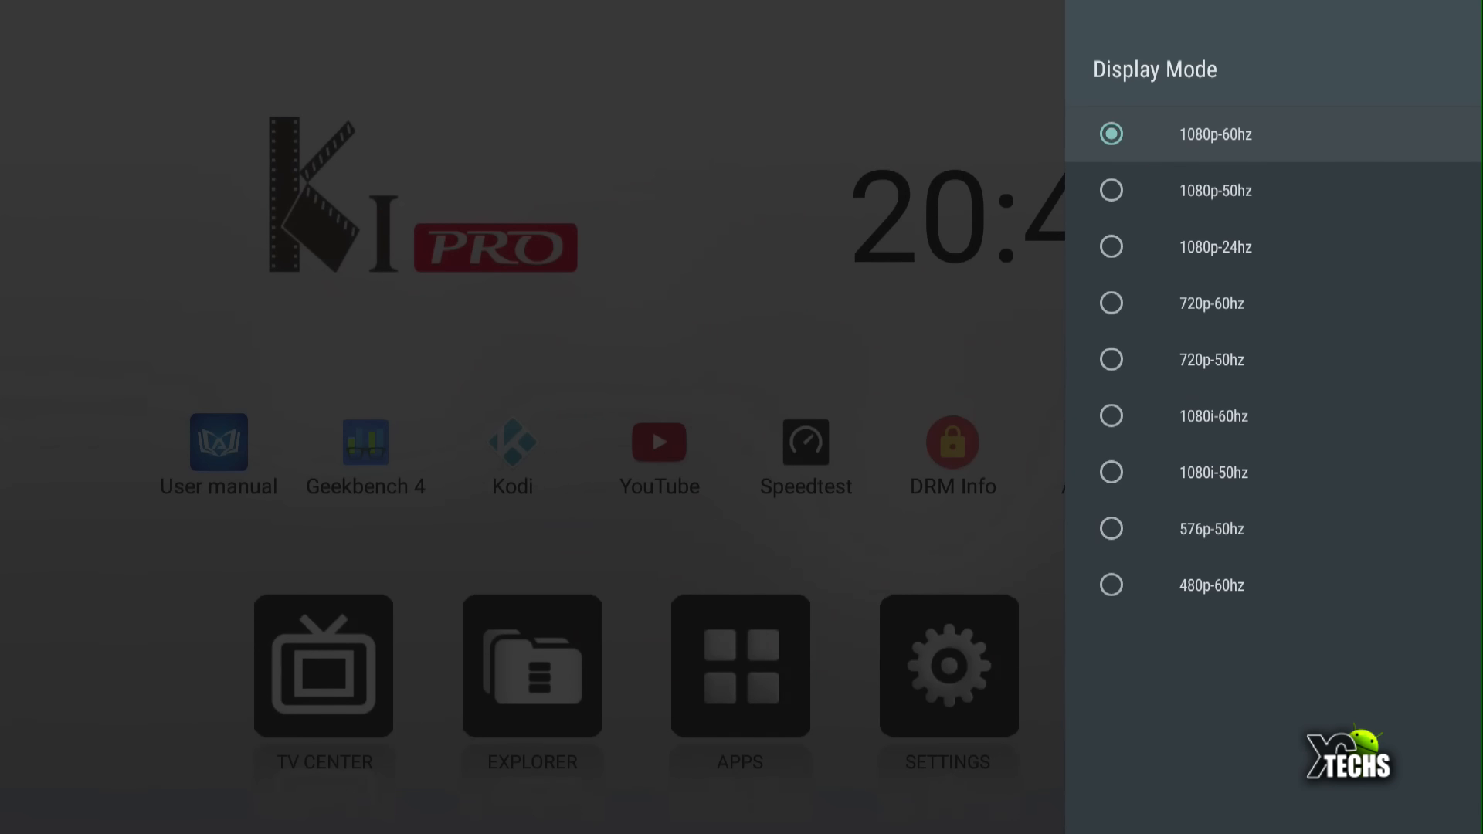
{"action": "key", "text": "Back"}
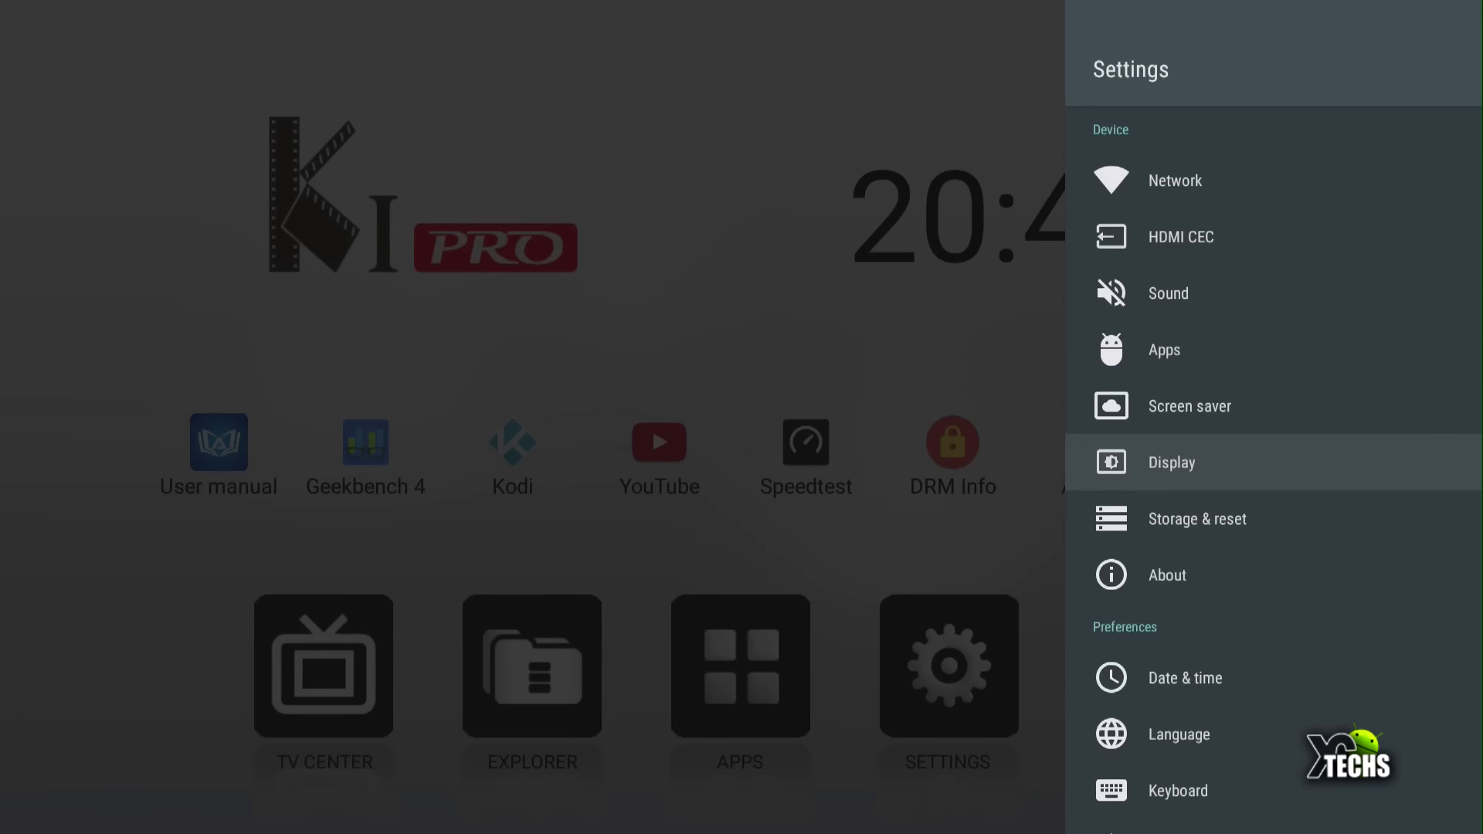
{"action": "key", "text": "Back"}
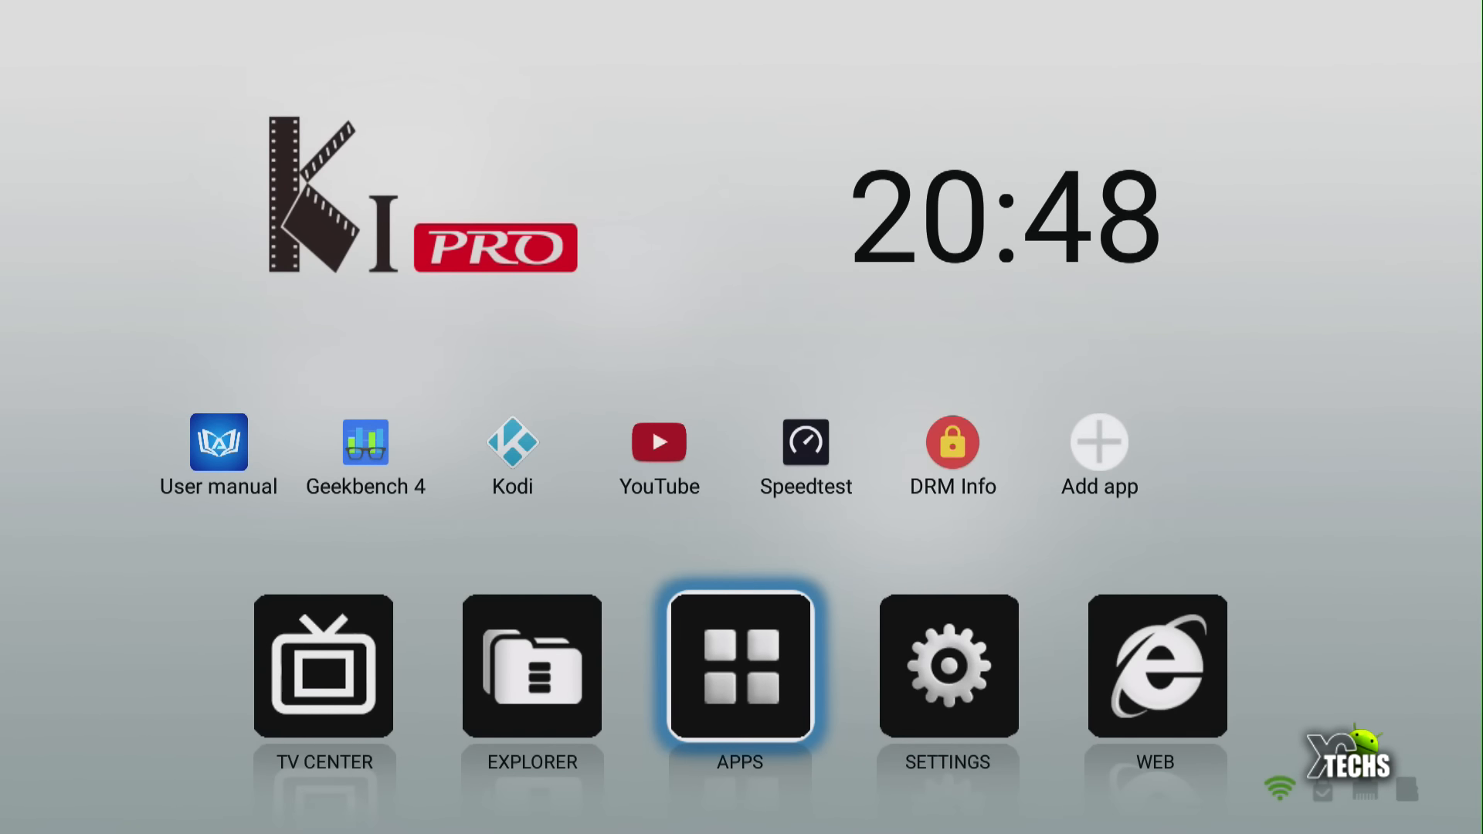
{"action": "mouse_move", "coordinate": [1289, 772]}
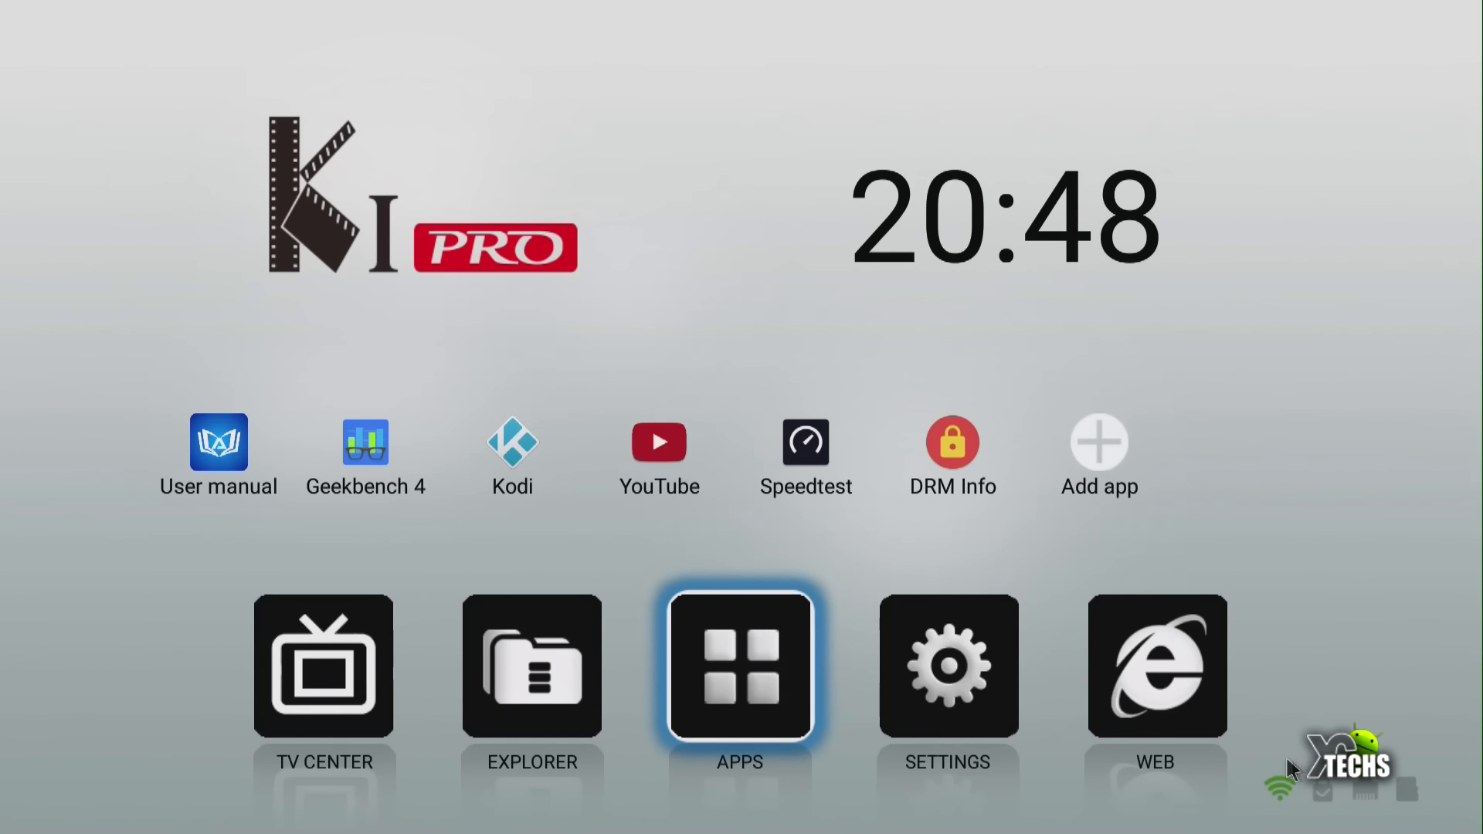
{"action": "mouse_move", "coordinate": [1360, 797]}
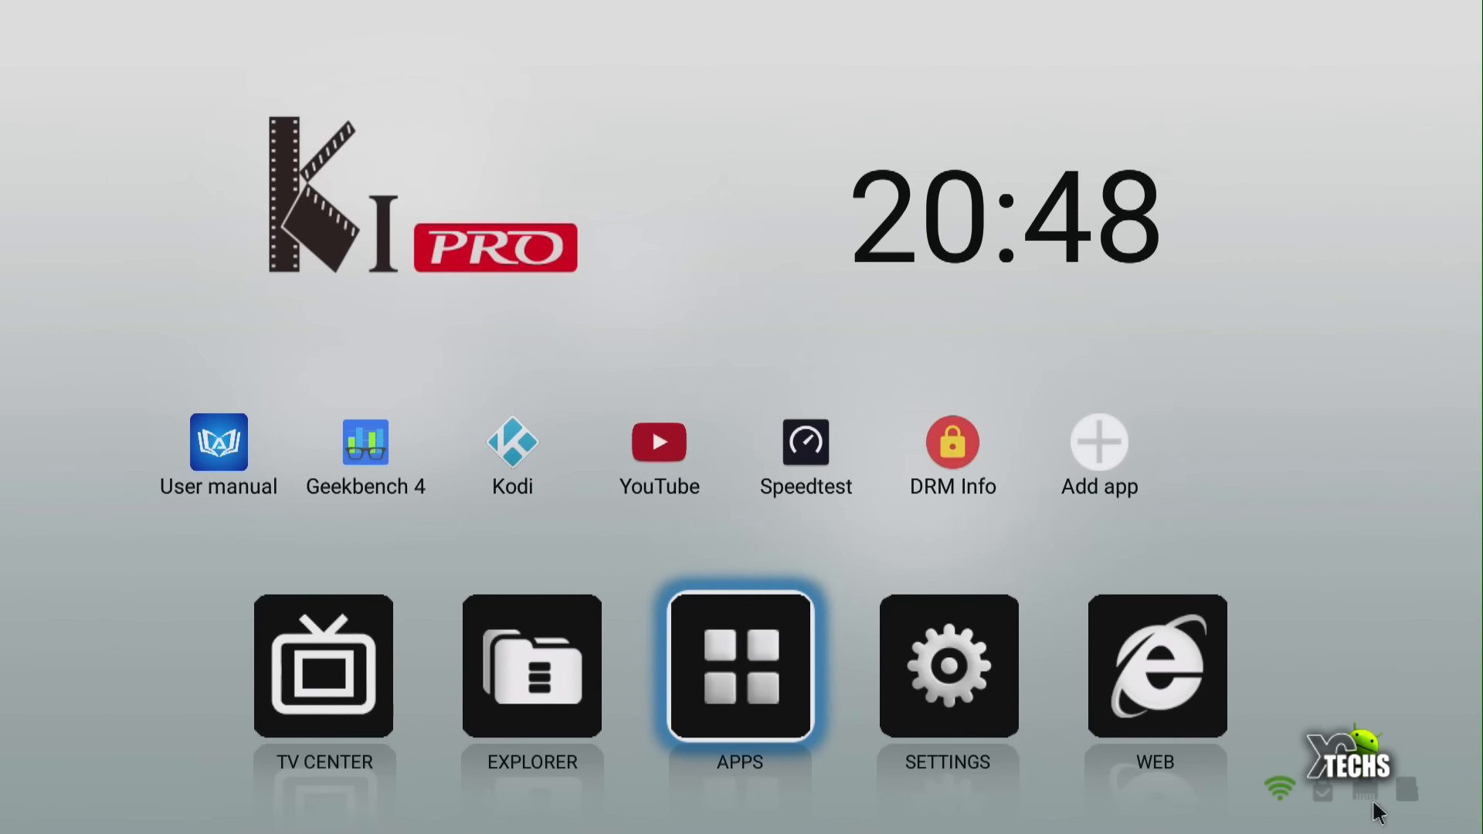
{"action": "mouse_move", "coordinate": [1428, 811]}
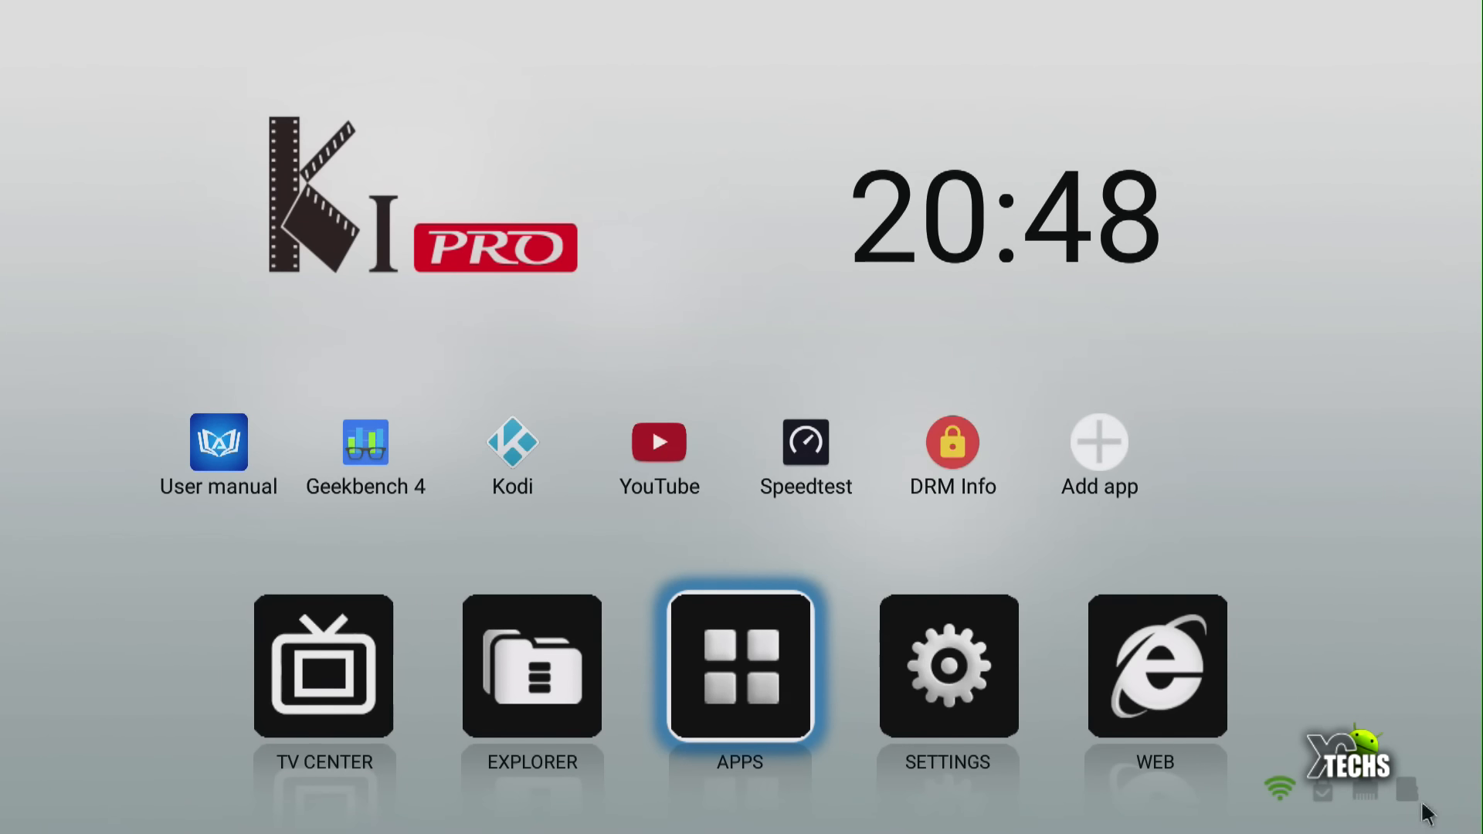
{"action": "mouse_move", "coordinate": [1281, 774]}
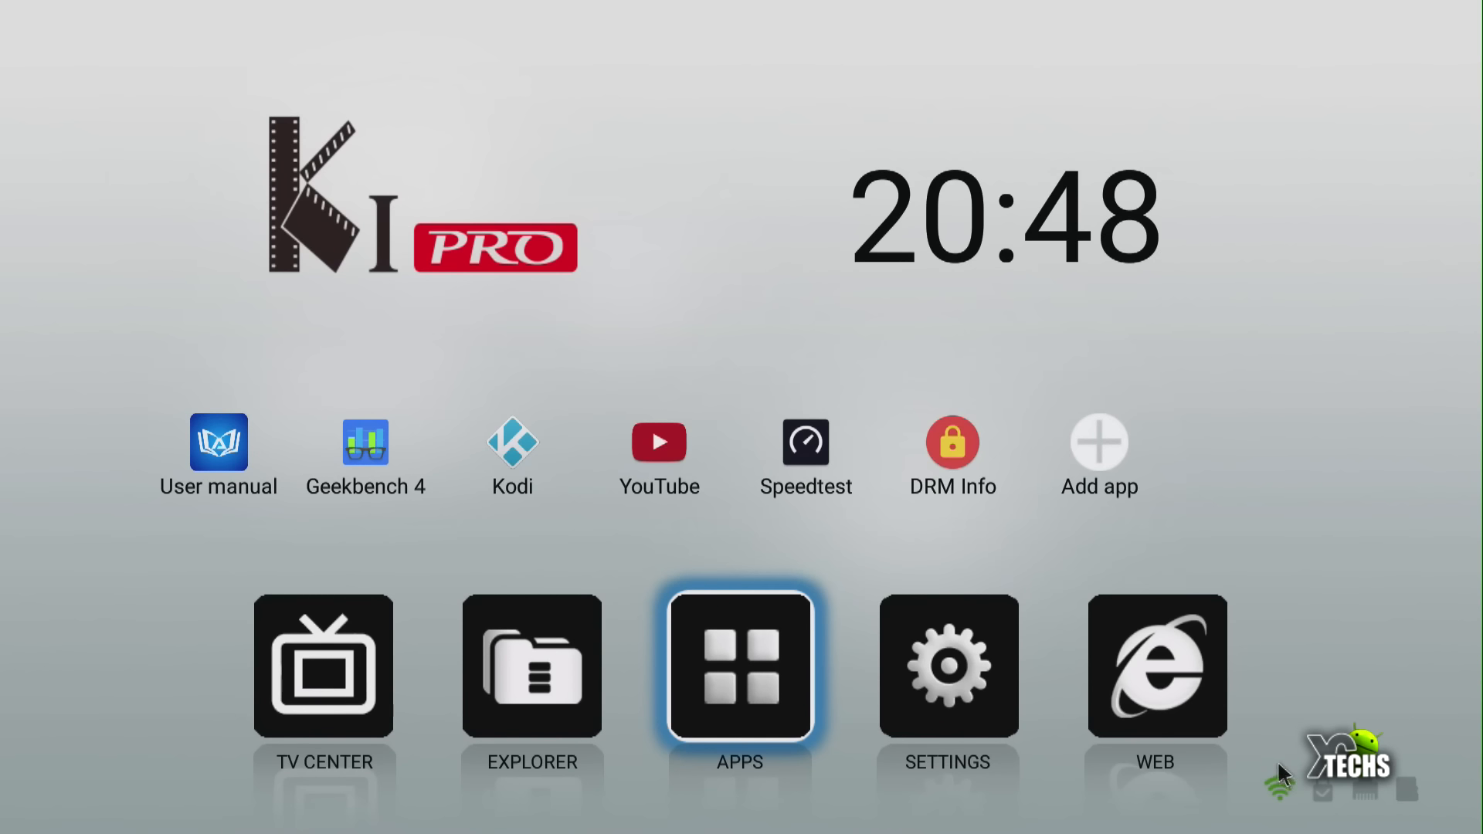
{"action": "mouse_move", "coordinate": [1310, 750]}
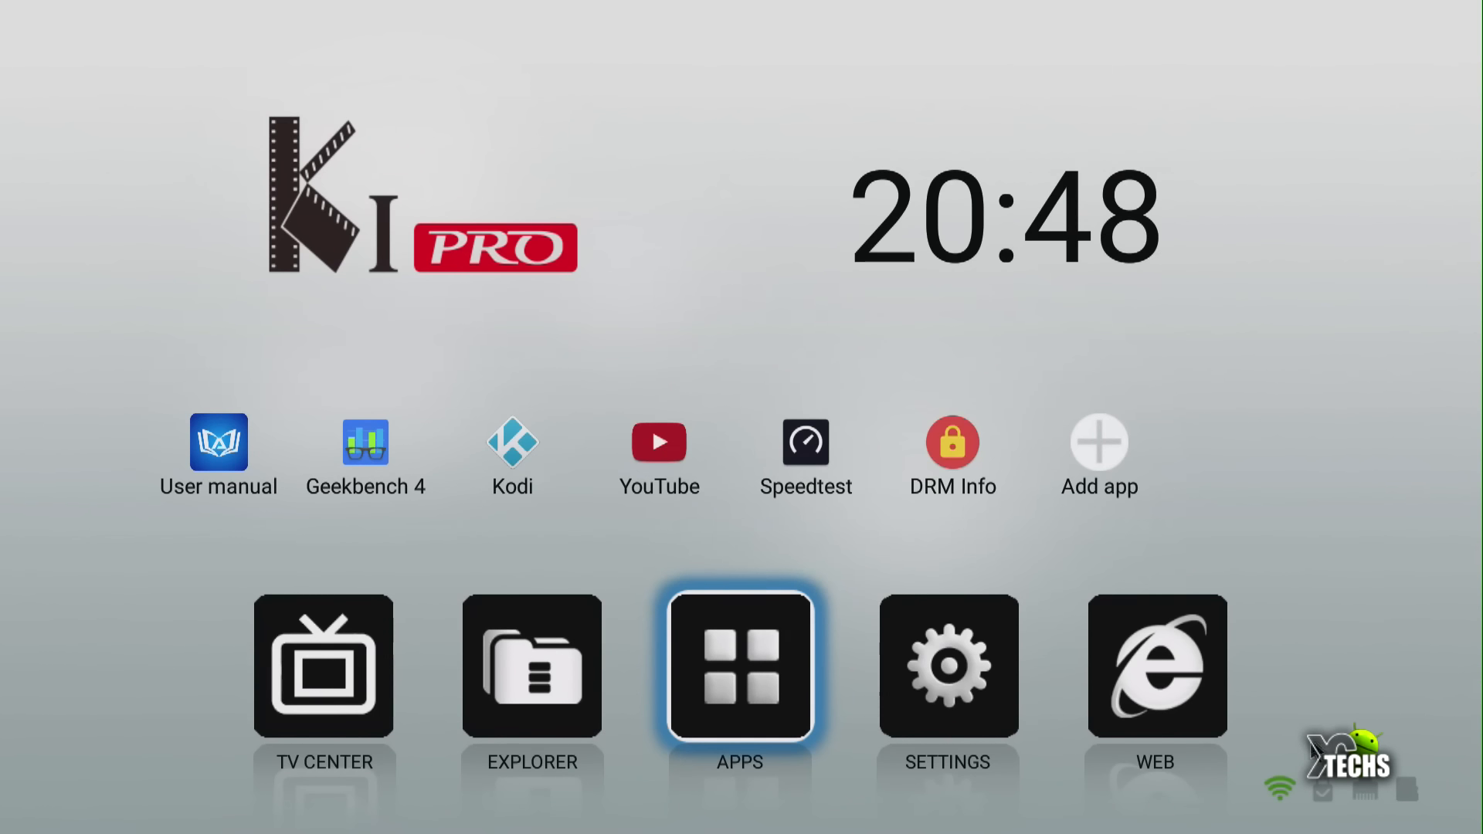
Launch Geekbench 4 from the home screen to its CPU Benchmarks page.
{"action": "left_click", "coordinate": [364, 441]}
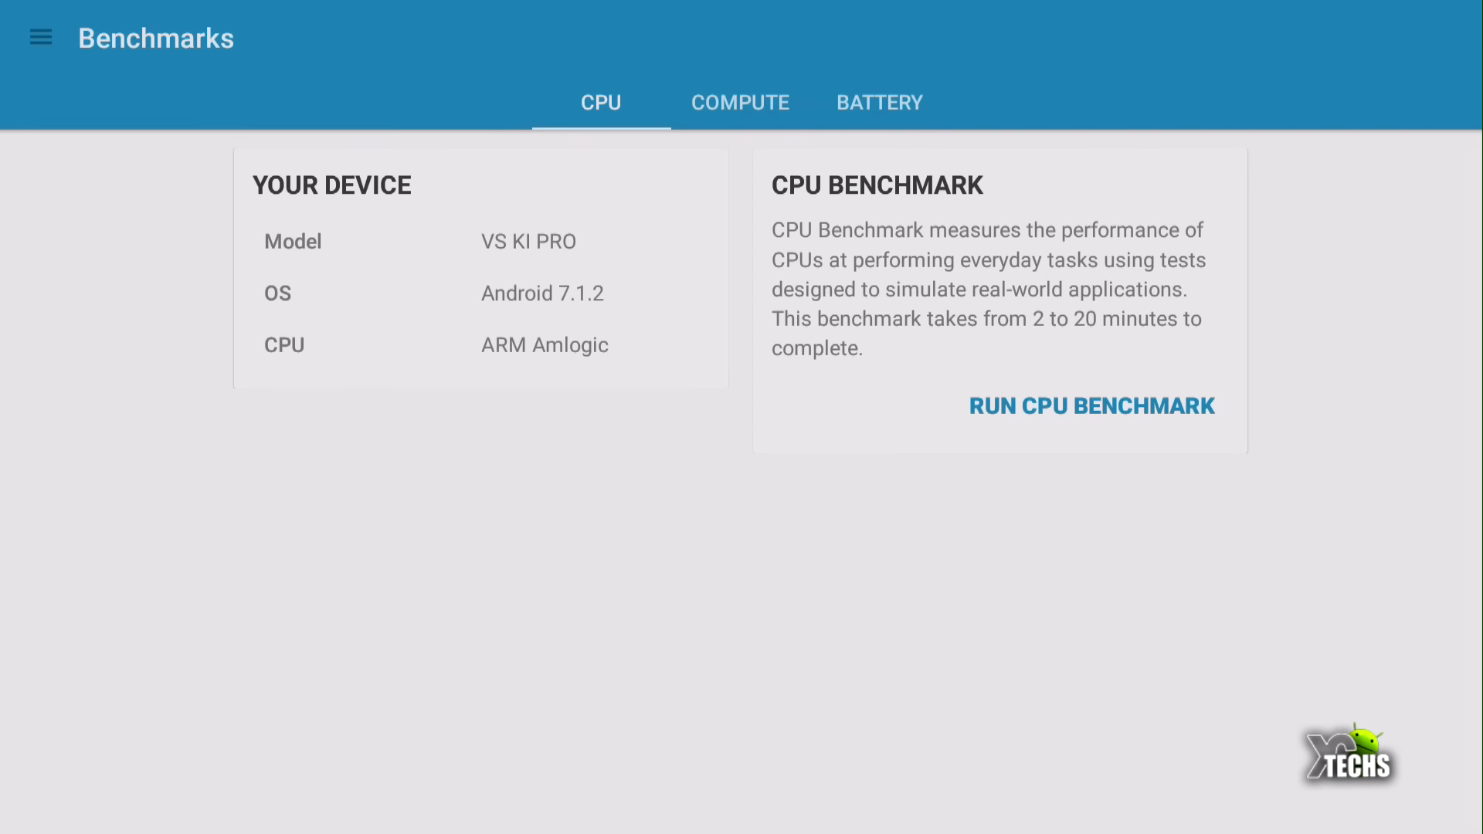
{"action": "mouse_move", "coordinate": [526, 406]}
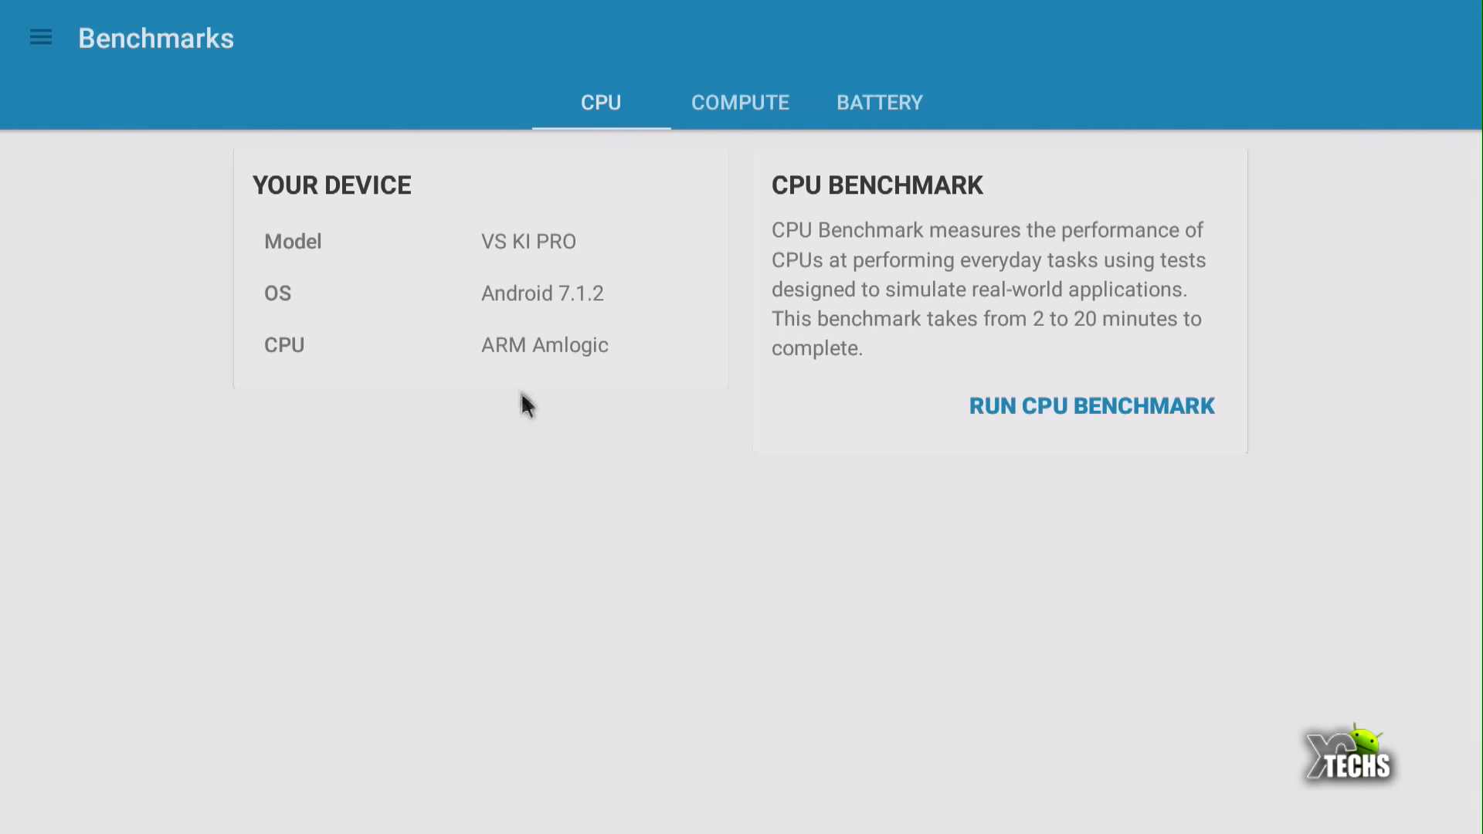
{"action": "mouse_move", "coordinate": [526, 379]}
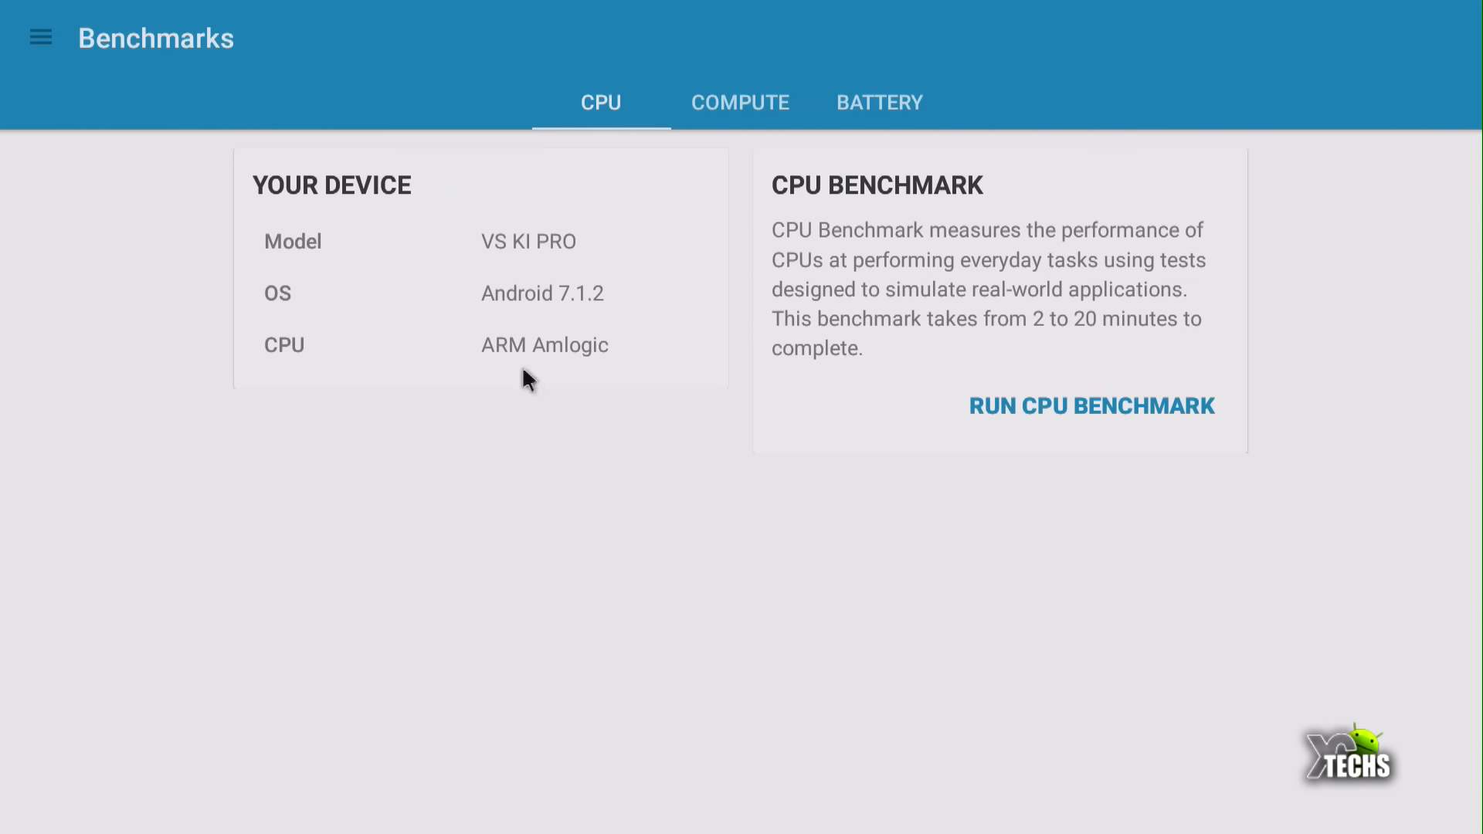
{"action": "mouse_move", "coordinate": [568, 317]}
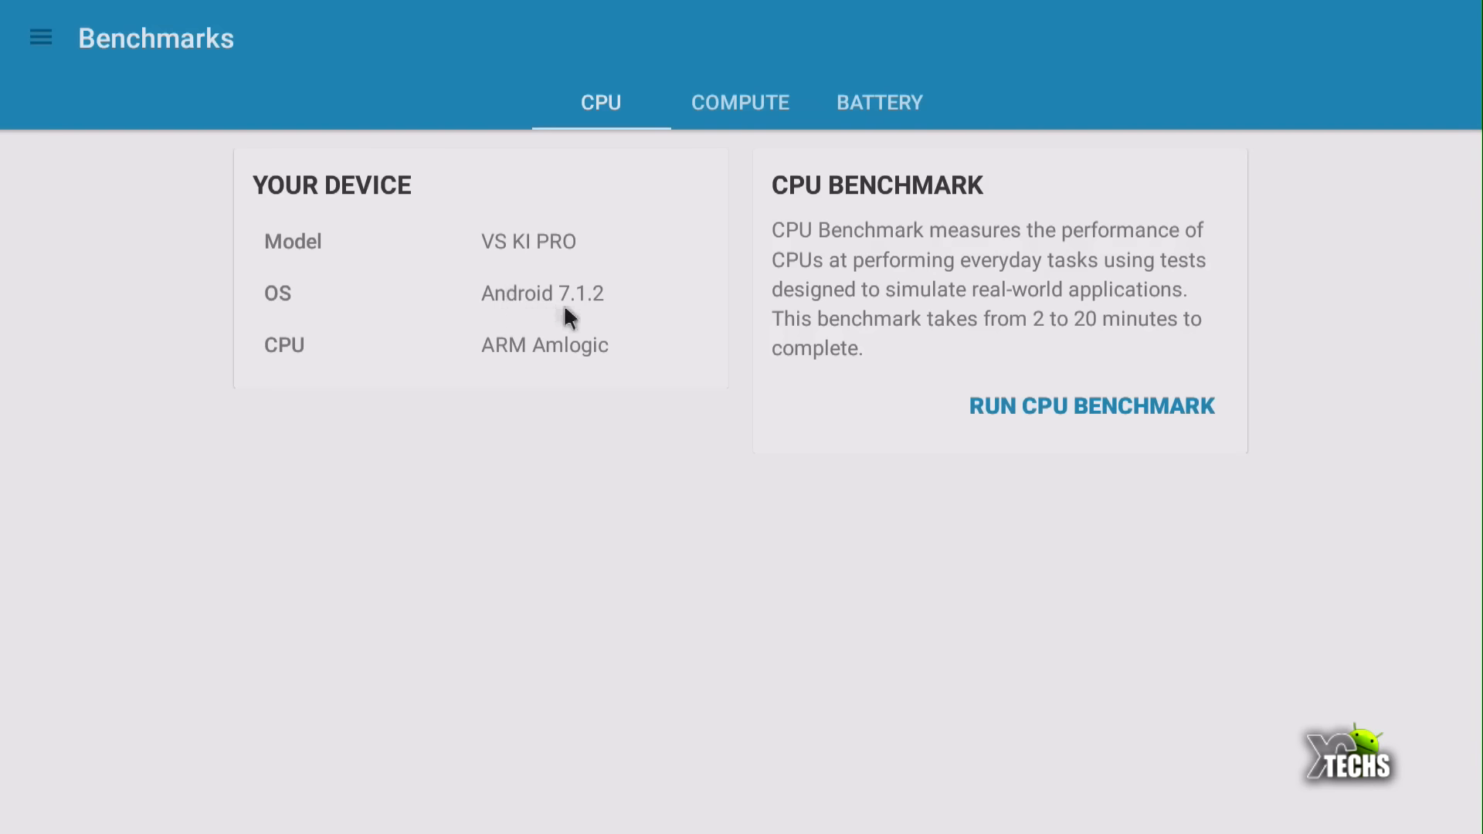
{"action": "mouse_move", "coordinate": [557, 310]}
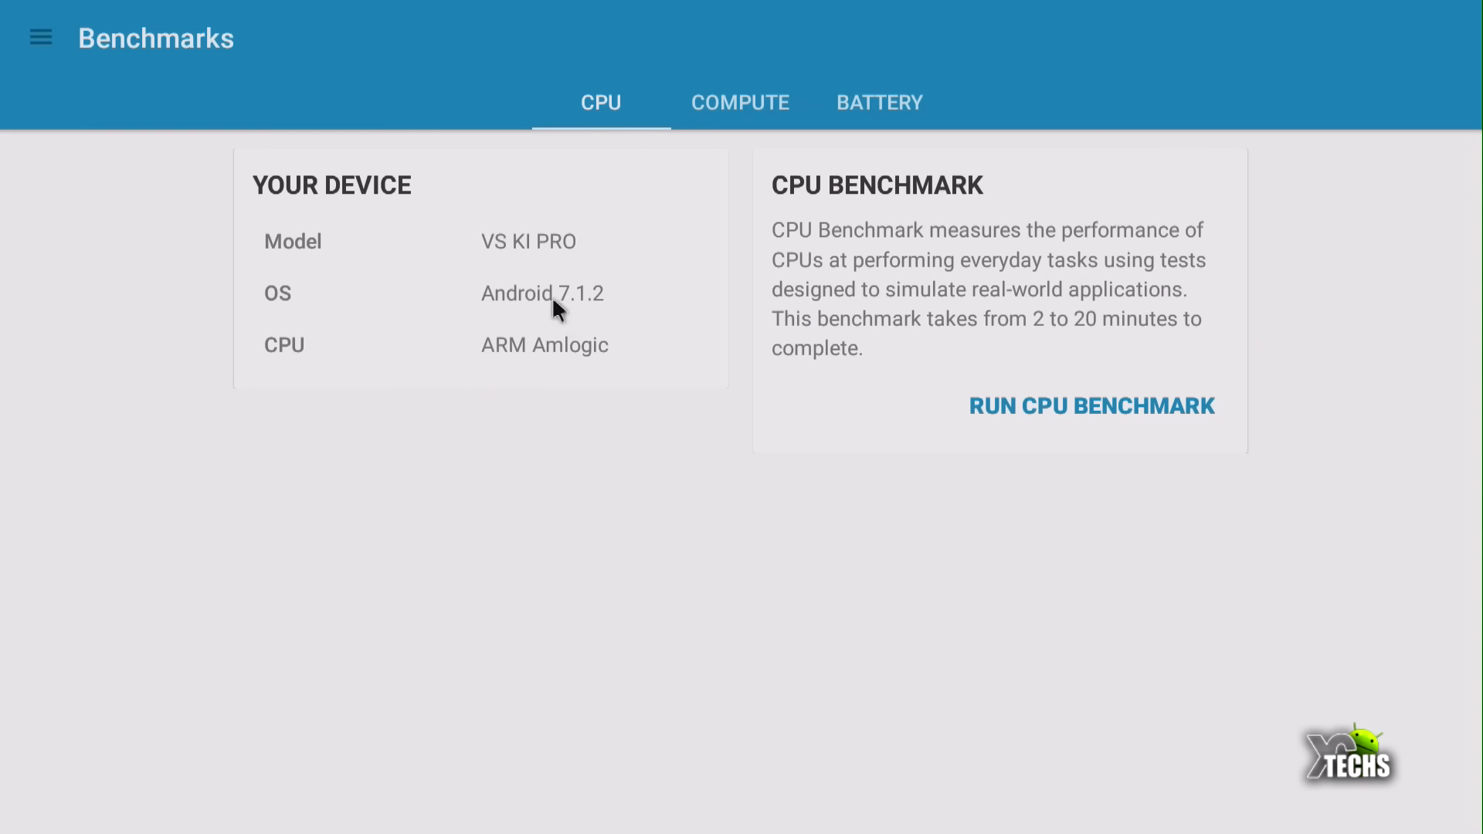
{"action": "mouse_move", "coordinate": [527, 274]}
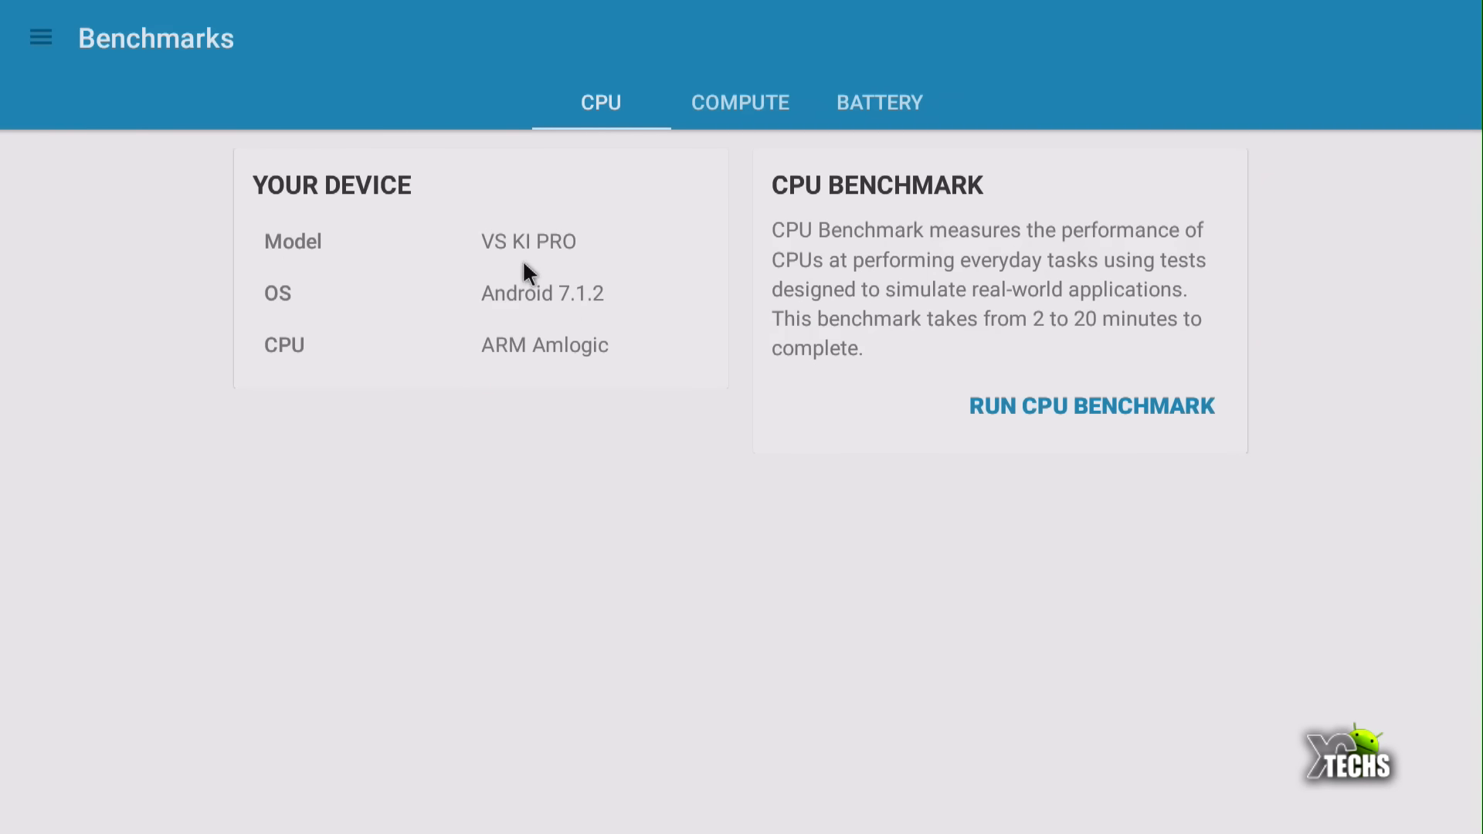
Open the saved result (615 single-core, 1758 multi-core) and scroll through its details.
{"action": "left_click", "coordinate": [1091, 406]}
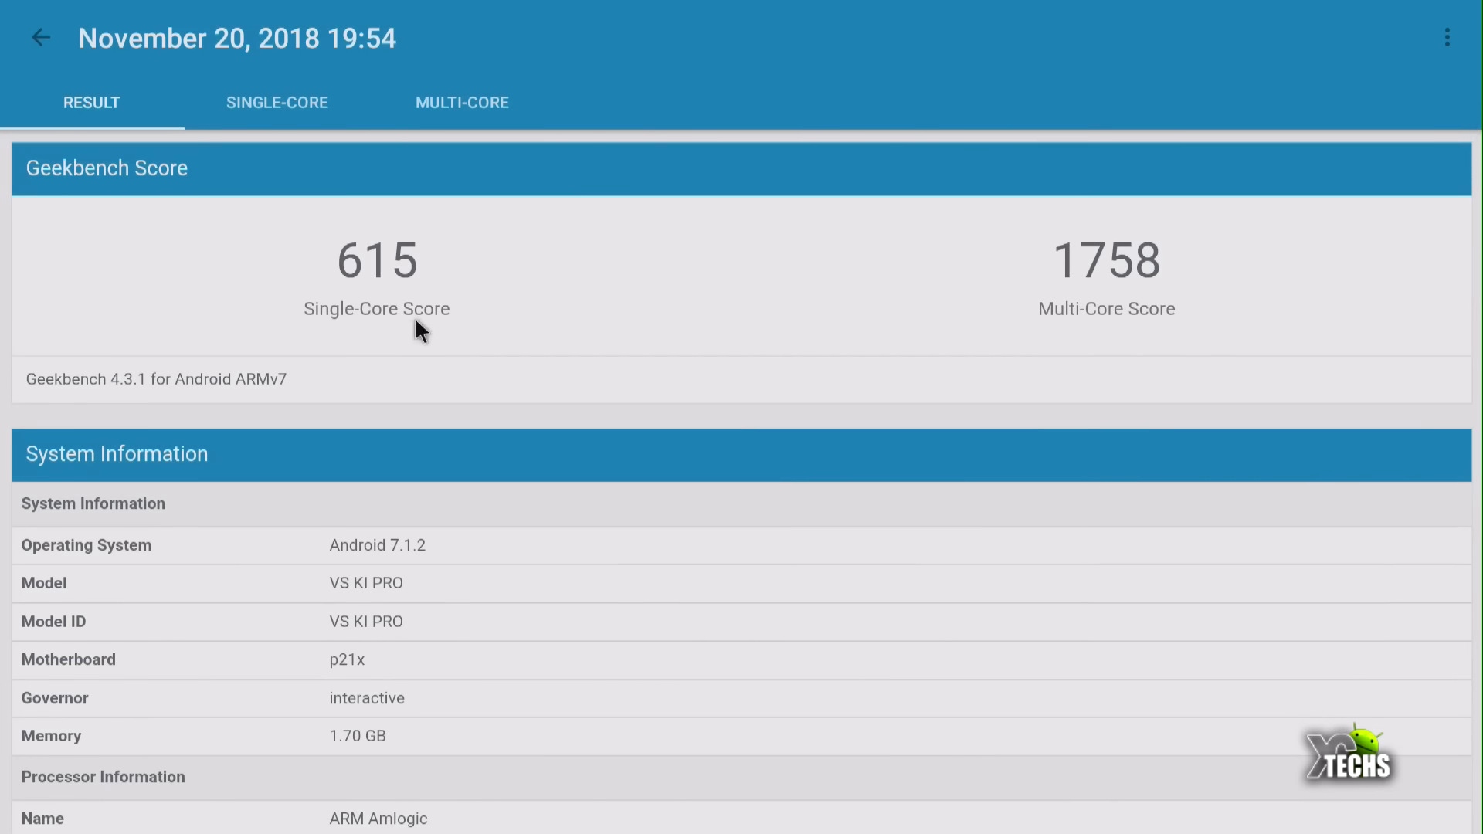
{"action": "mouse_move", "coordinate": [422, 345]}
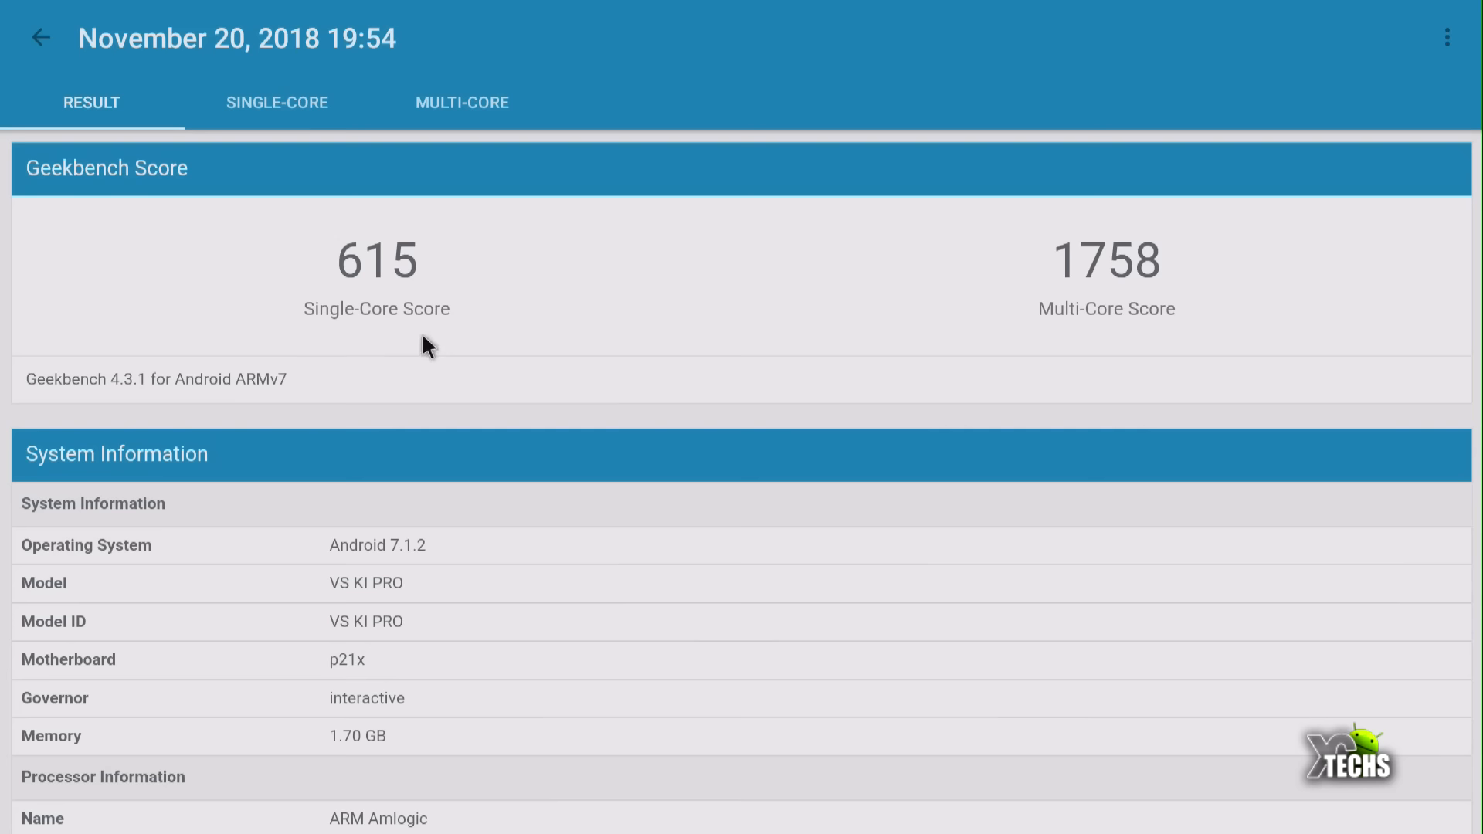
{"action": "mouse_move", "coordinate": [1117, 336]}
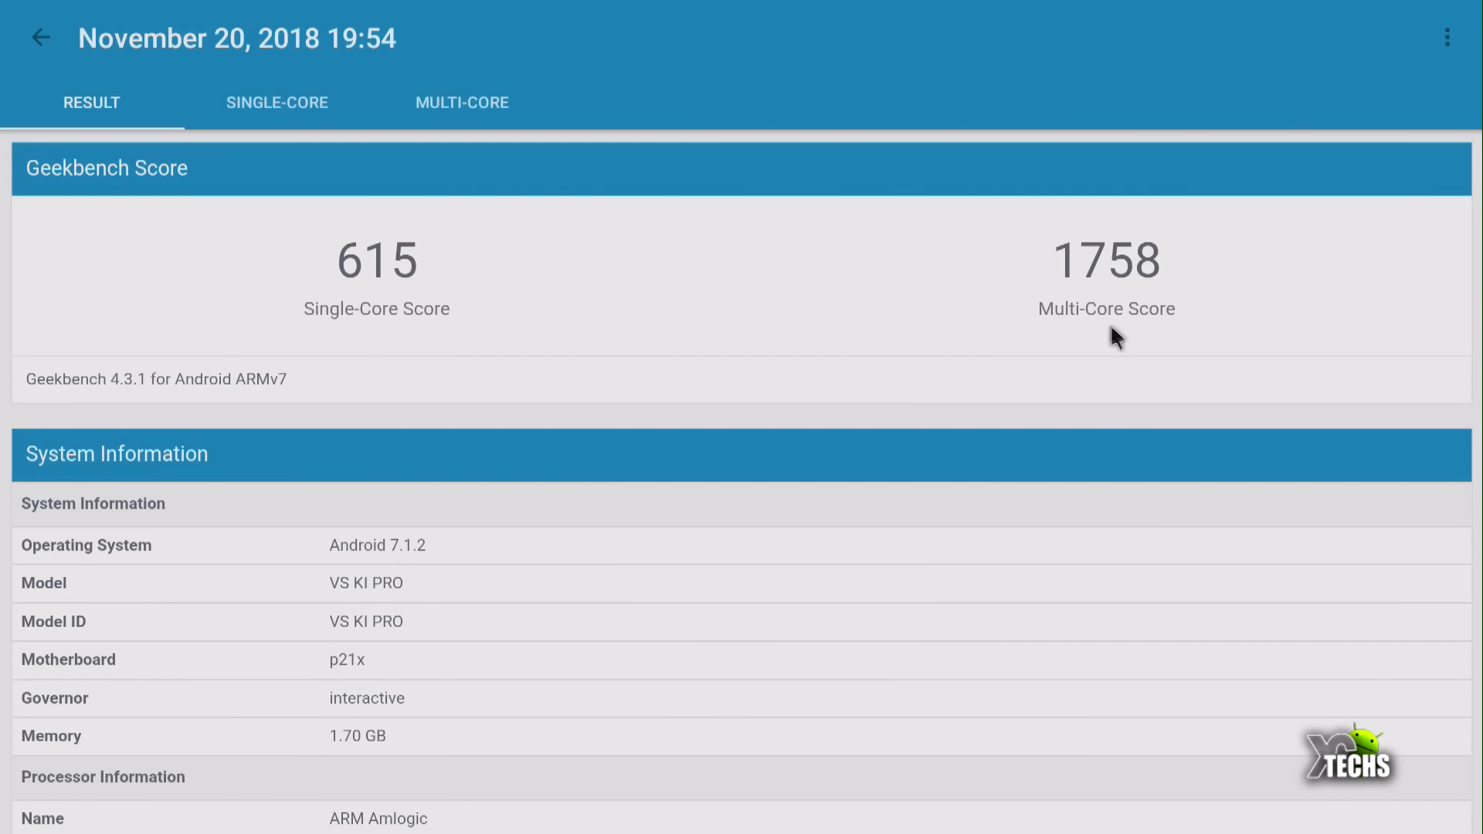
{"action": "mouse_move", "coordinate": [463, 697]}
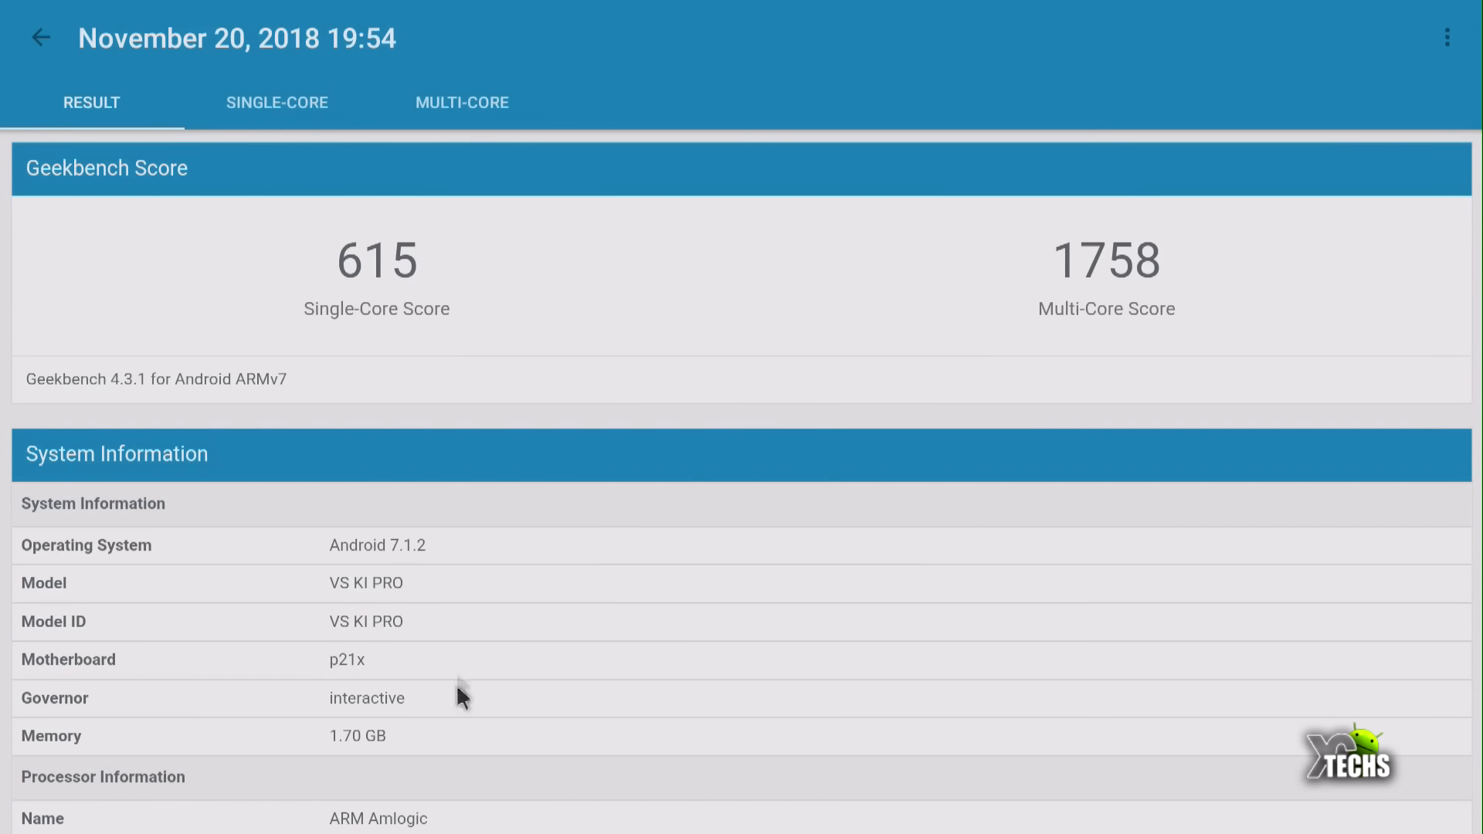
{"action": "scroll", "scroll_direction": "down", "scroll_amount": 3}
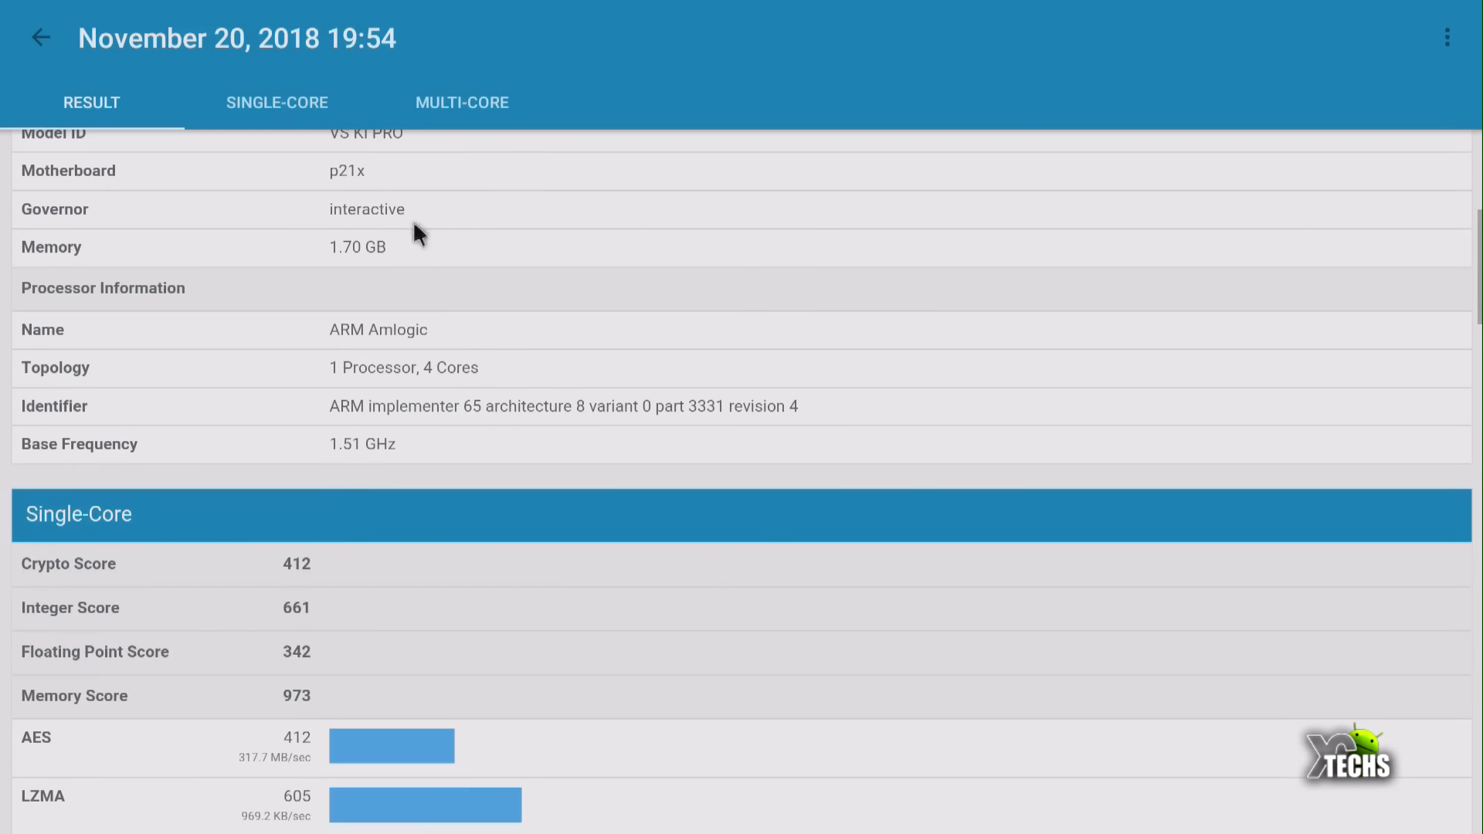
{"action": "scroll", "scroll_direction": "up", "scroll_amount": 3}
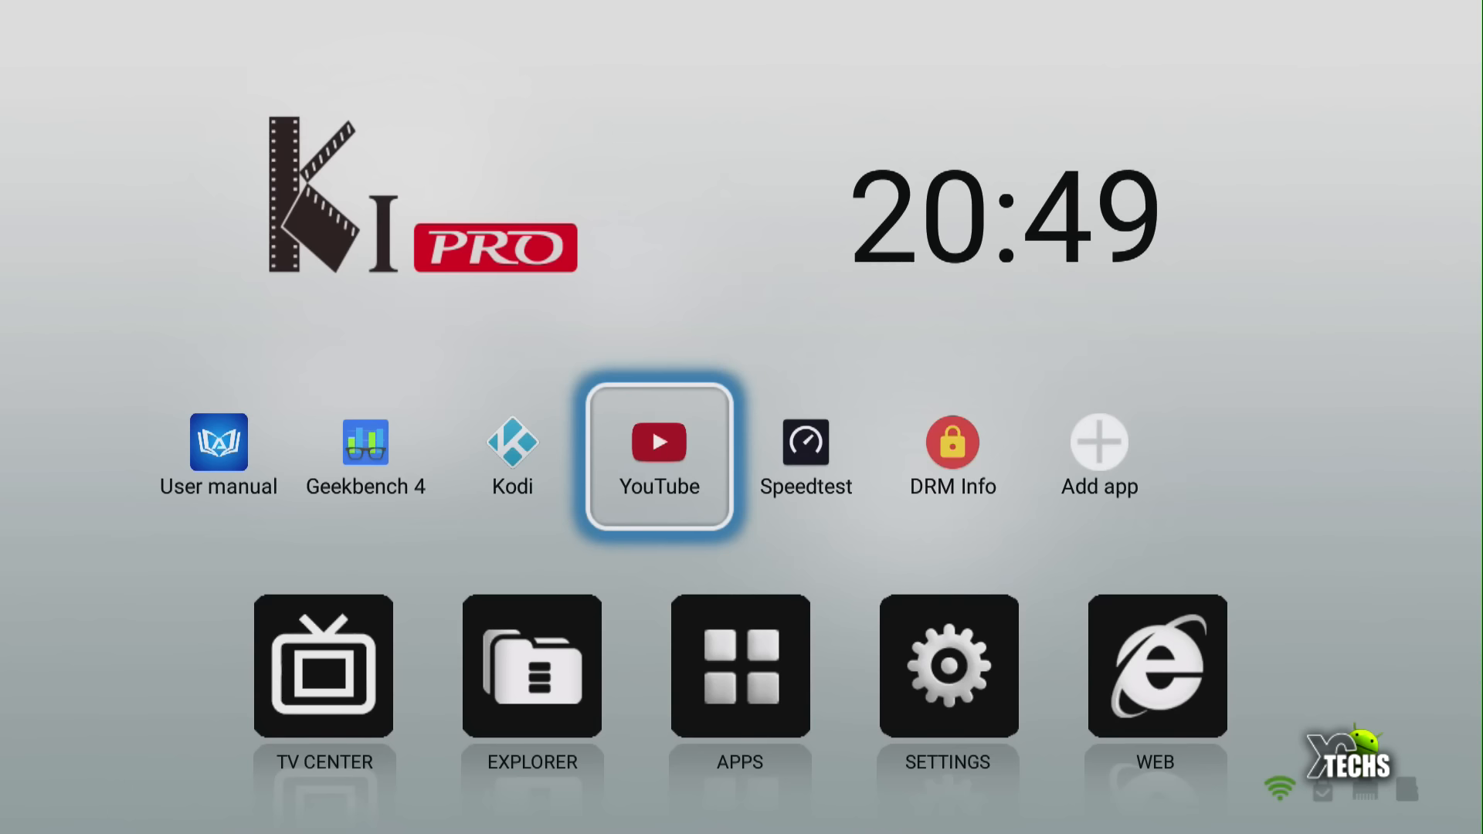
Launch YouTube, browse the home feed, and start playing a video.
{"action": "left_click", "coordinate": [658, 442]}
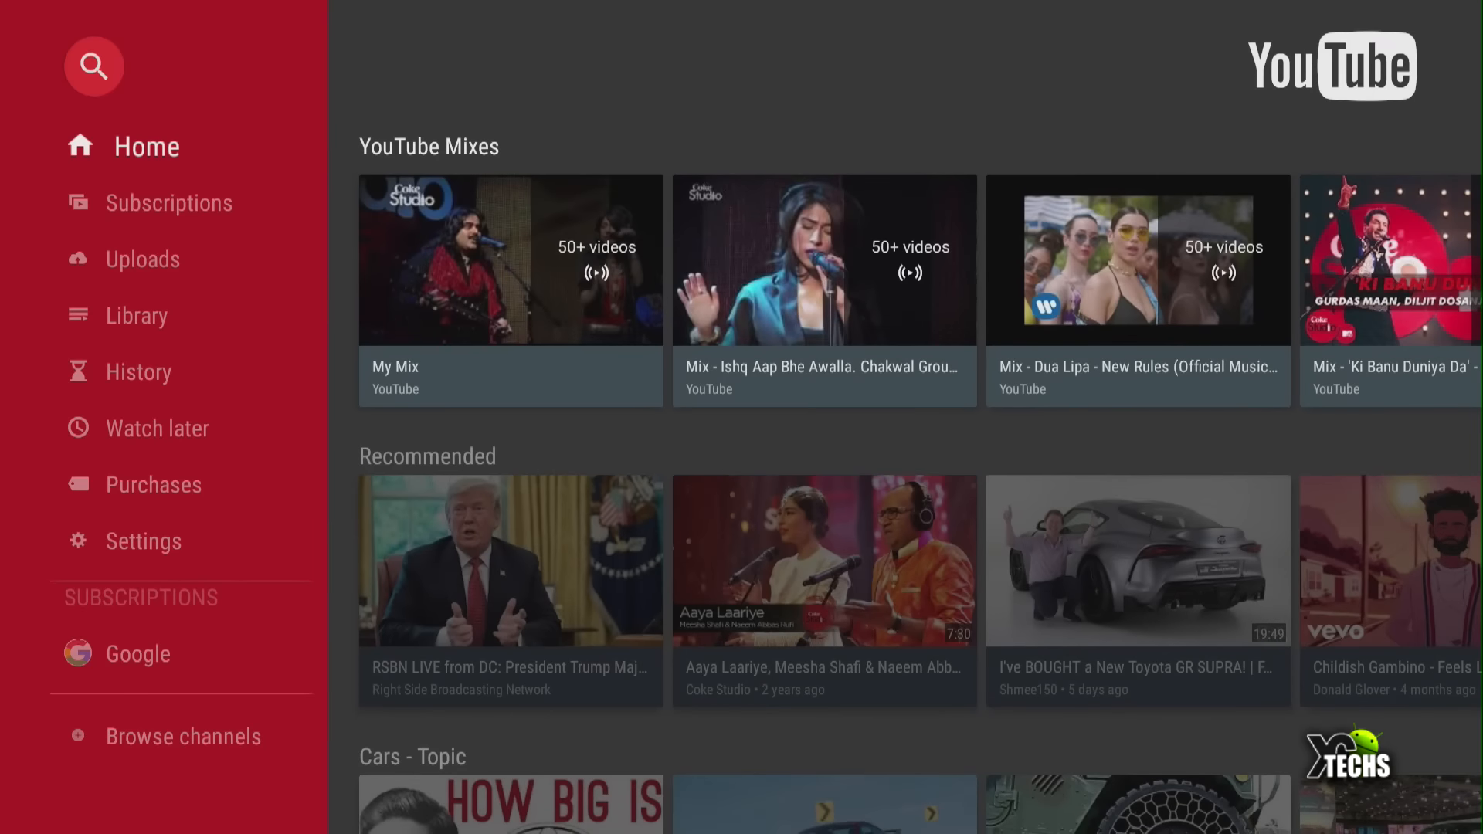
{"action": "scroll", "scroll_direction": "down", "scroll_amount": 3}
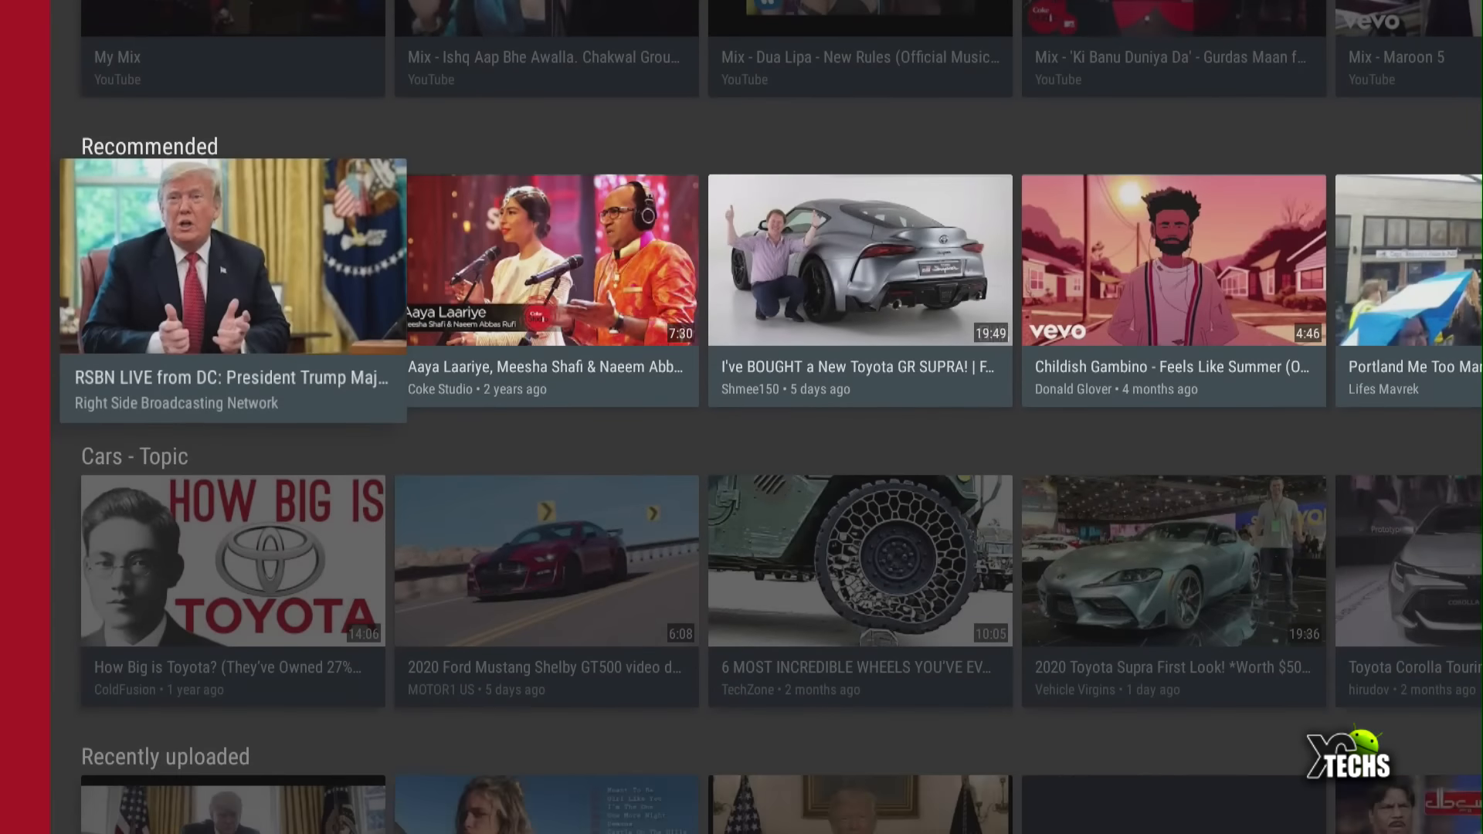
{"action": "scroll", "scroll_direction": "up", "scroll_amount": 3}
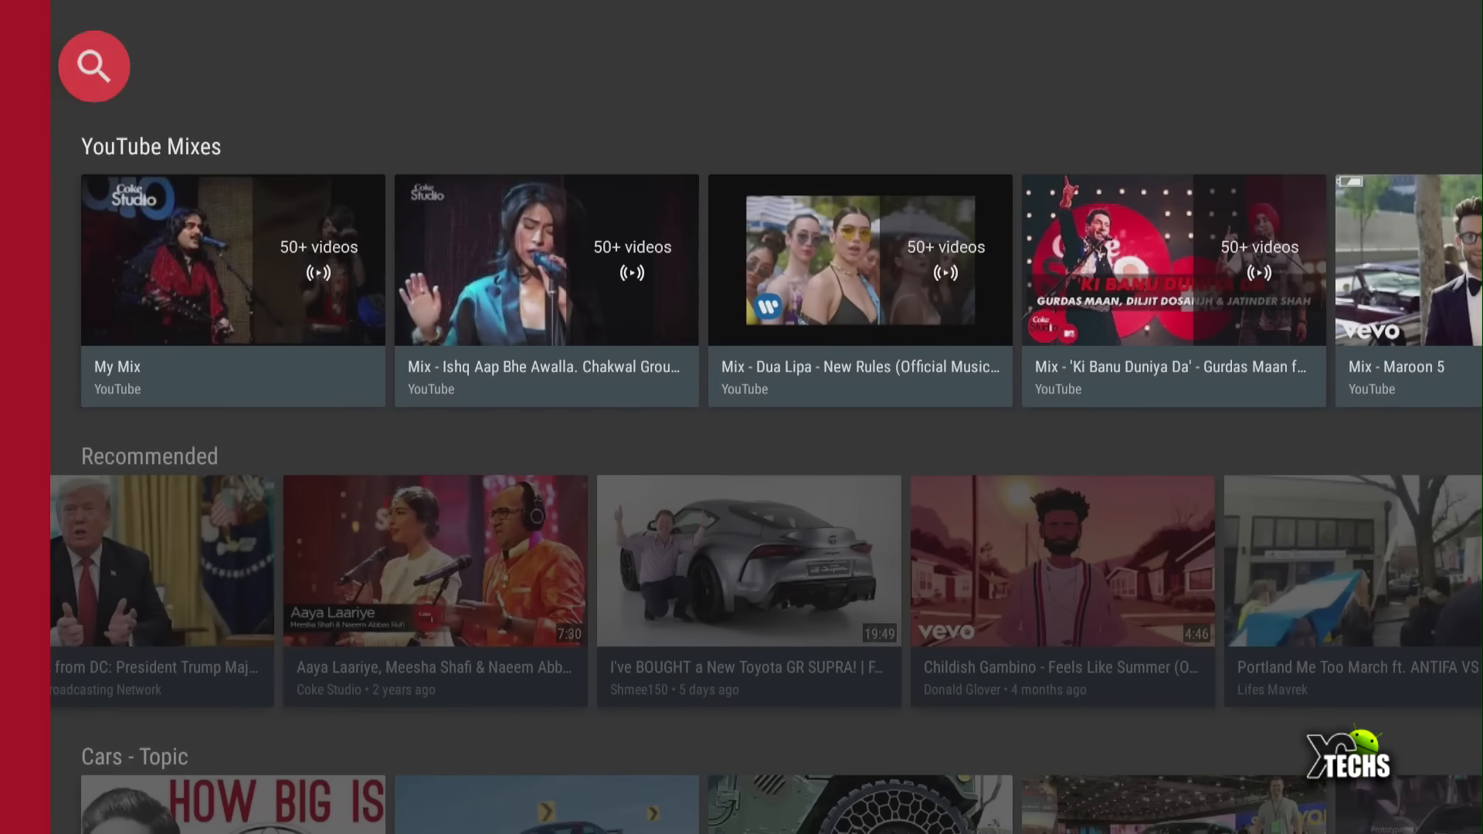
{"action": "left_click", "coordinate": [93, 67]}
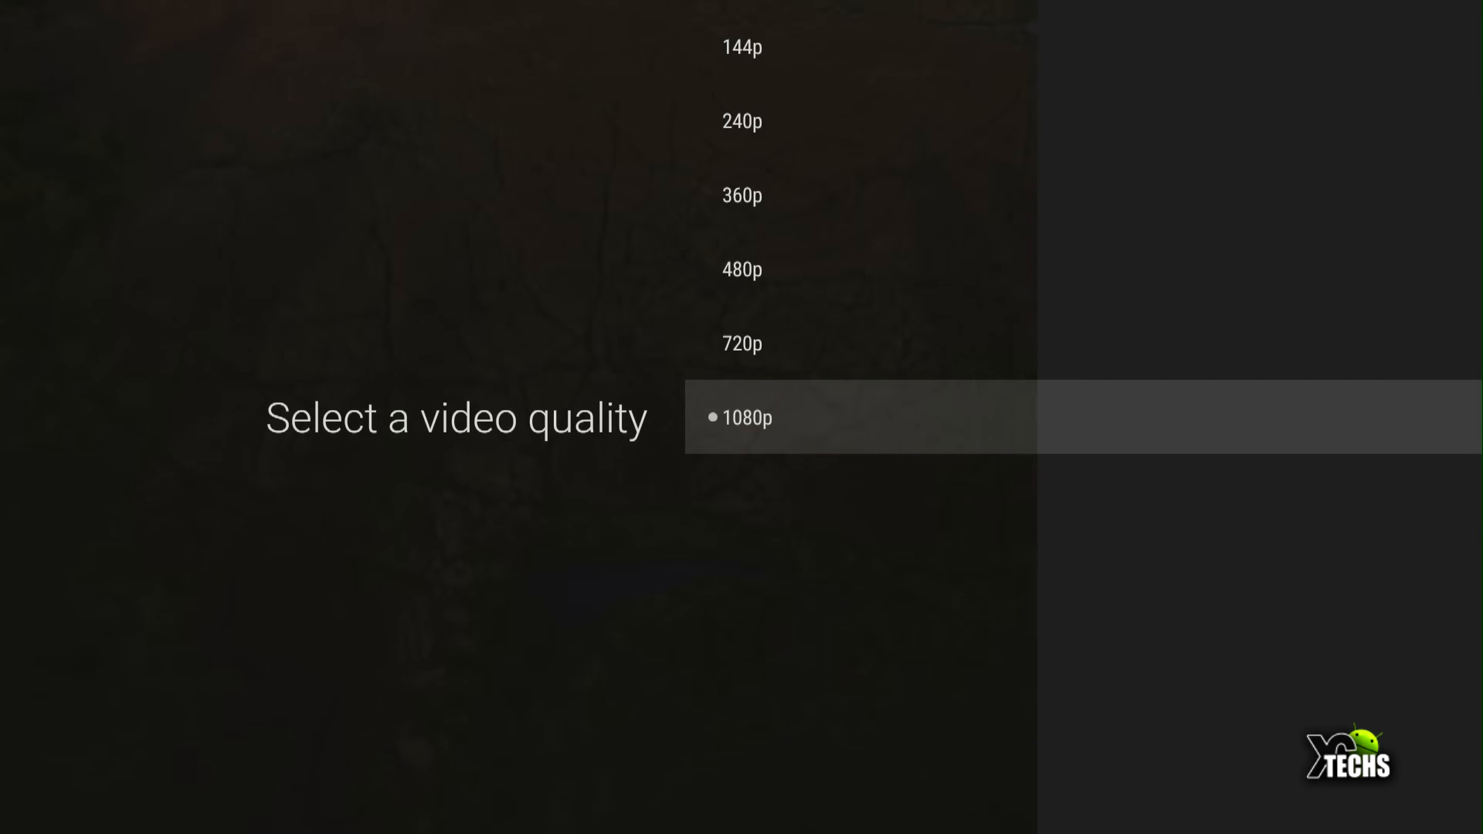
Play 2015-08-14 21.13.52 4K XCTECHS.mp4 in Kodi, then stop it.
{"action": "left_click", "coordinate": [747, 417]}
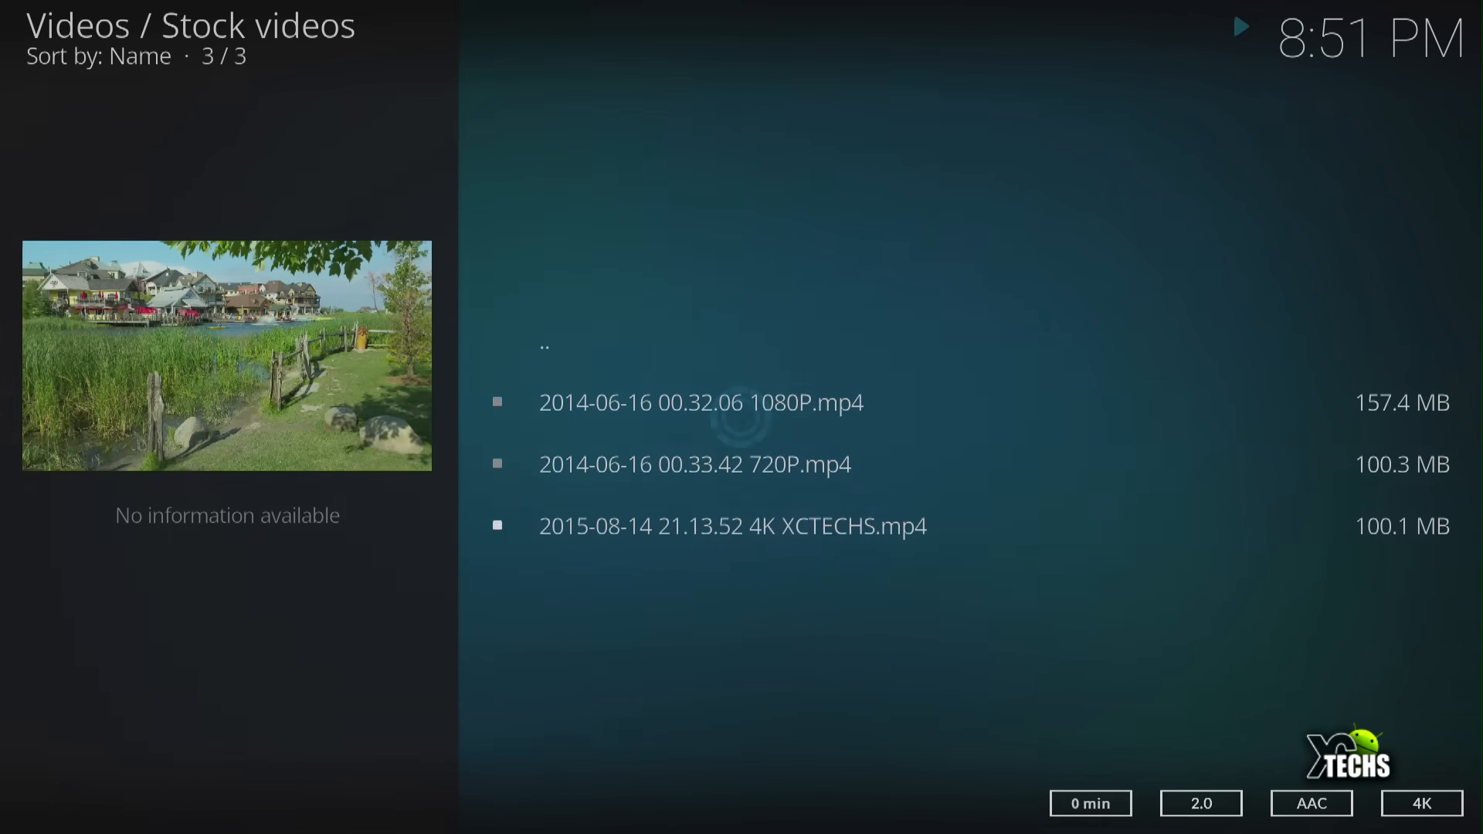
{"action": "left_click", "coordinate": [733, 526]}
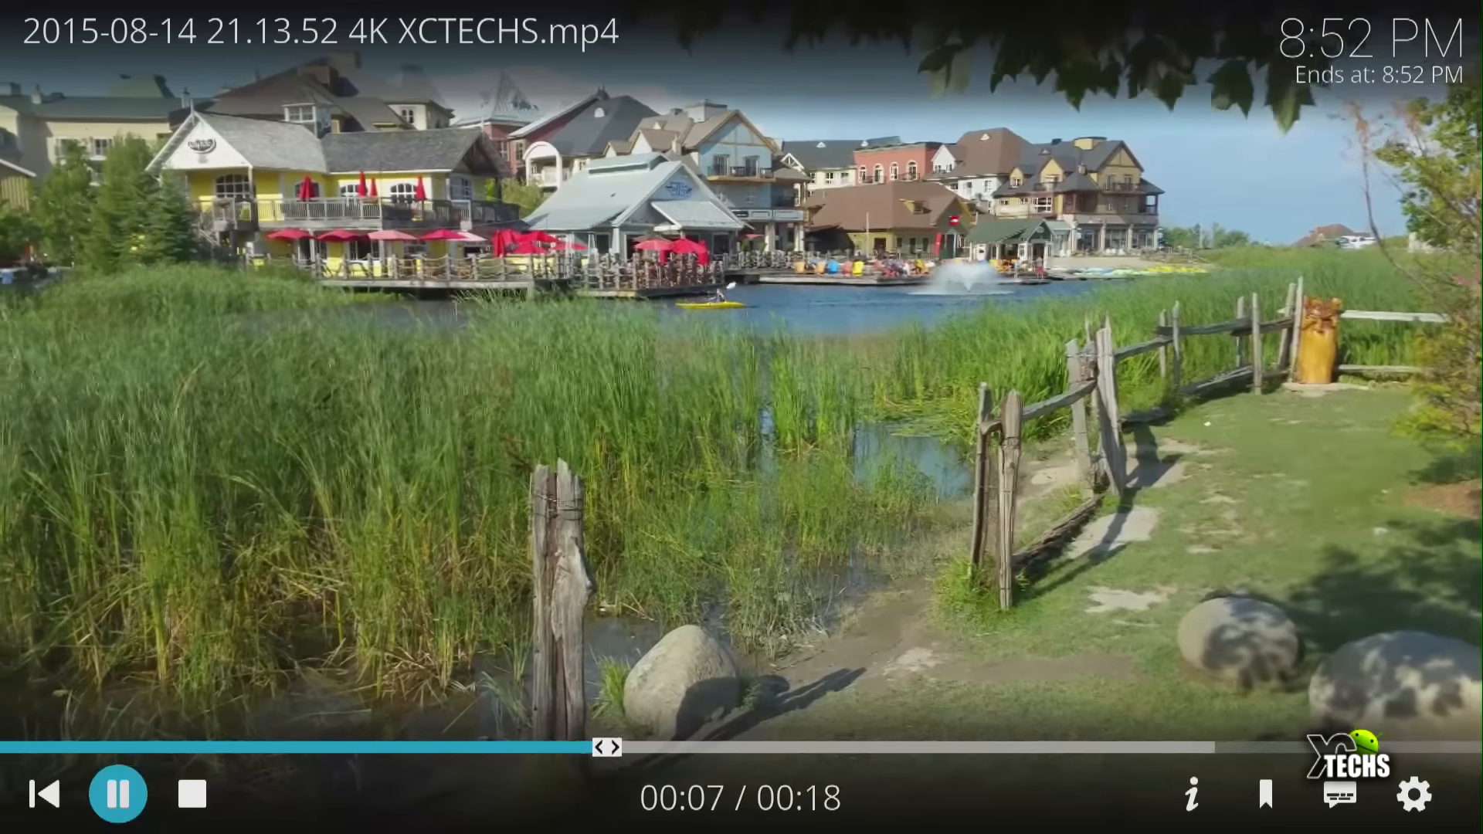
{"action": "left_click", "coordinate": [190, 793]}
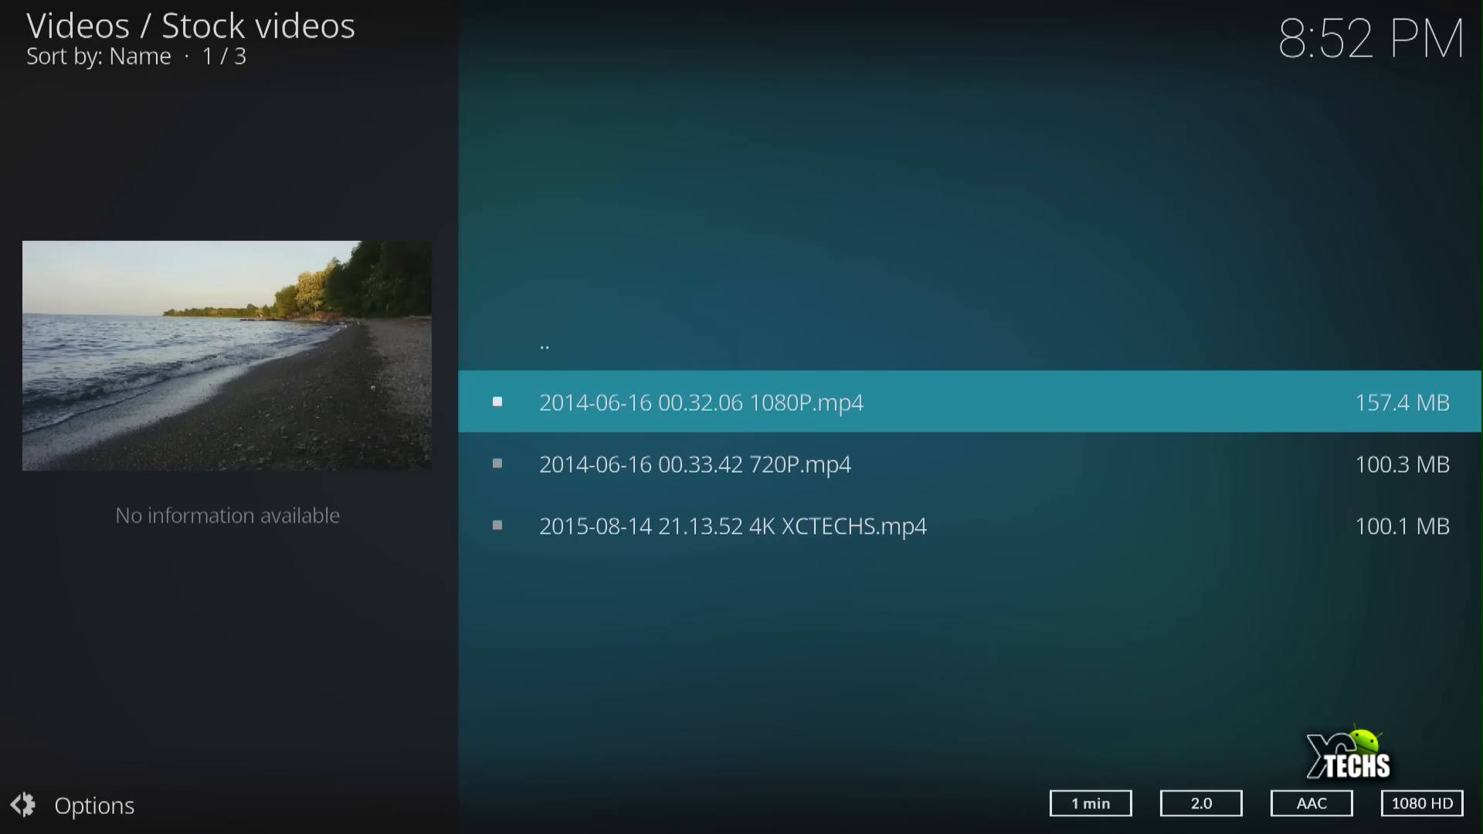
Play the 1080P beach clip 2014-06-16 00.32.06 1080P.mp4, then stop playback.
{"action": "double_click", "coordinate": [700, 402]}
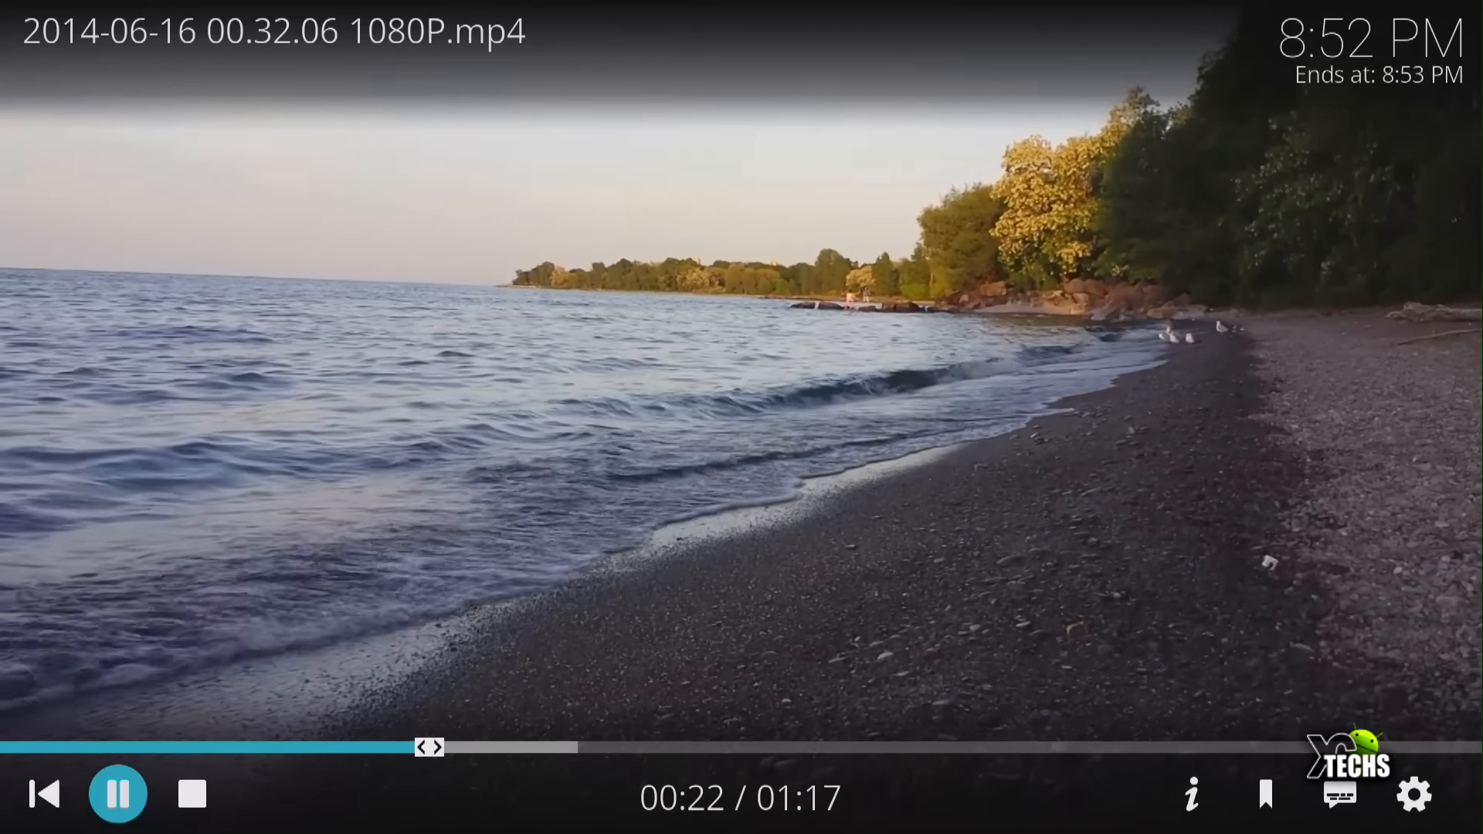
{"action": "left_click", "coordinate": [190, 793]}
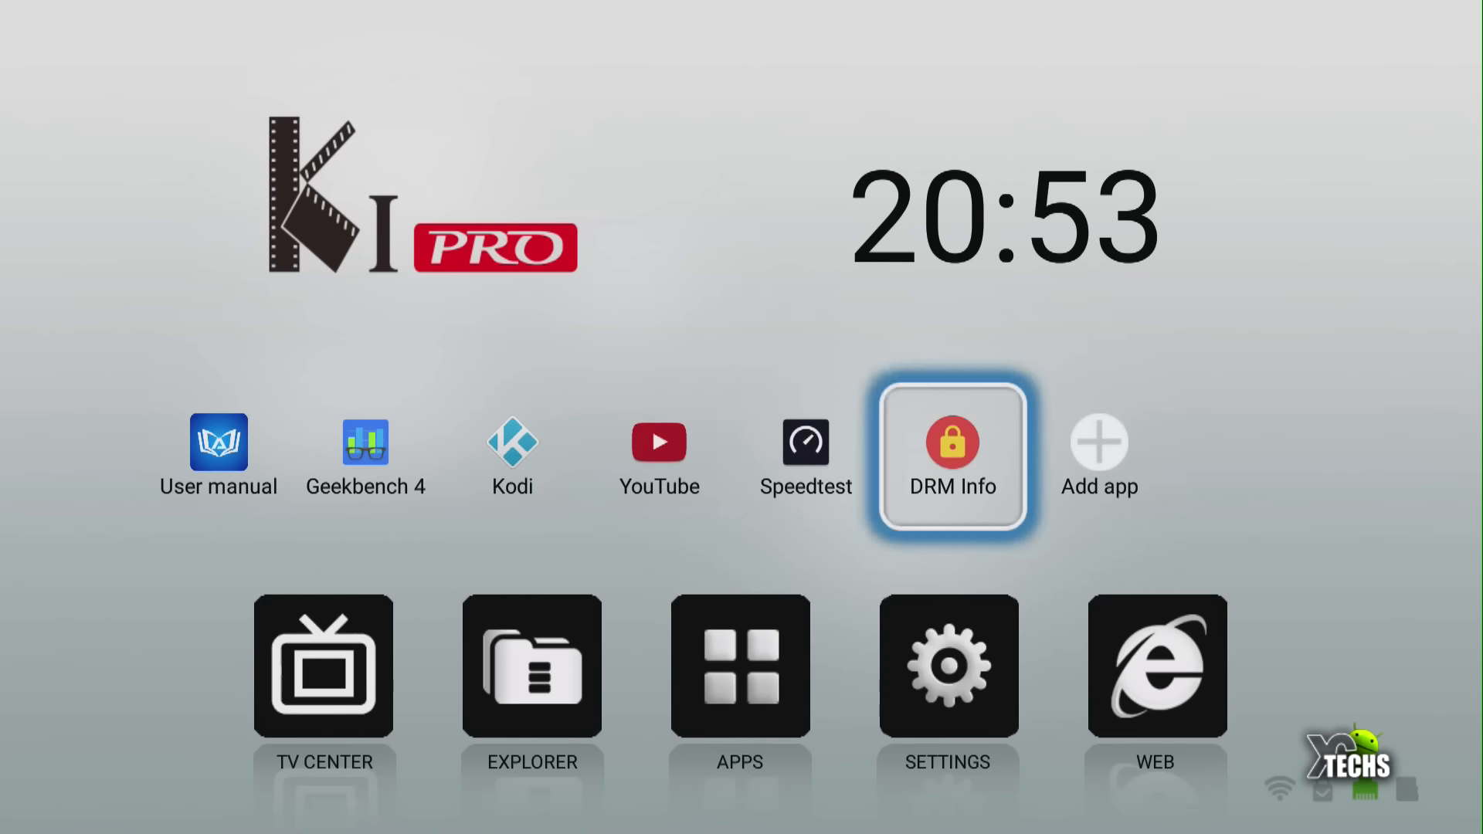
Launch DRM Info to view Widevine CDM at security level L1 with HDCP-1.x.
{"action": "left_click", "coordinate": [953, 456]}
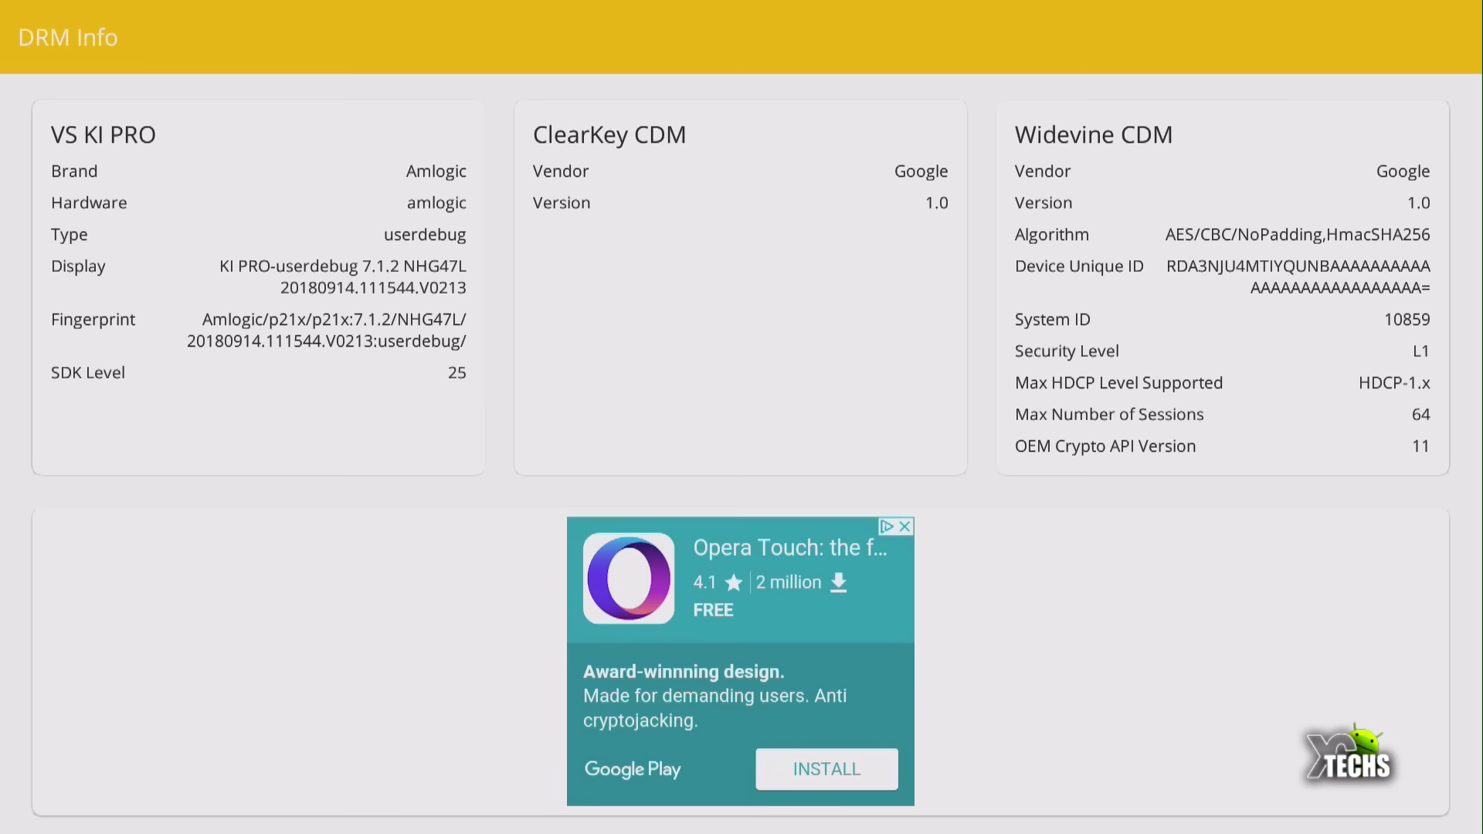
{"action": "mouse_move", "coordinate": [178, 193]}
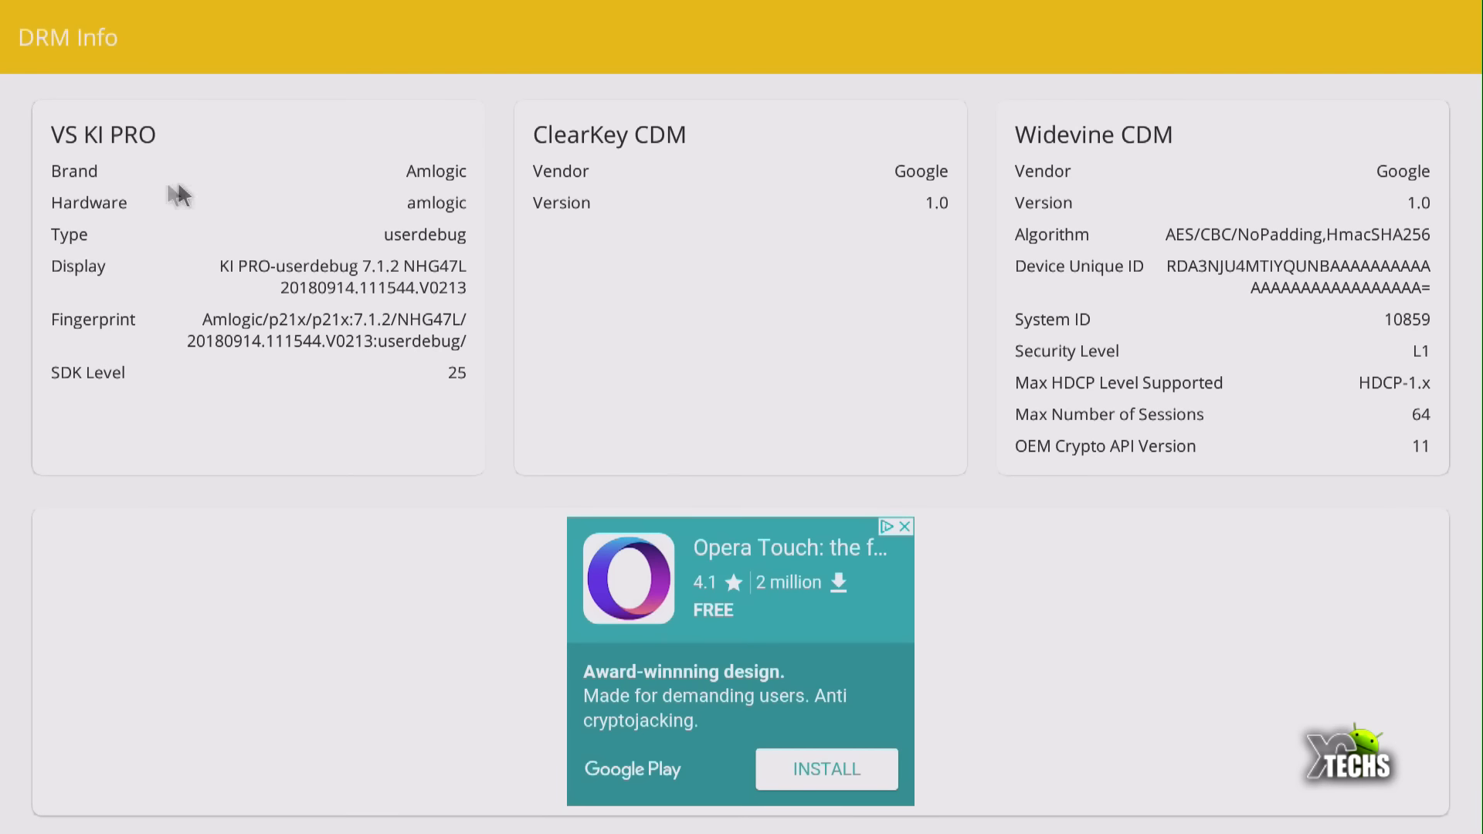
{"action": "mouse_move", "coordinate": [353, 370]}
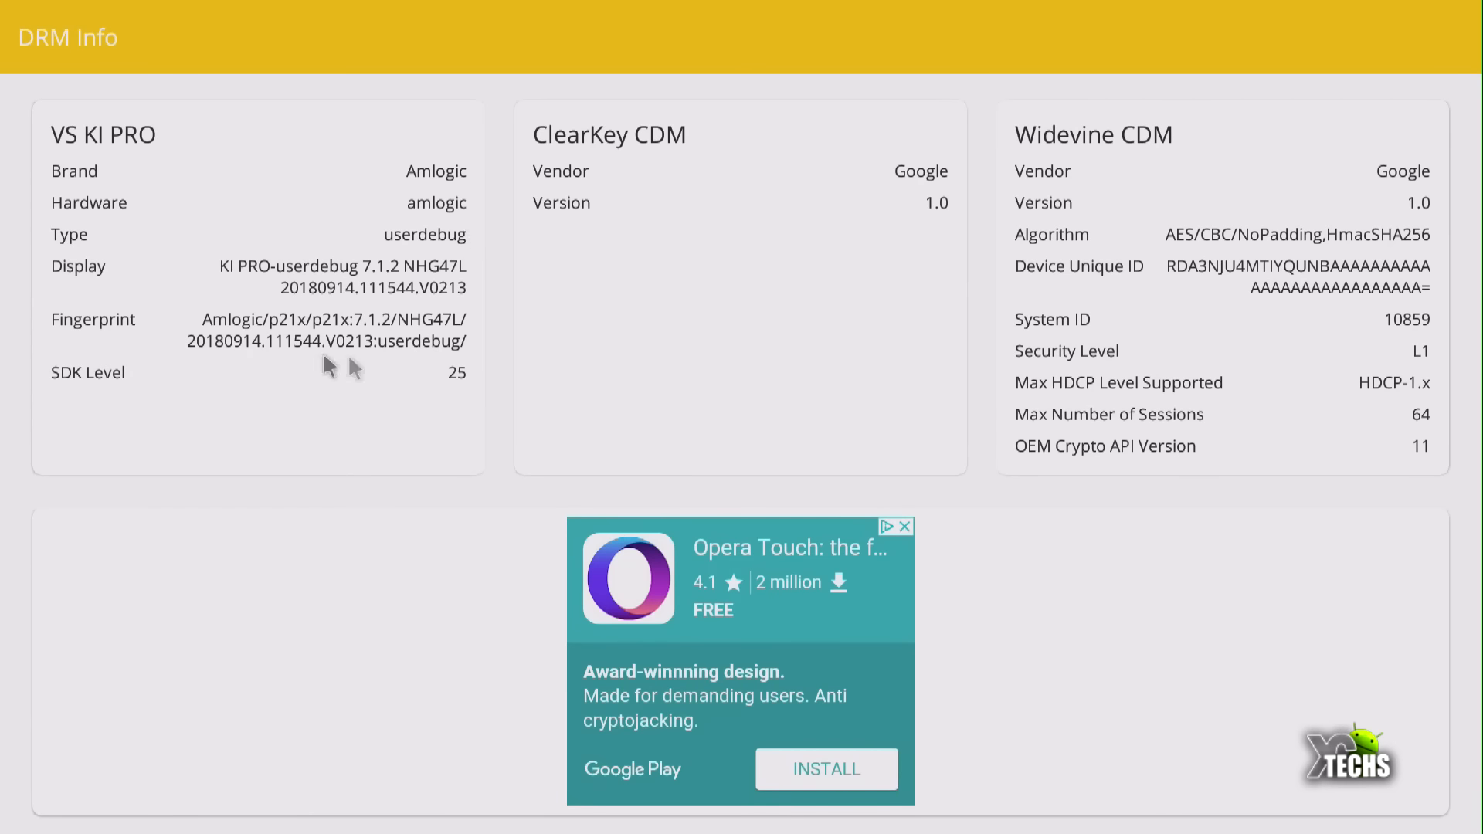
{"action": "mouse_move", "coordinate": [1096, 178]}
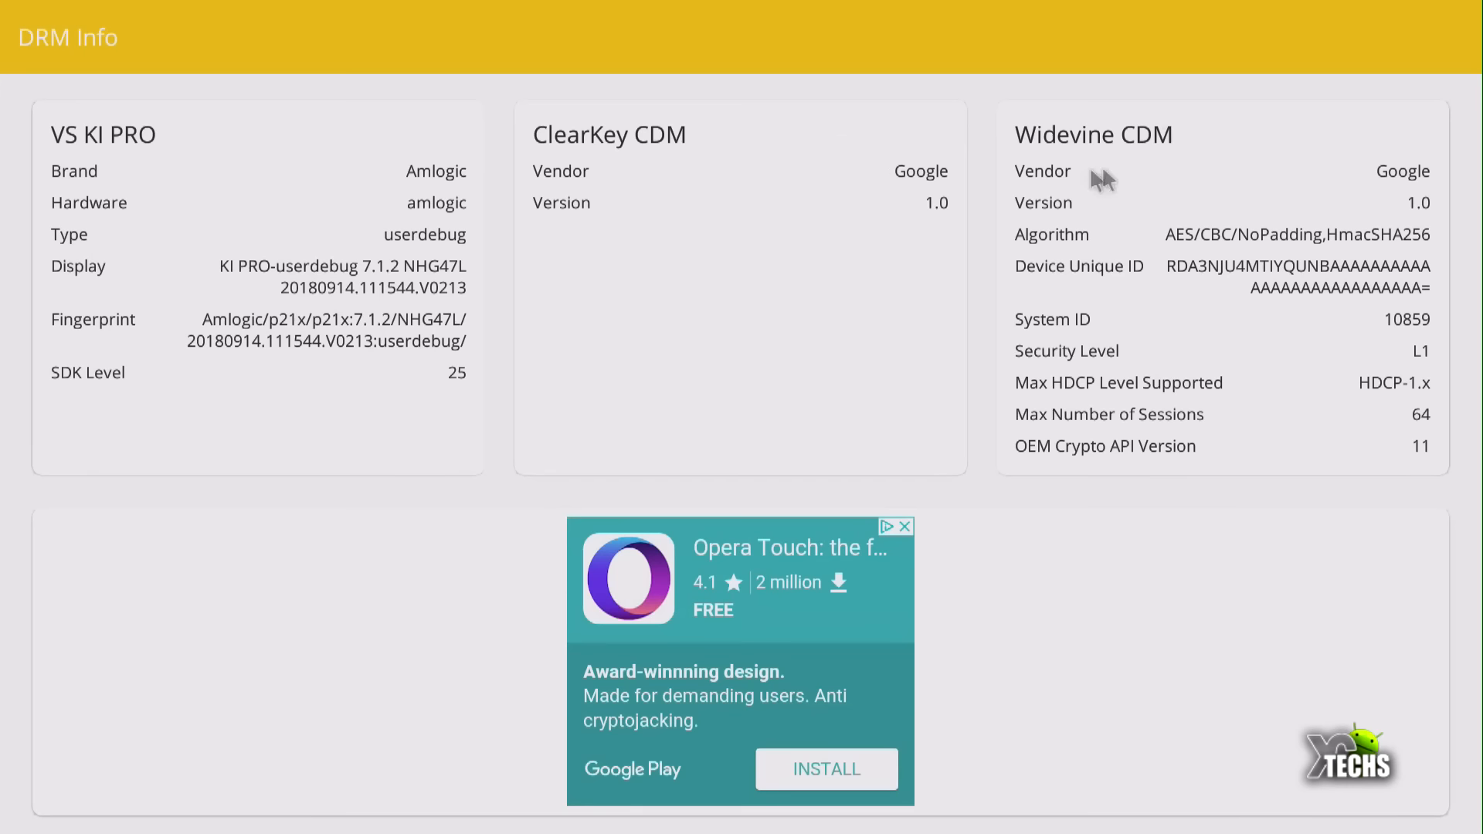
{"action": "mouse_move", "coordinate": [1196, 366]}
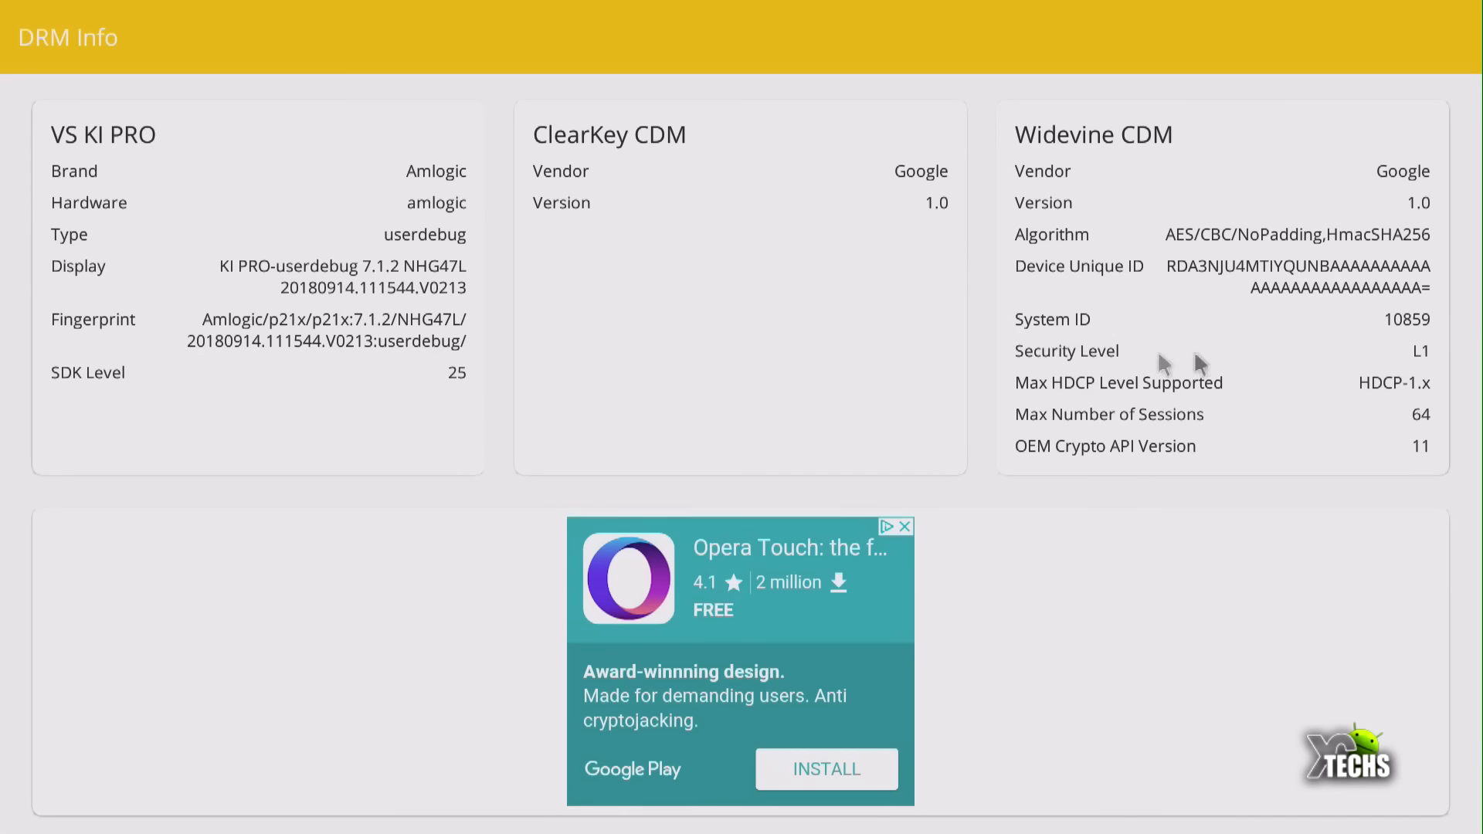
{"action": "mouse_move", "coordinate": [1367, 409]}
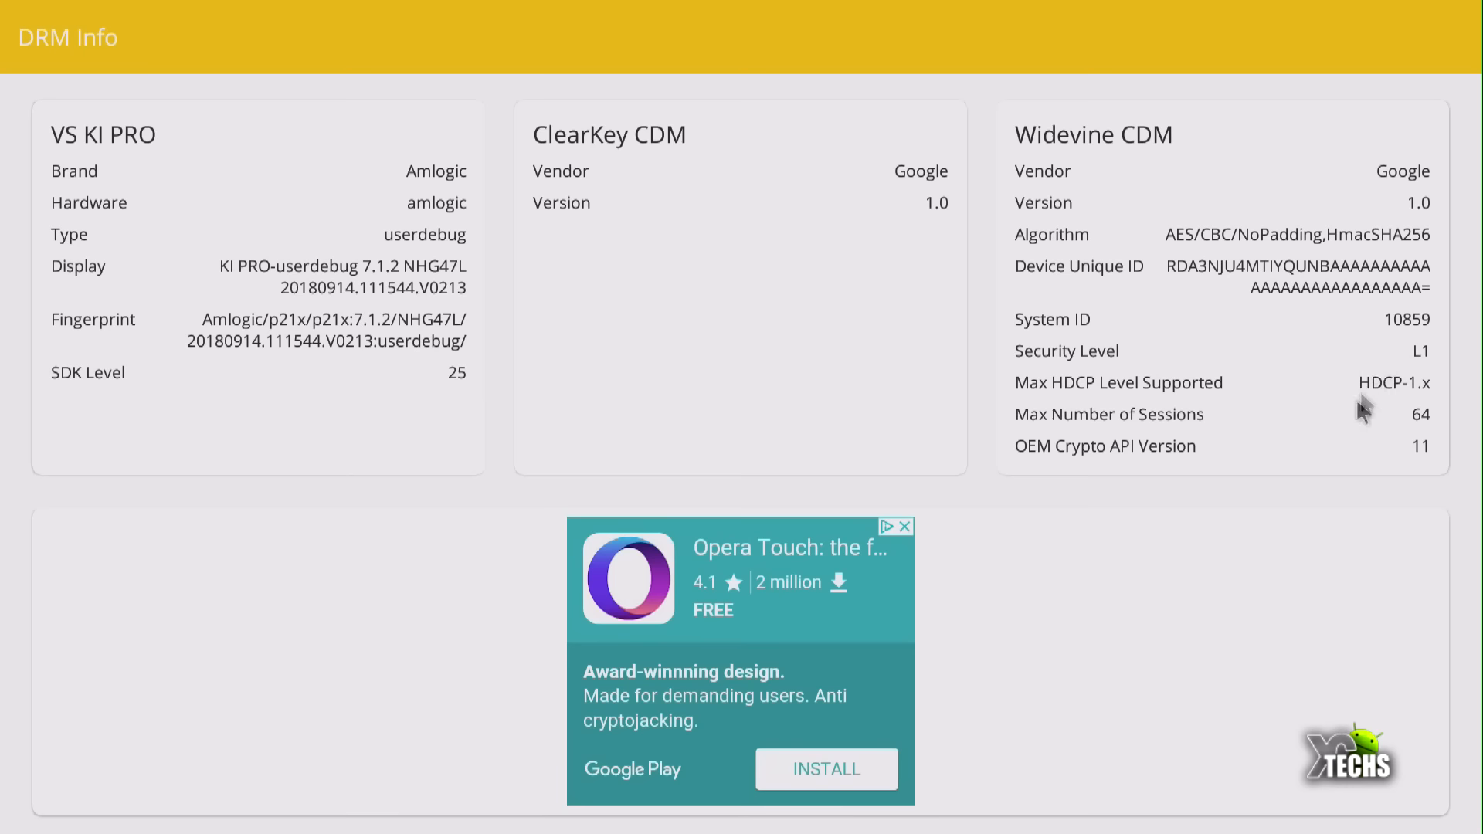
{"action": "mouse_move", "coordinate": [1366, 396]}
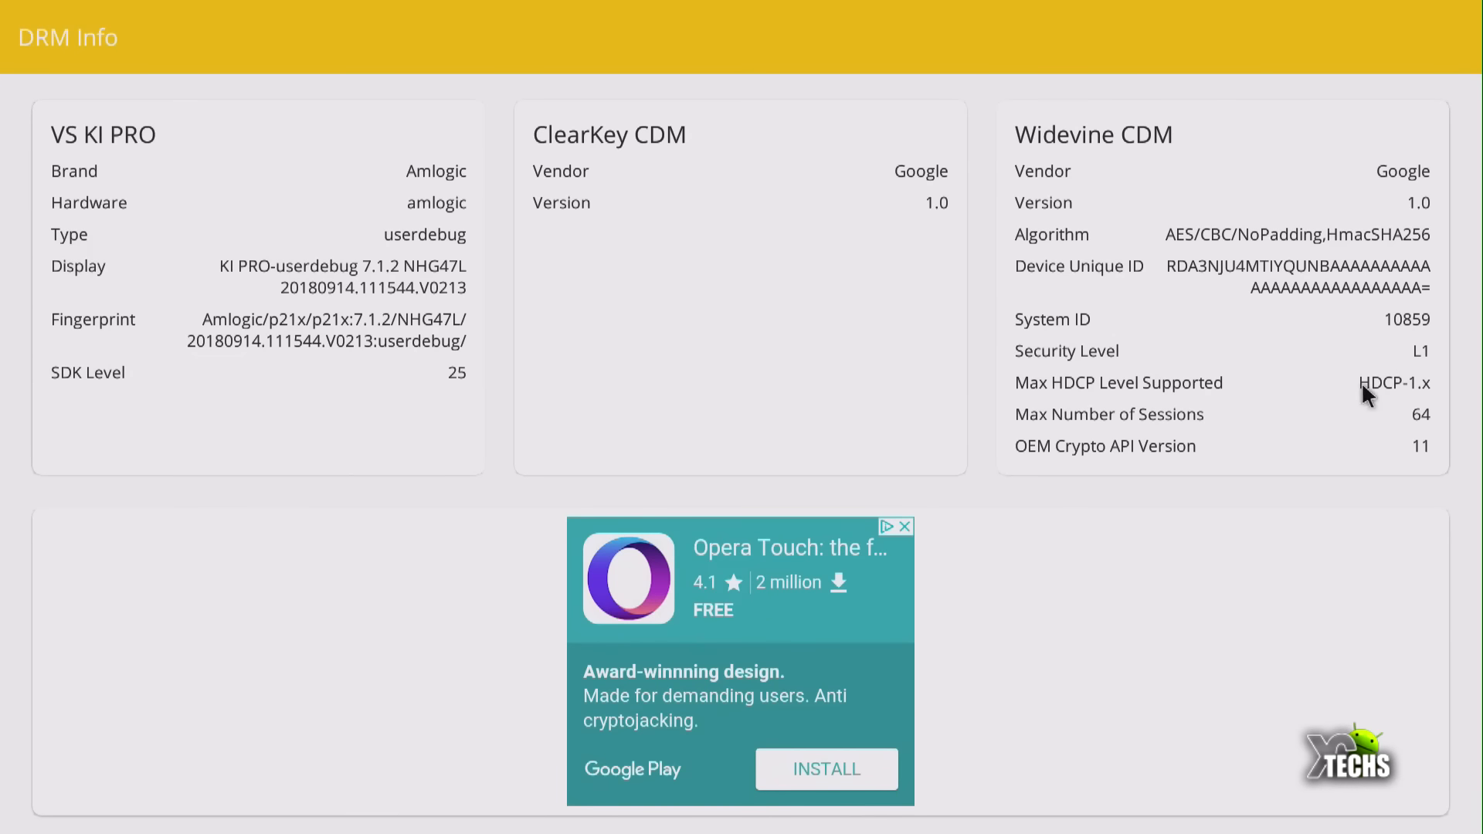
{"action": "mouse_move", "coordinate": [1012, 244]}
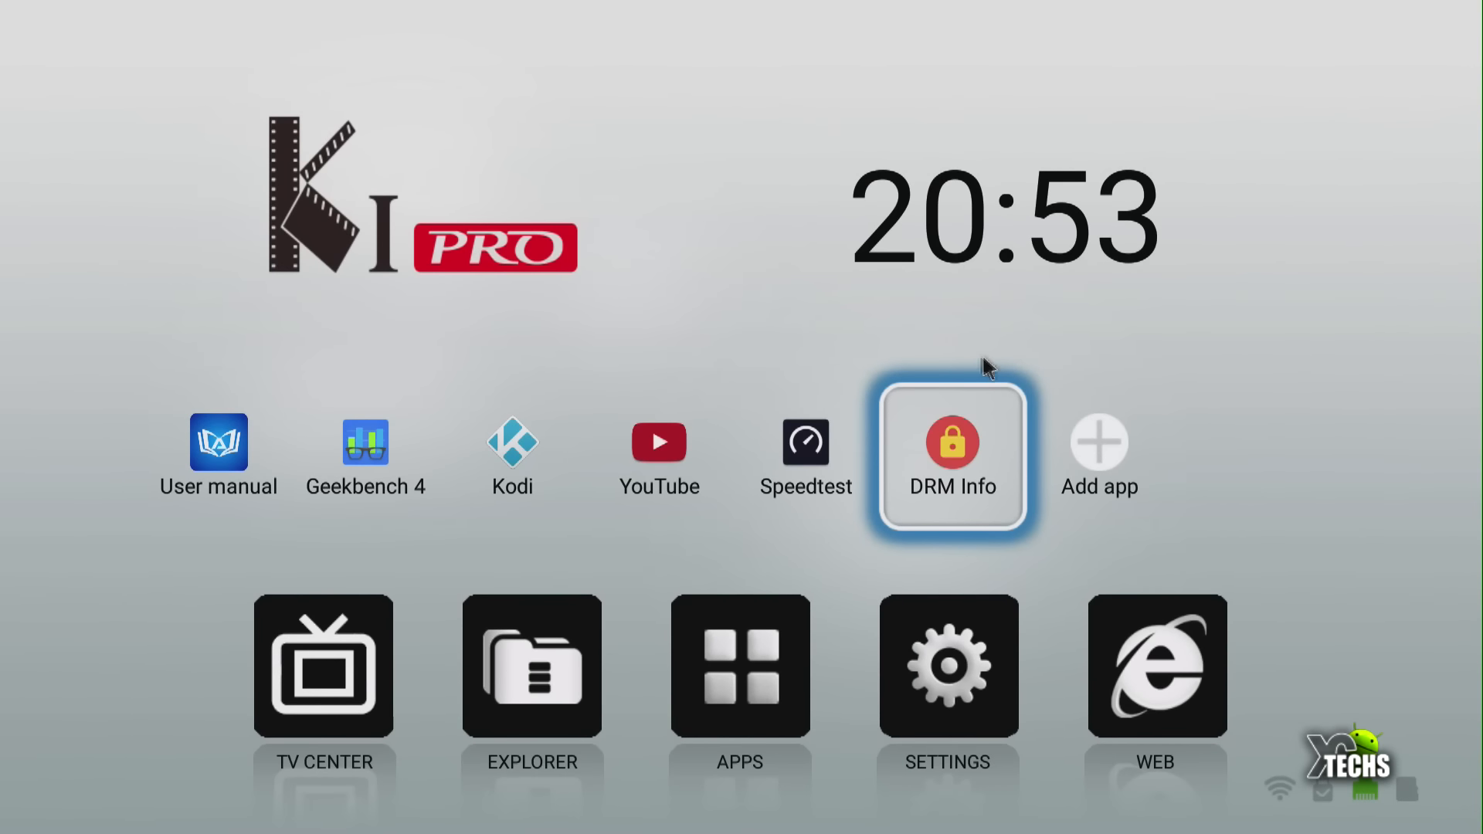
{"action": "mouse_move", "coordinate": [1045, 387]}
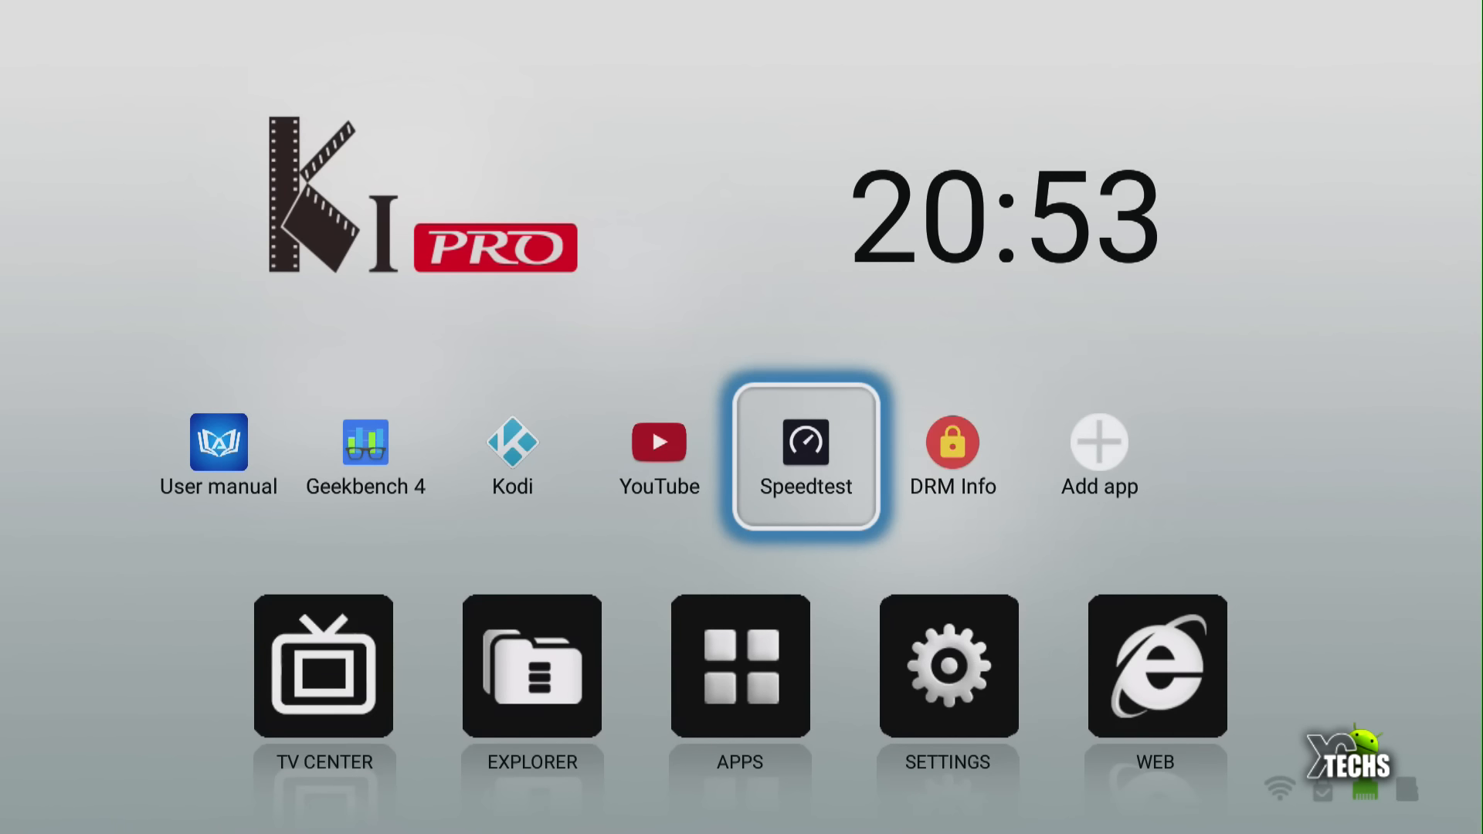
Launch Speedtest and show its results history with the latest 185 Mbps test.
{"action": "left_click", "coordinate": [805, 456]}
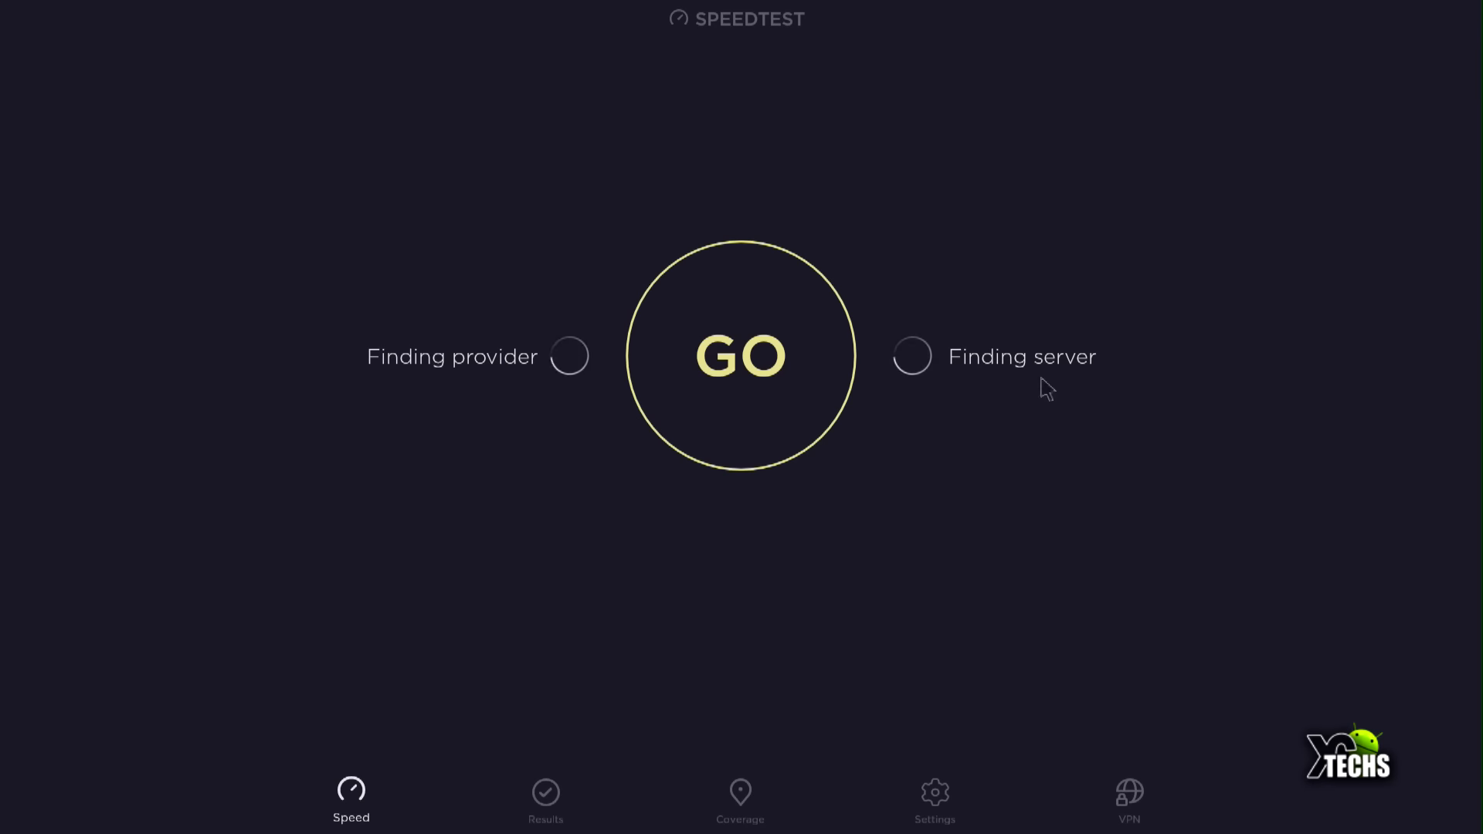
{"action": "left_click", "coordinate": [545, 799]}
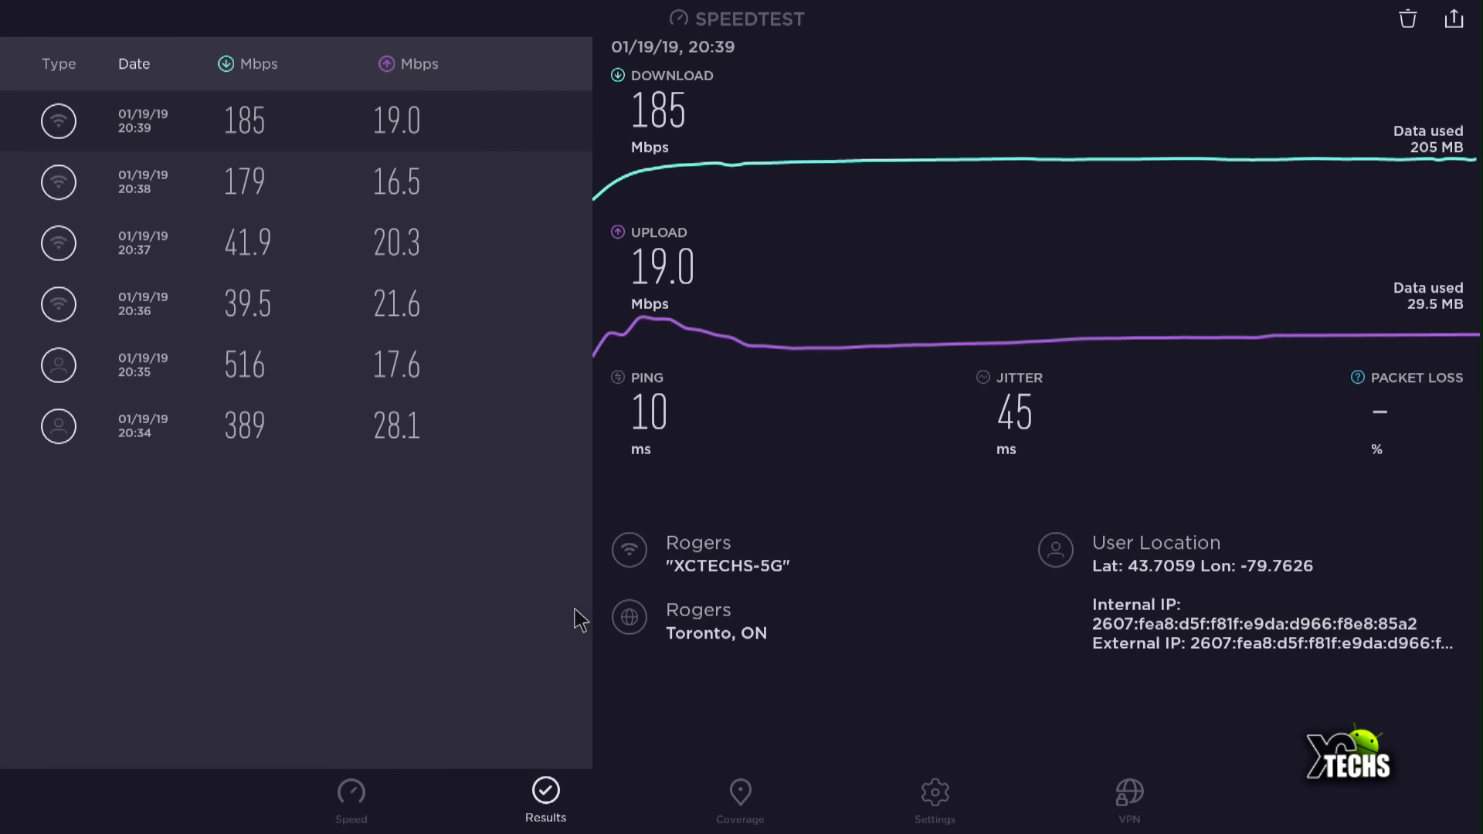
{"action": "mouse_move", "coordinate": [71, 485]}
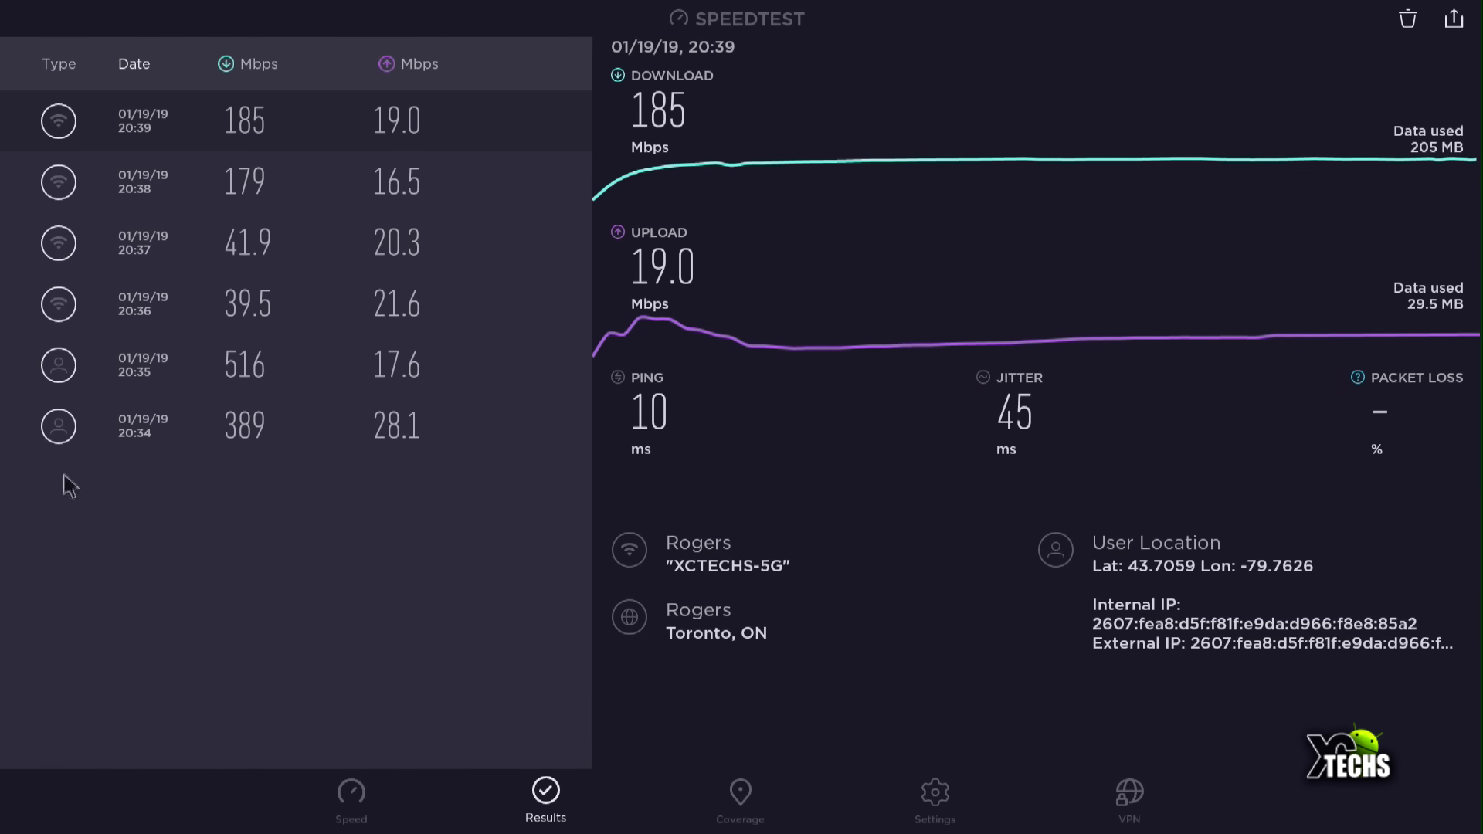
{"action": "mouse_move", "coordinate": [274, 477]}
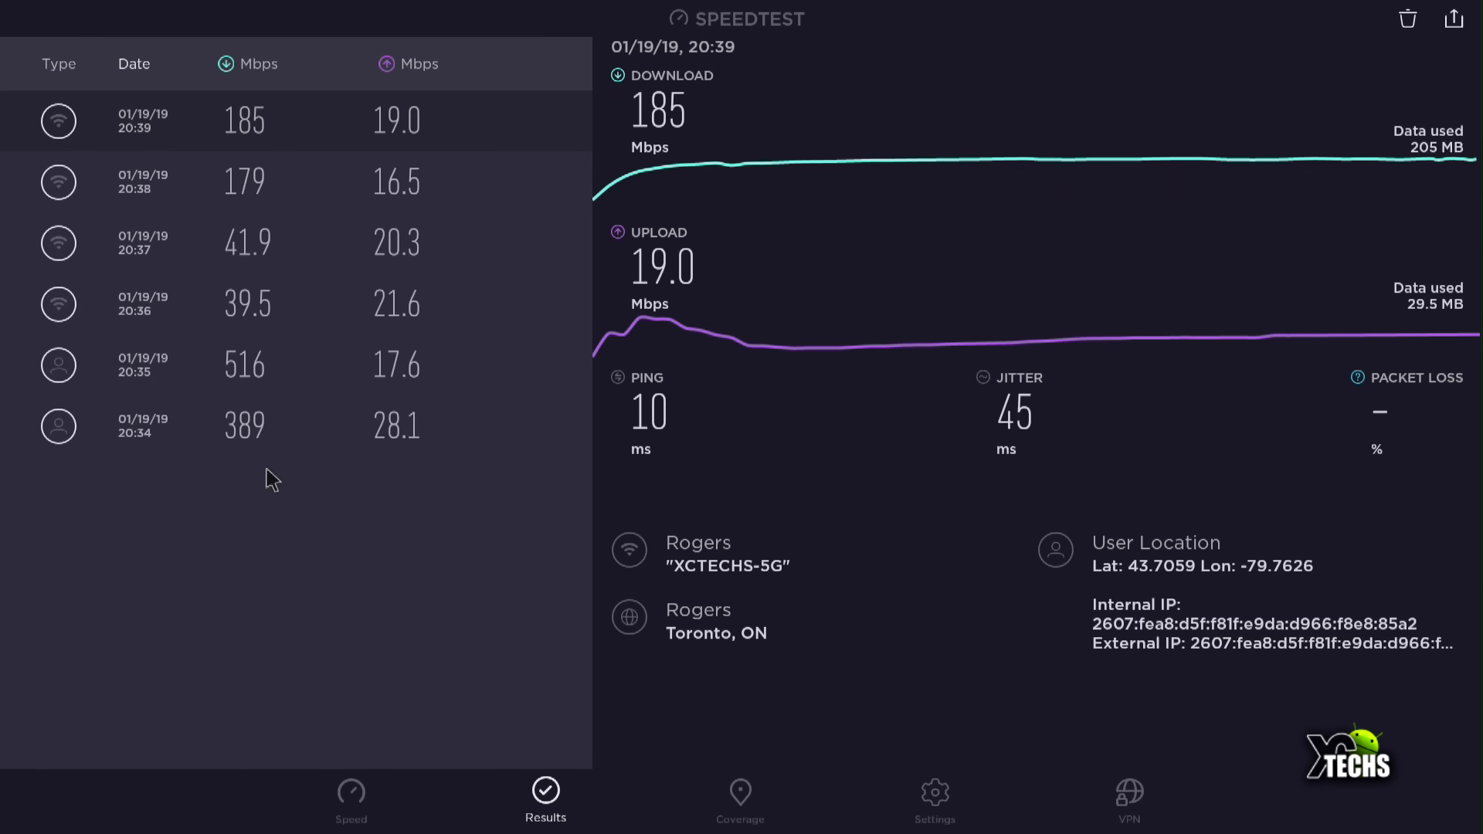
{"action": "mouse_move", "coordinate": [235, 473]}
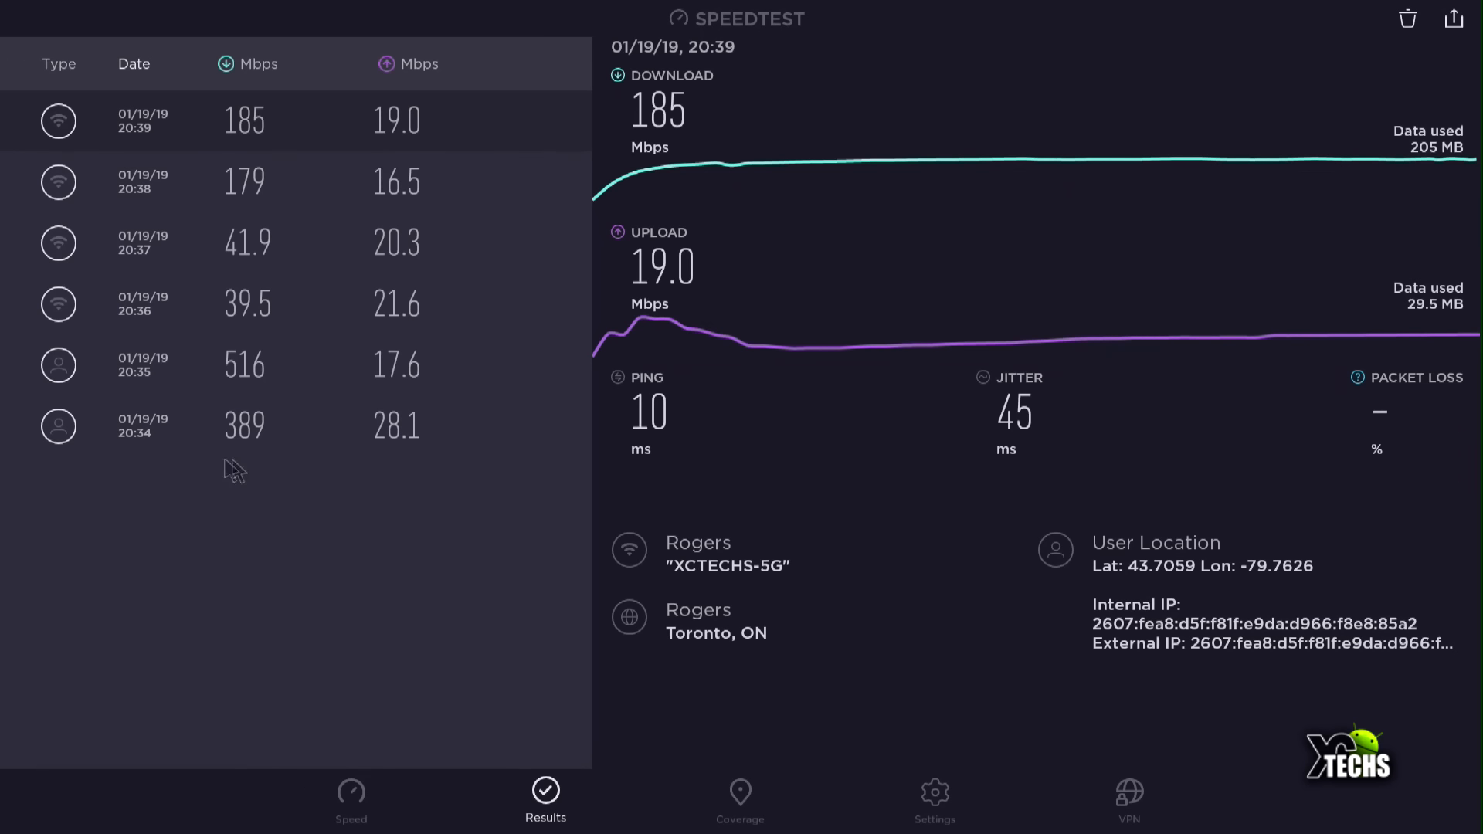
{"action": "mouse_move", "coordinate": [240, 461]}
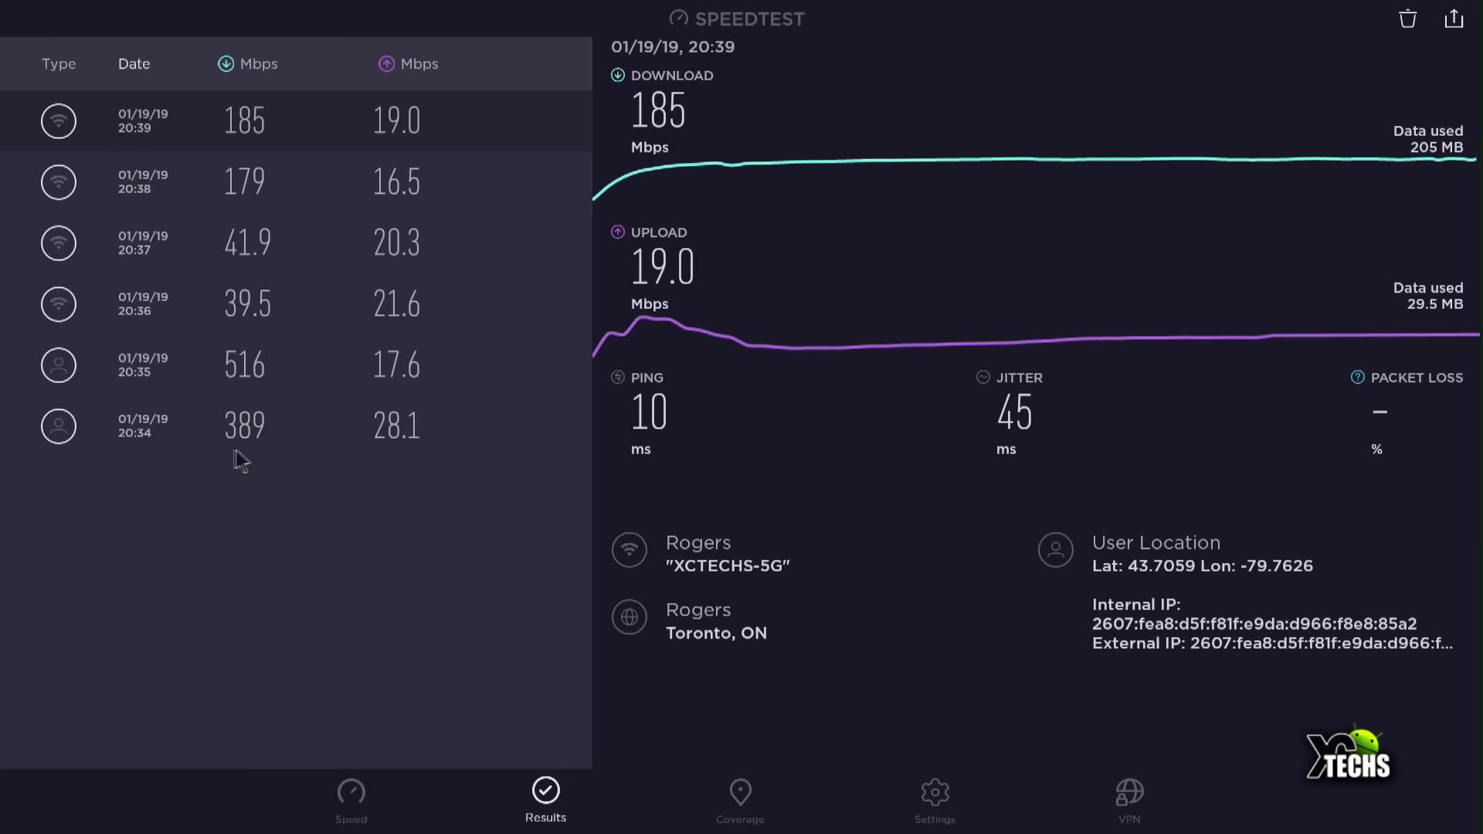
{"action": "mouse_move", "coordinate": [261, 460]}
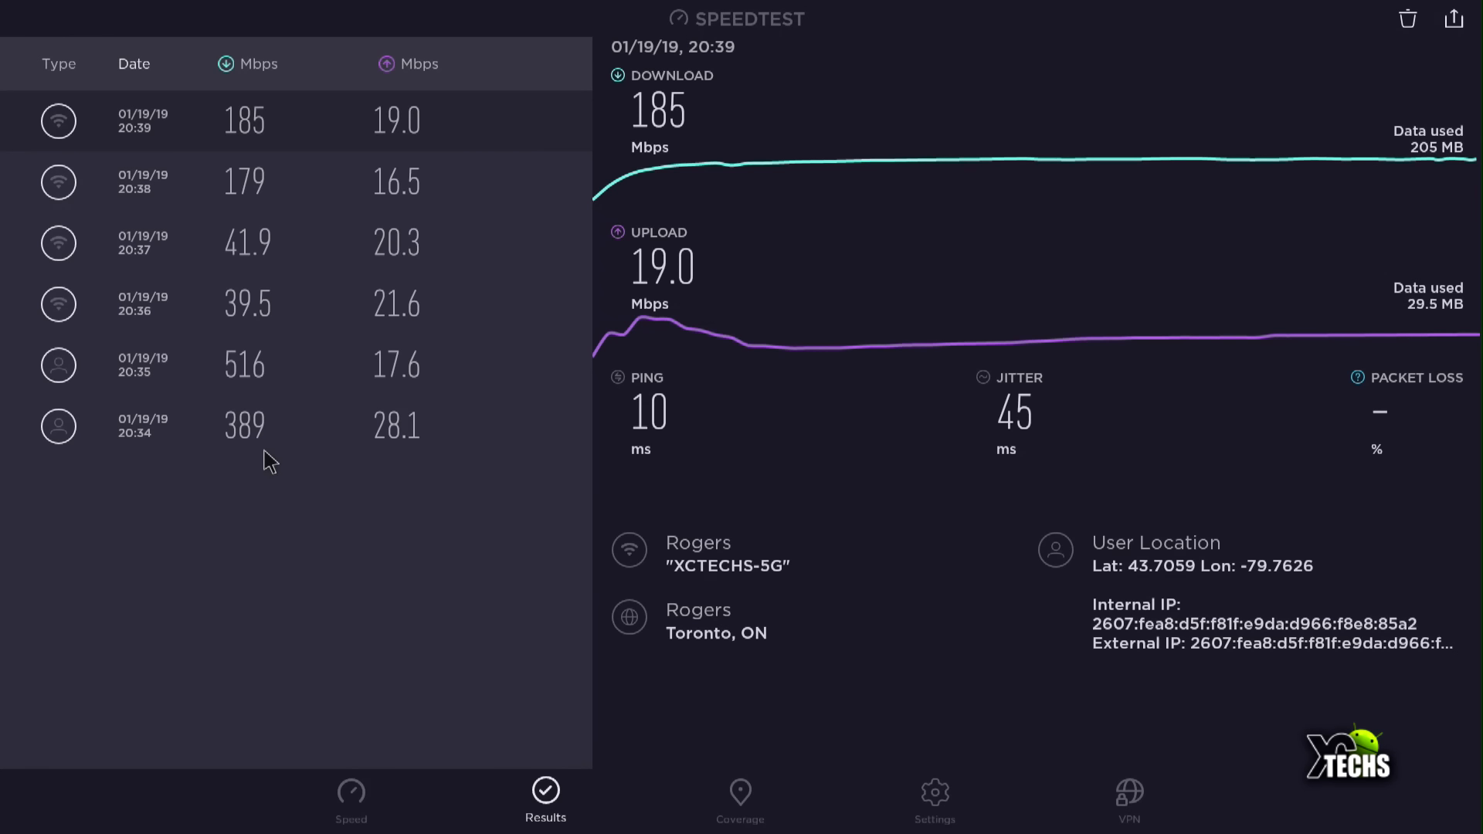
{"action": "mouse_move", "coordinate": [376, 454]}
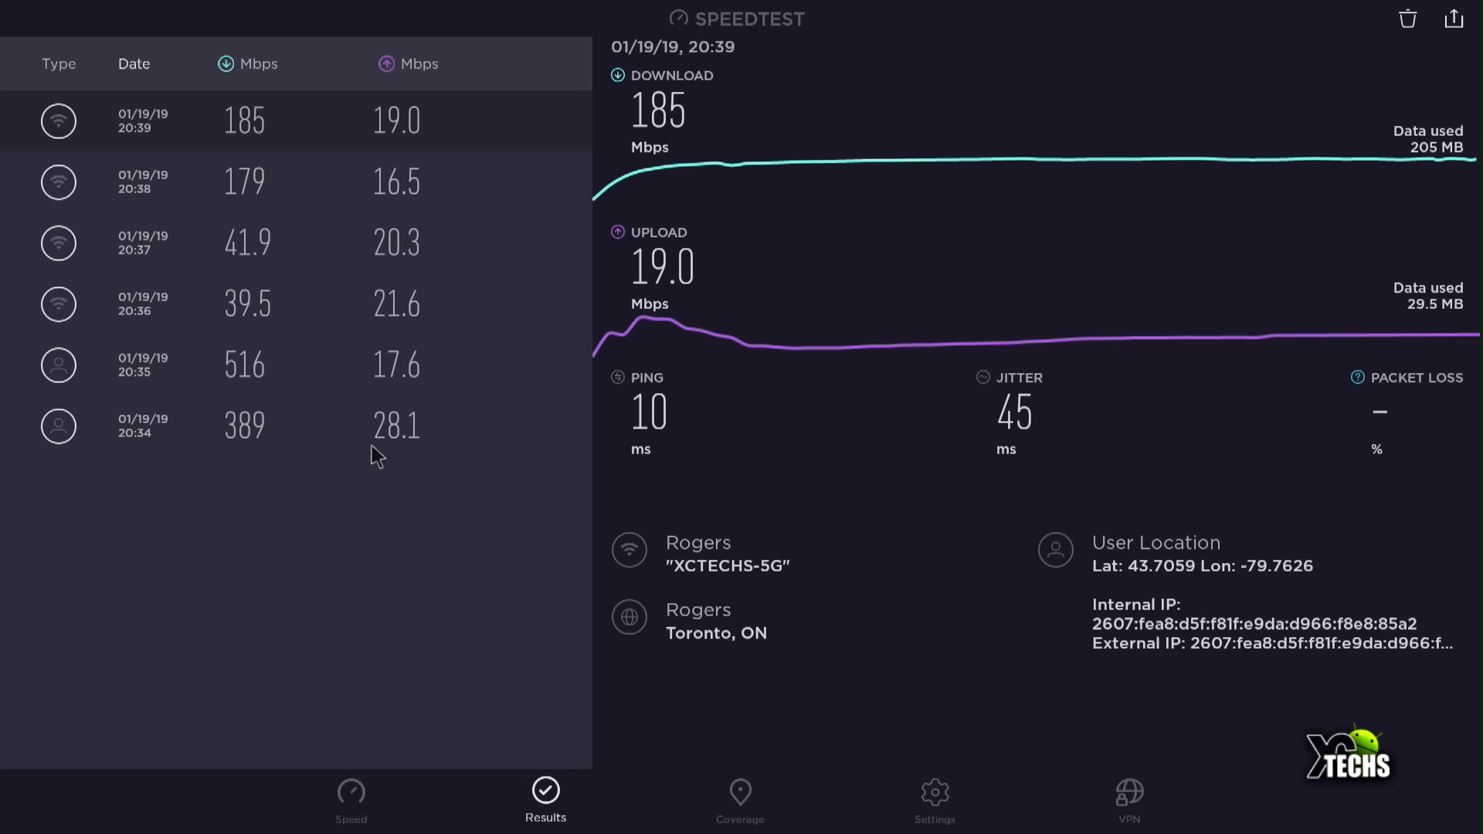
{"action": "mouse_move", "coordinate": [295, 457]}
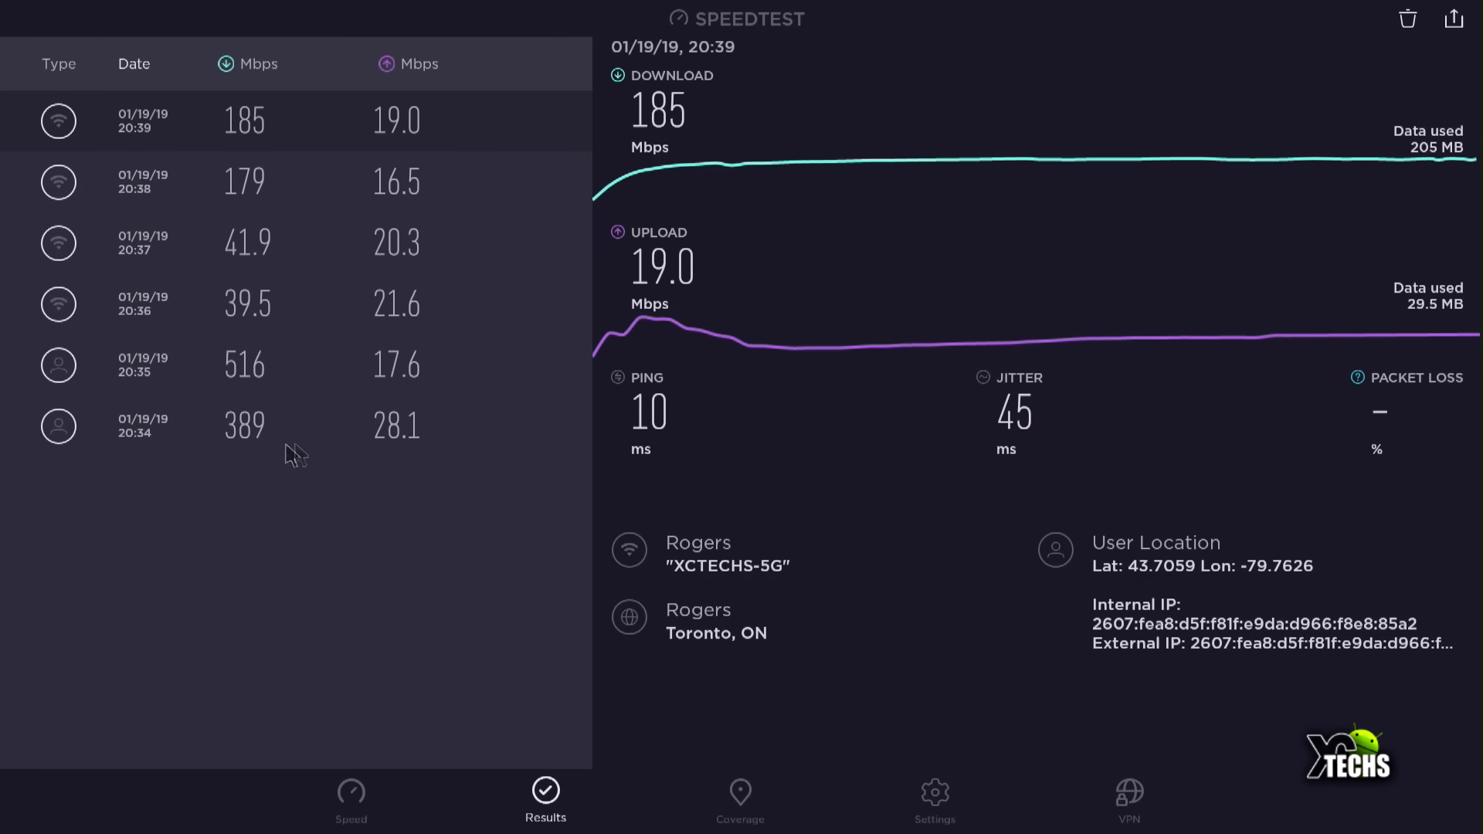
{"action": "mouse_move", "coordinate": [227, 345]}
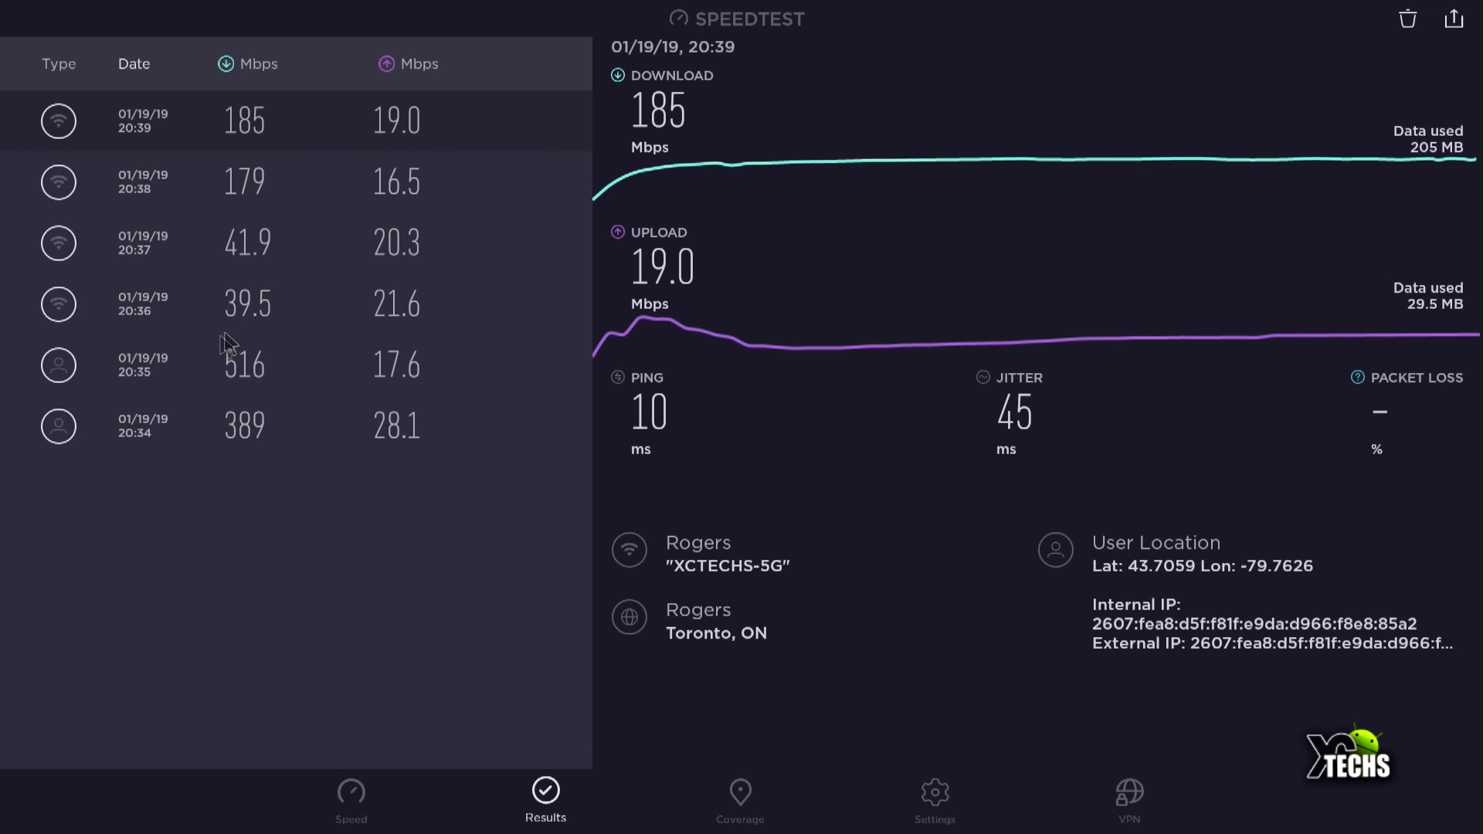
{"action": "mouse_move", "coordinate": [395, 391]}
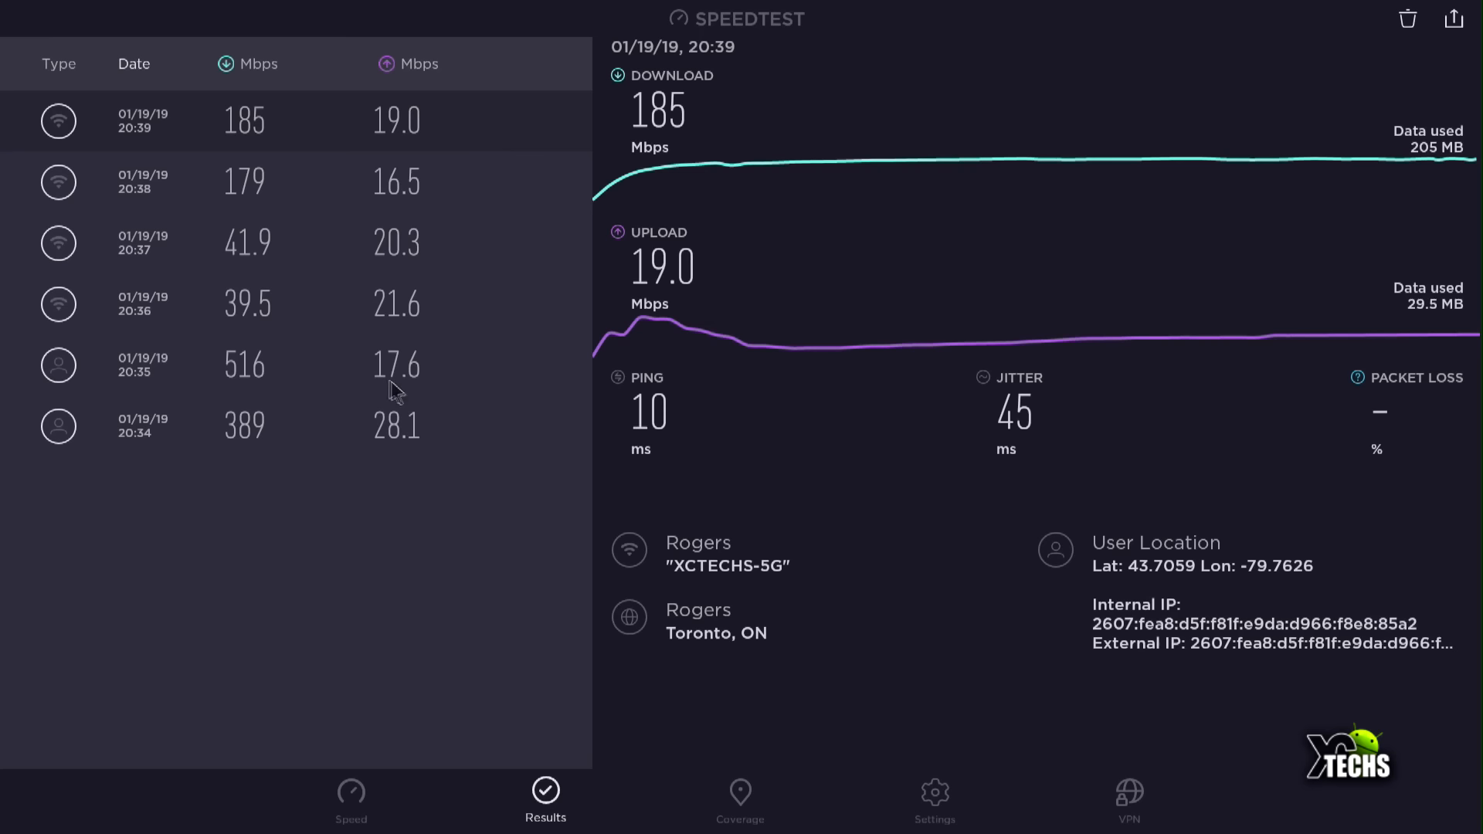
{"action": "mouse_move", "coordinate": [353, 386]}
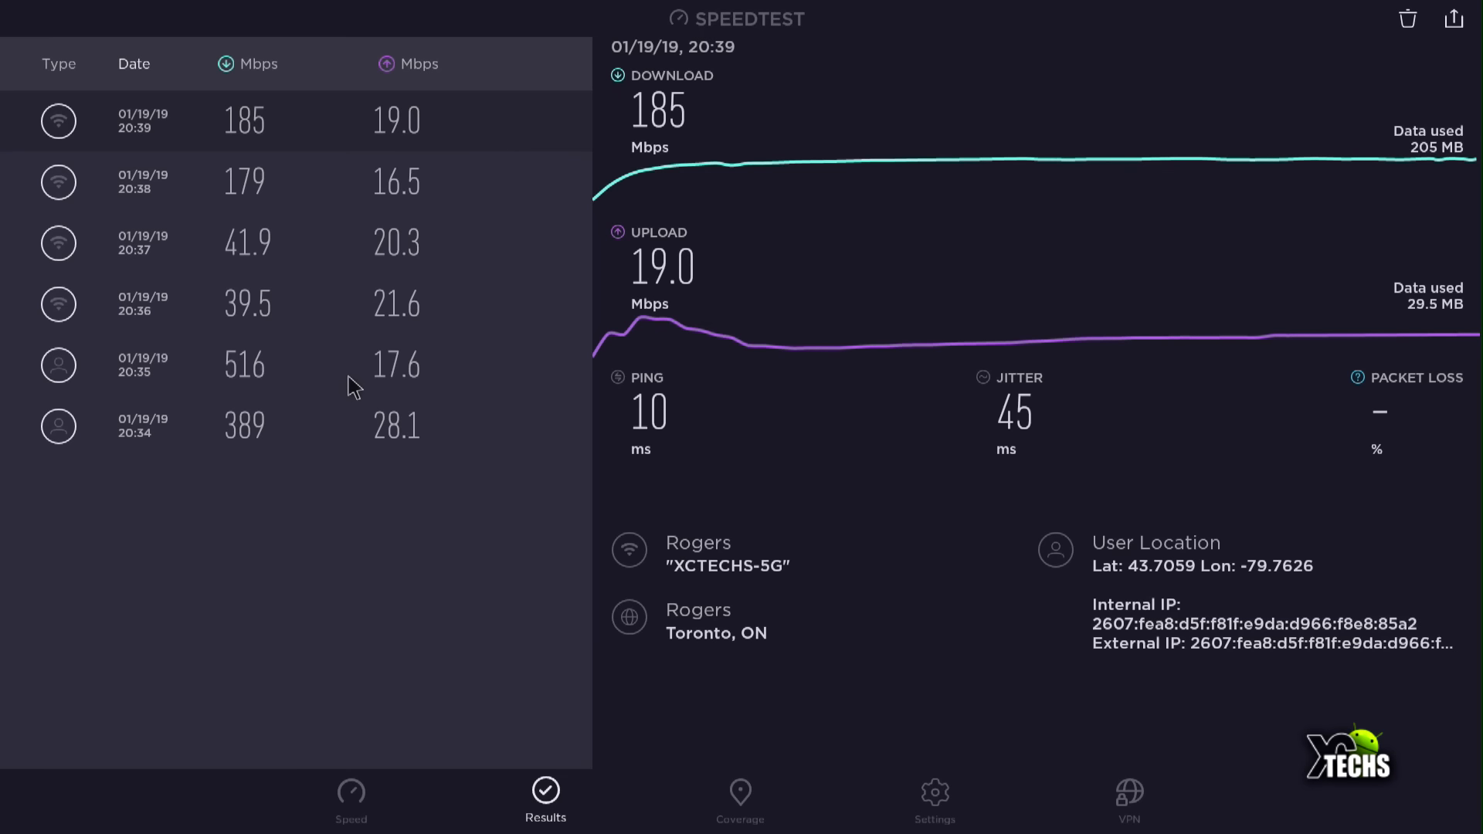
View the 20:34 test result: 389 Mbps down, 28.1 Mbps up, 7 ms ping.
{"action": "left_click", "coordinate": [244, 424]}
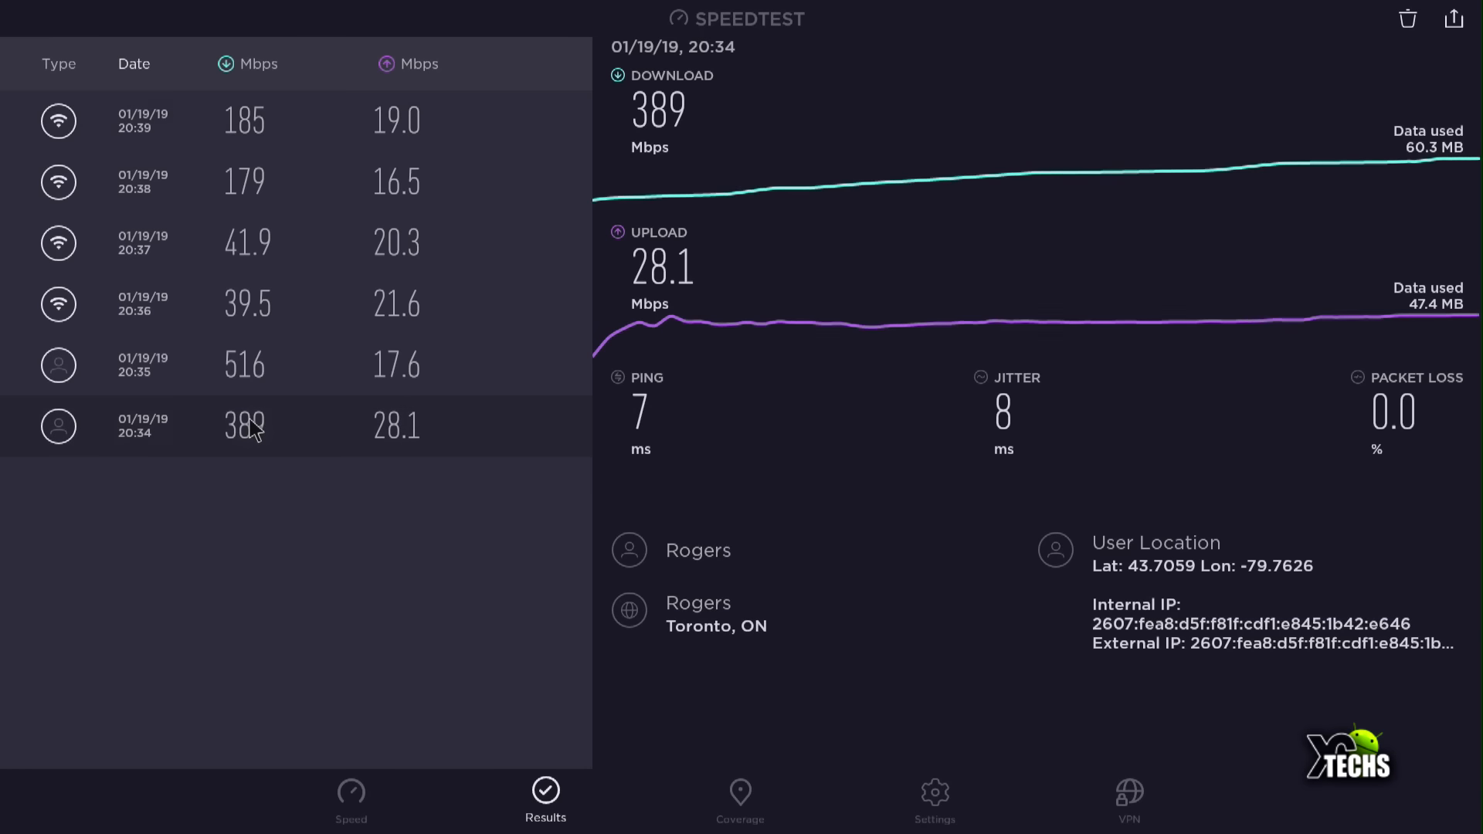
{"action": "mouse_move", "coordinate": [258, 383]}
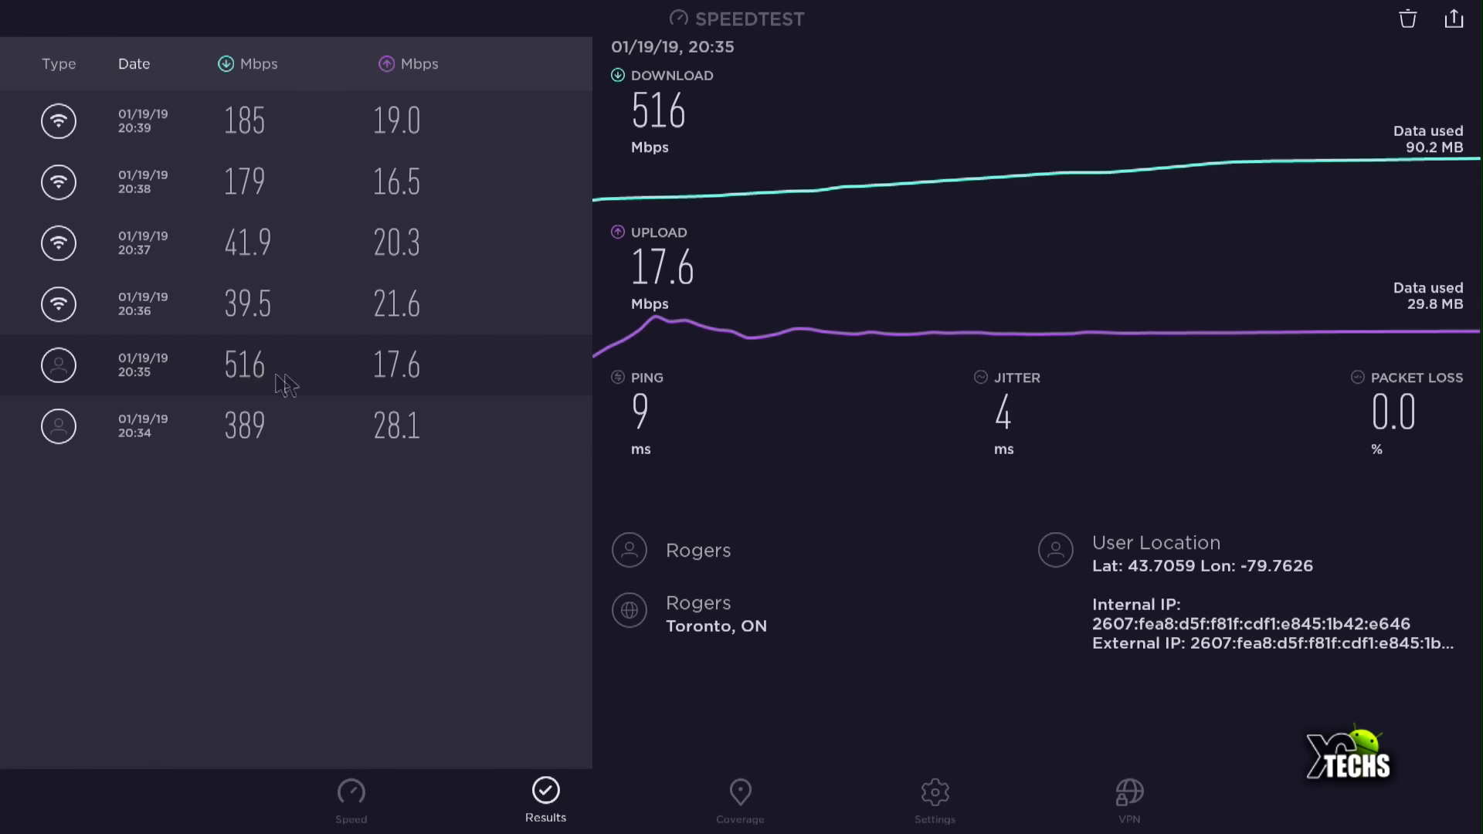
{"action": "mouse_move", "coordinate": [820, 341]}
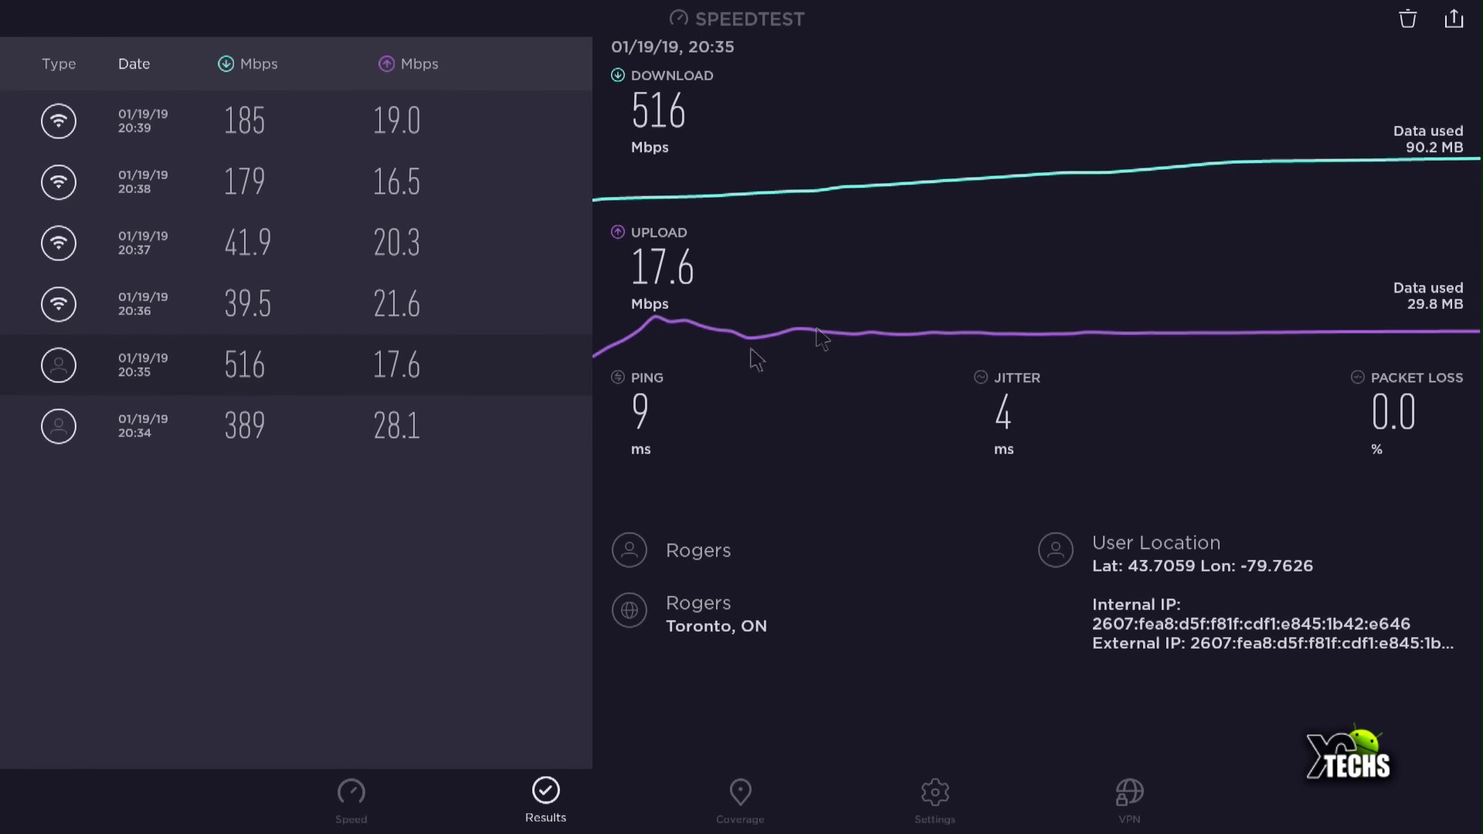
{"action": "mouse_move", "coordinate": [1091, 363]}
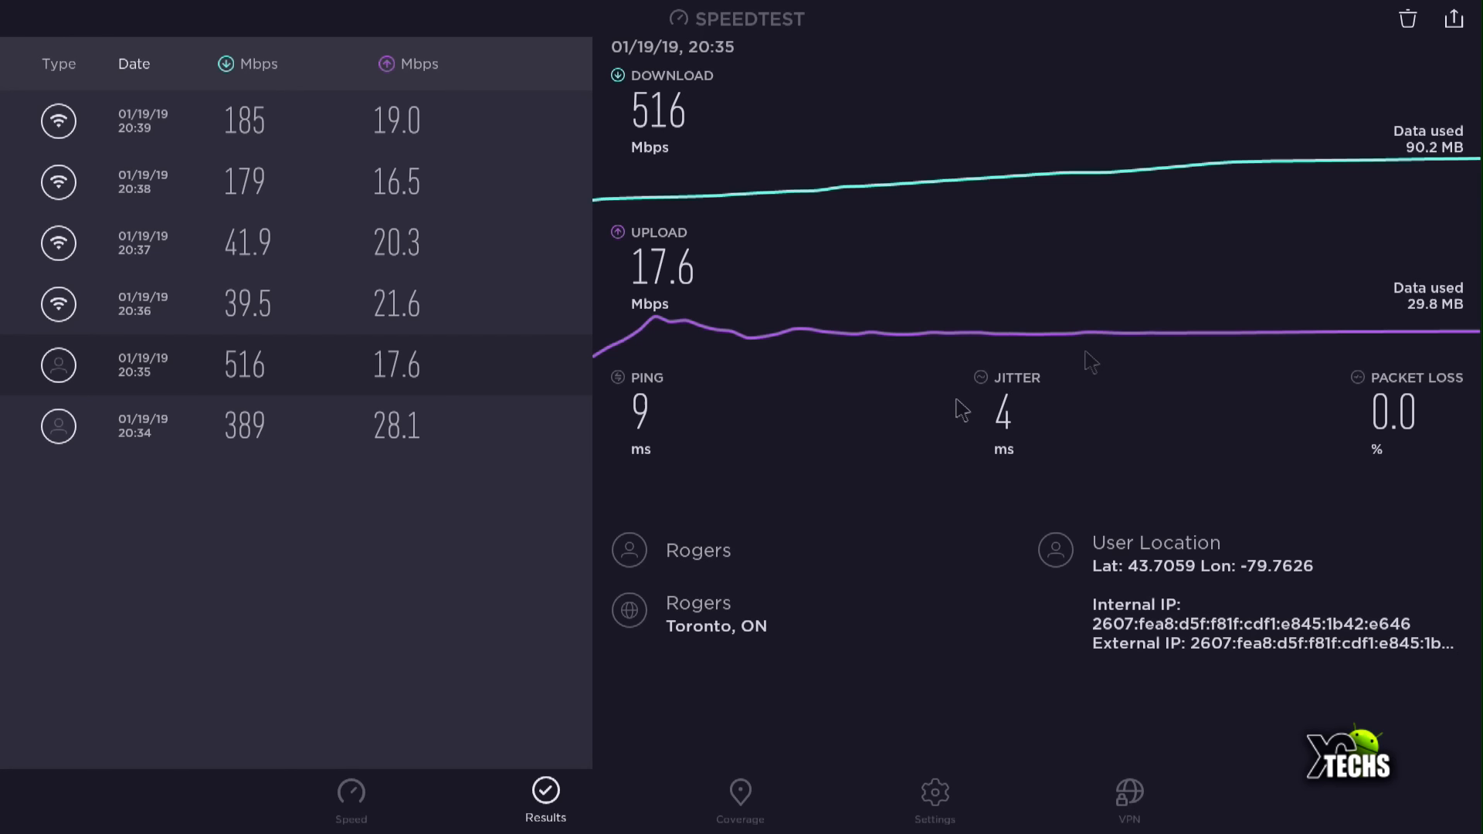
{"action": "mouse_move", "coordinate": [1069, 421]}
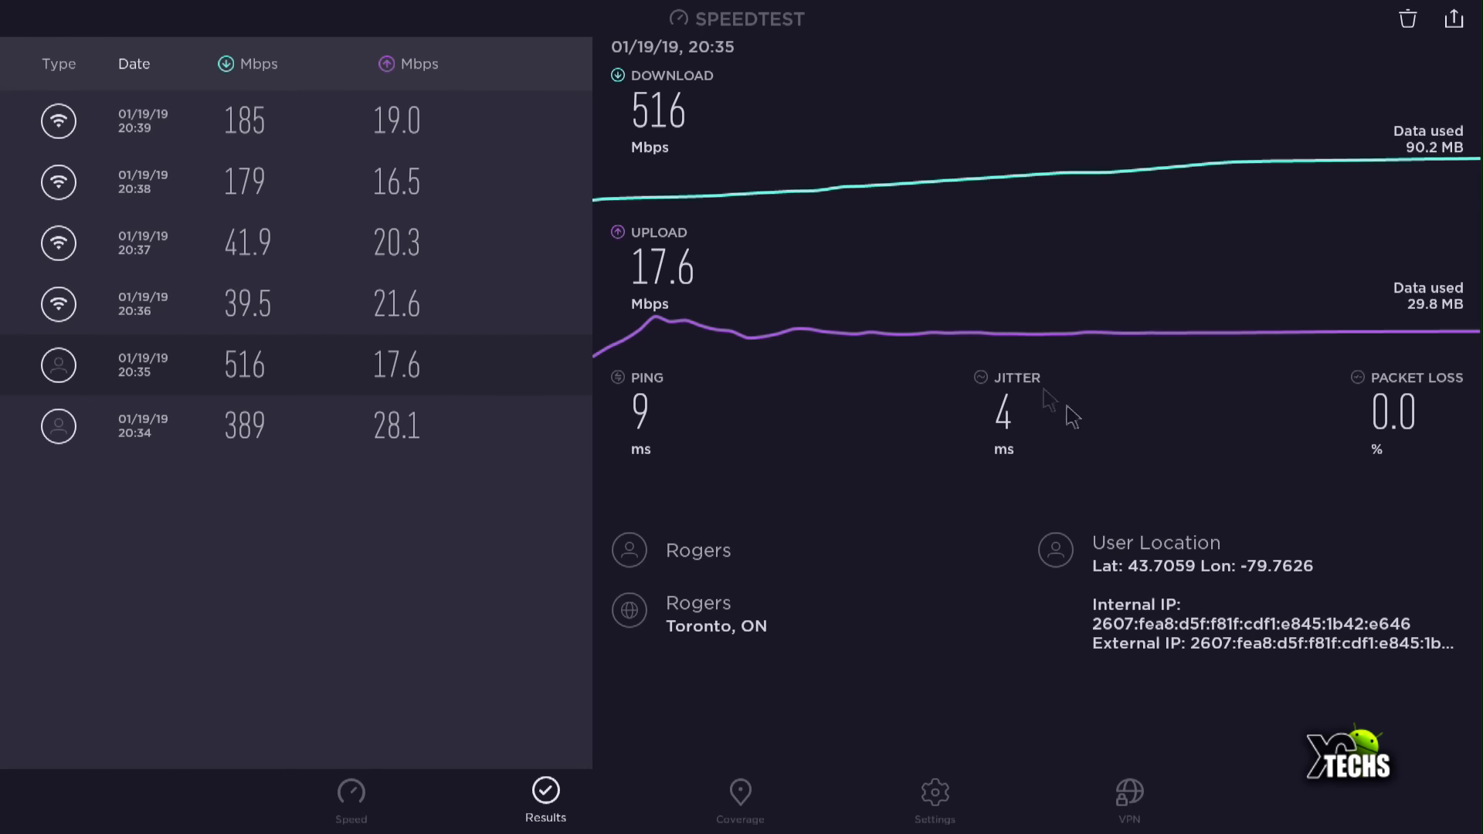
{"action": "mouse_move", "coordinate": [325, 431]}
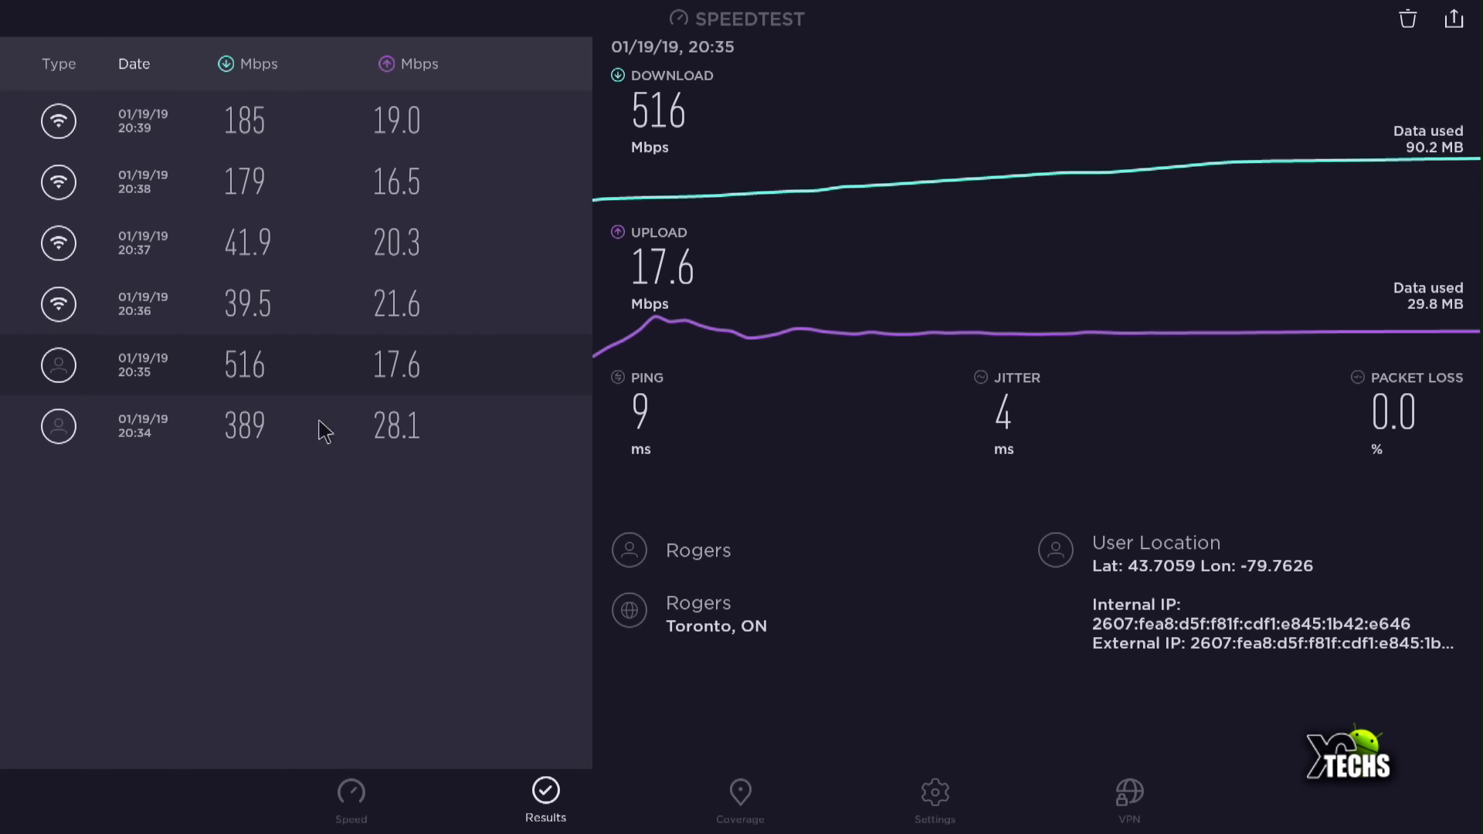
{"action": "mouse_move", "coordinate": [270, 321]}
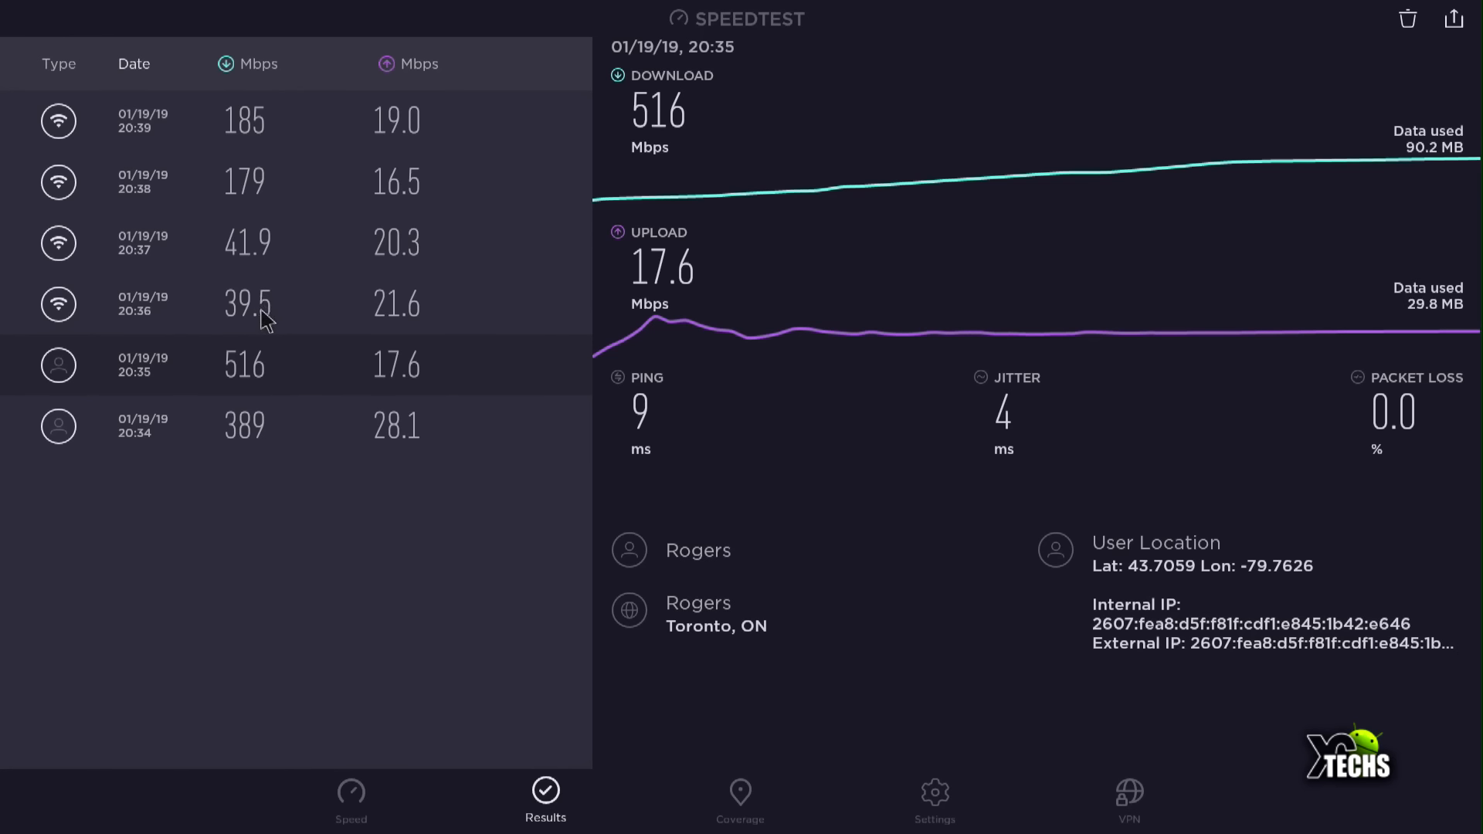
View the 20:36 XCTECHS result, then the 20:37 test at 41.9 Mbps down.
{"action": "left_click", "coordinate": [245, 304]}
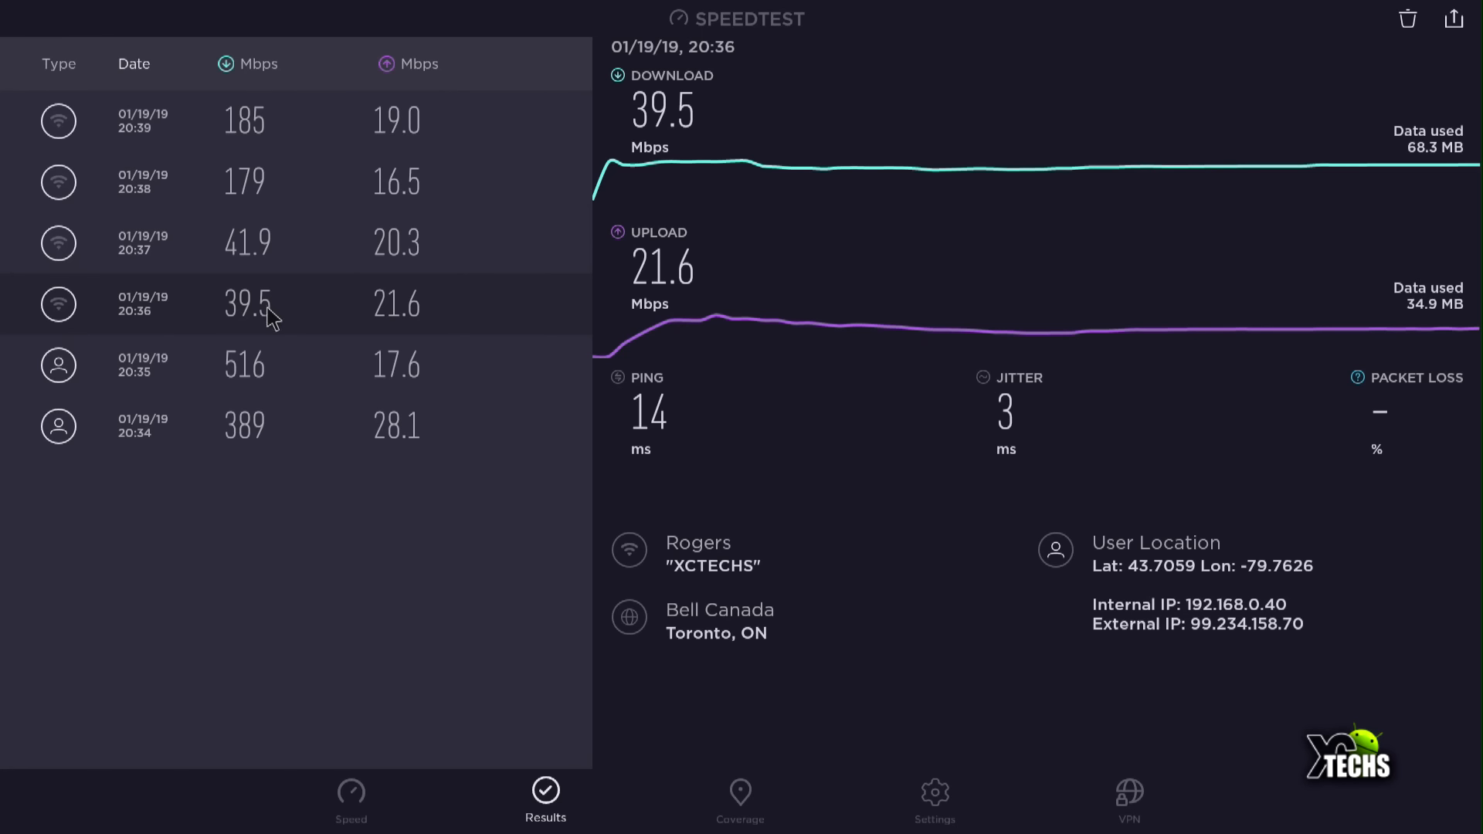
{"action": "mouse_move", "coordinate": [258, 347]}
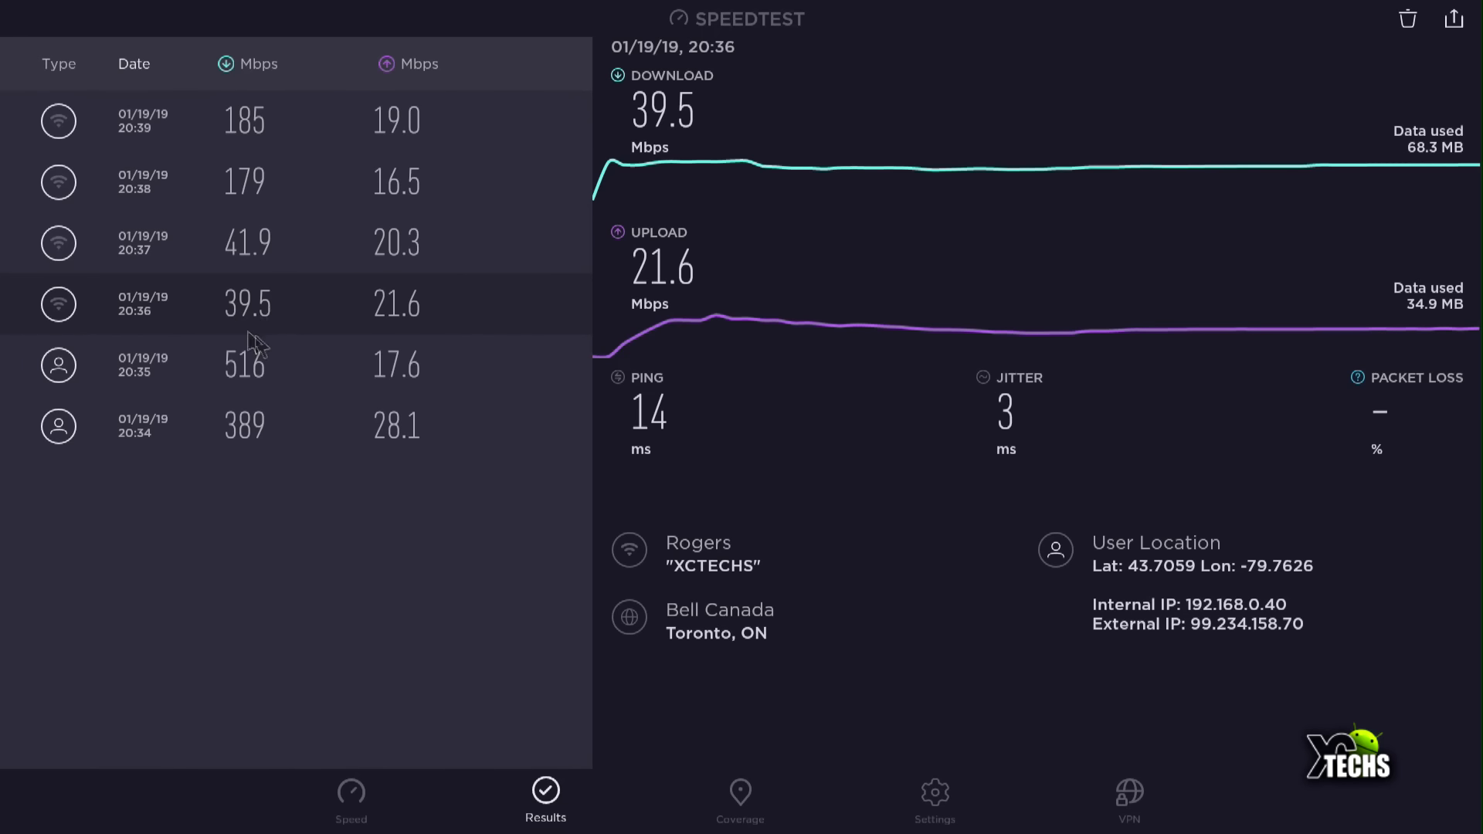
{"action": "mouse_move", "coordinate": [291, 341]}
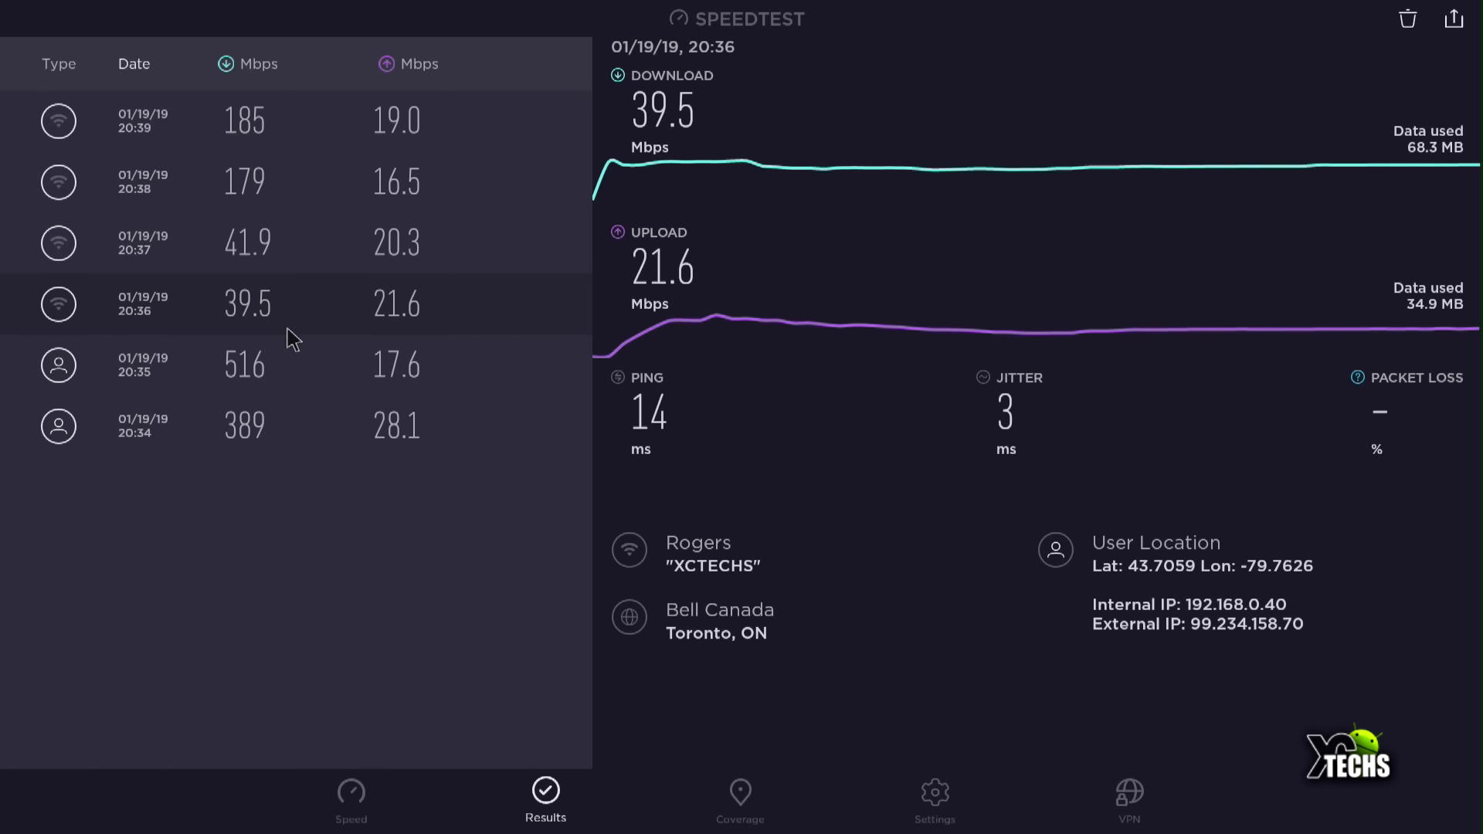
{"action": "mouse_move", "coordinate": [287, 337]}
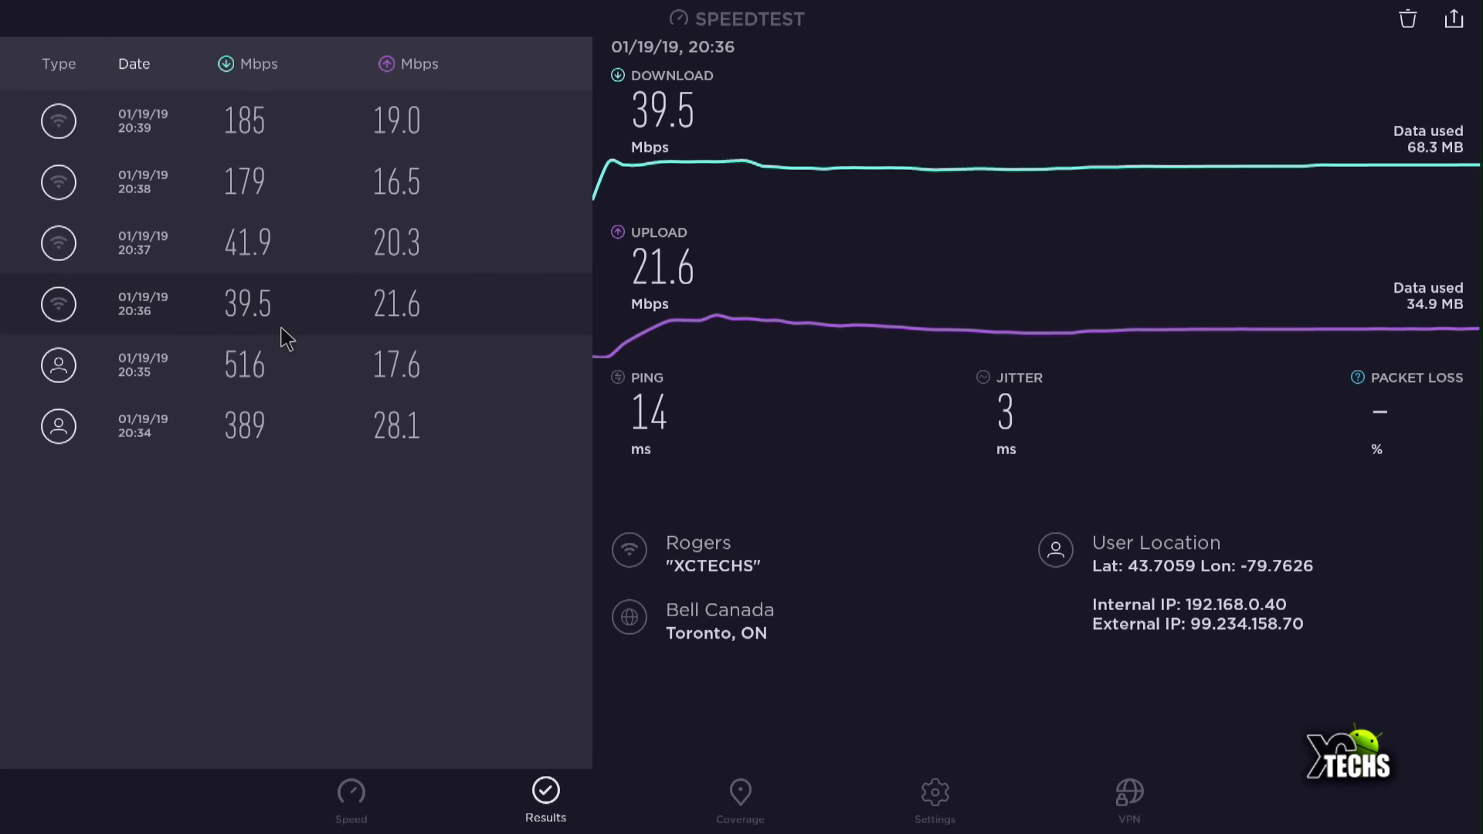
{"action": "mouse_move", "coordinate": [381, 303]}
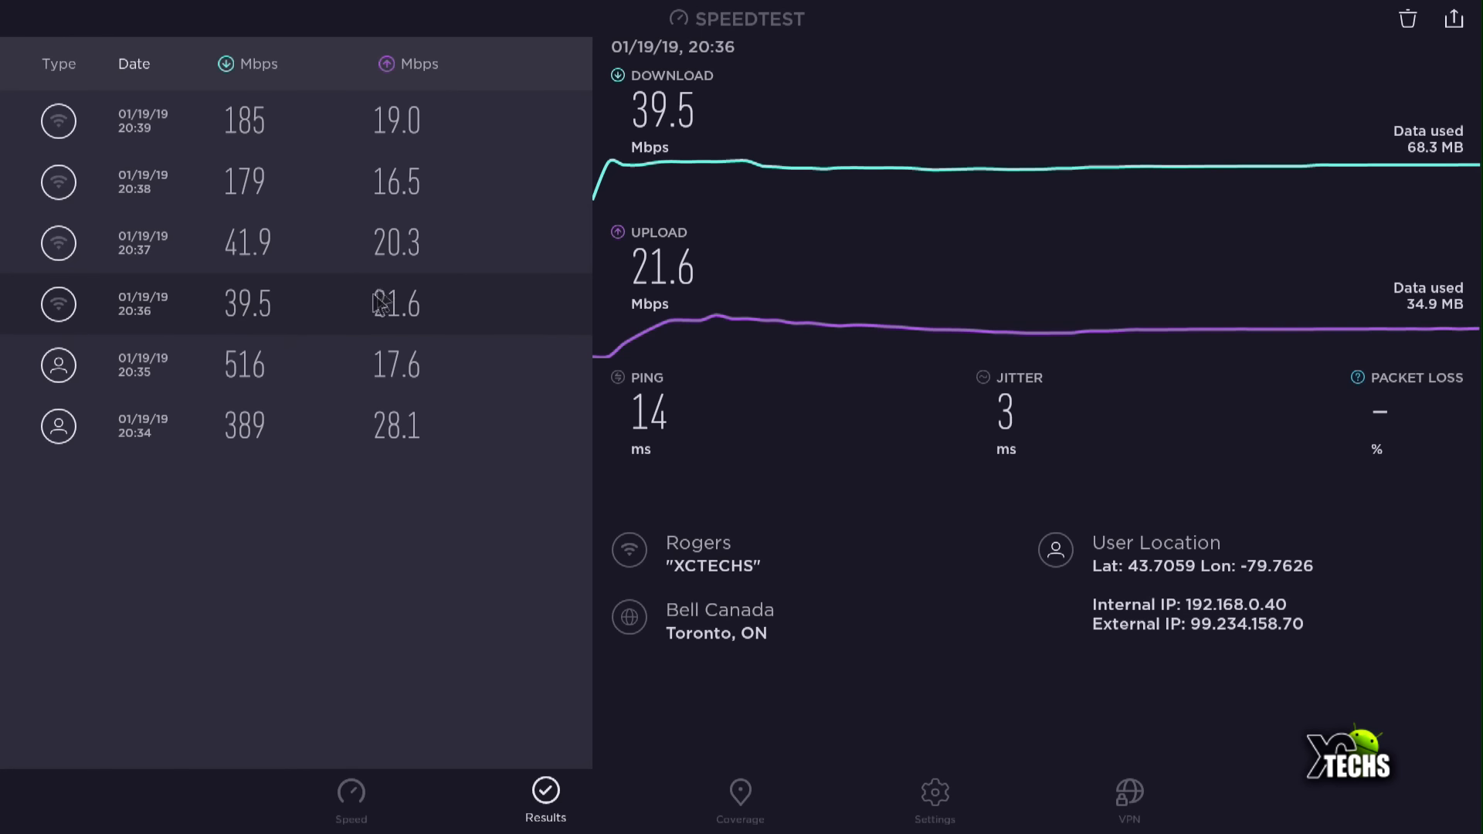
{"action": "mouse_move", "coordinate": [421, 328]}
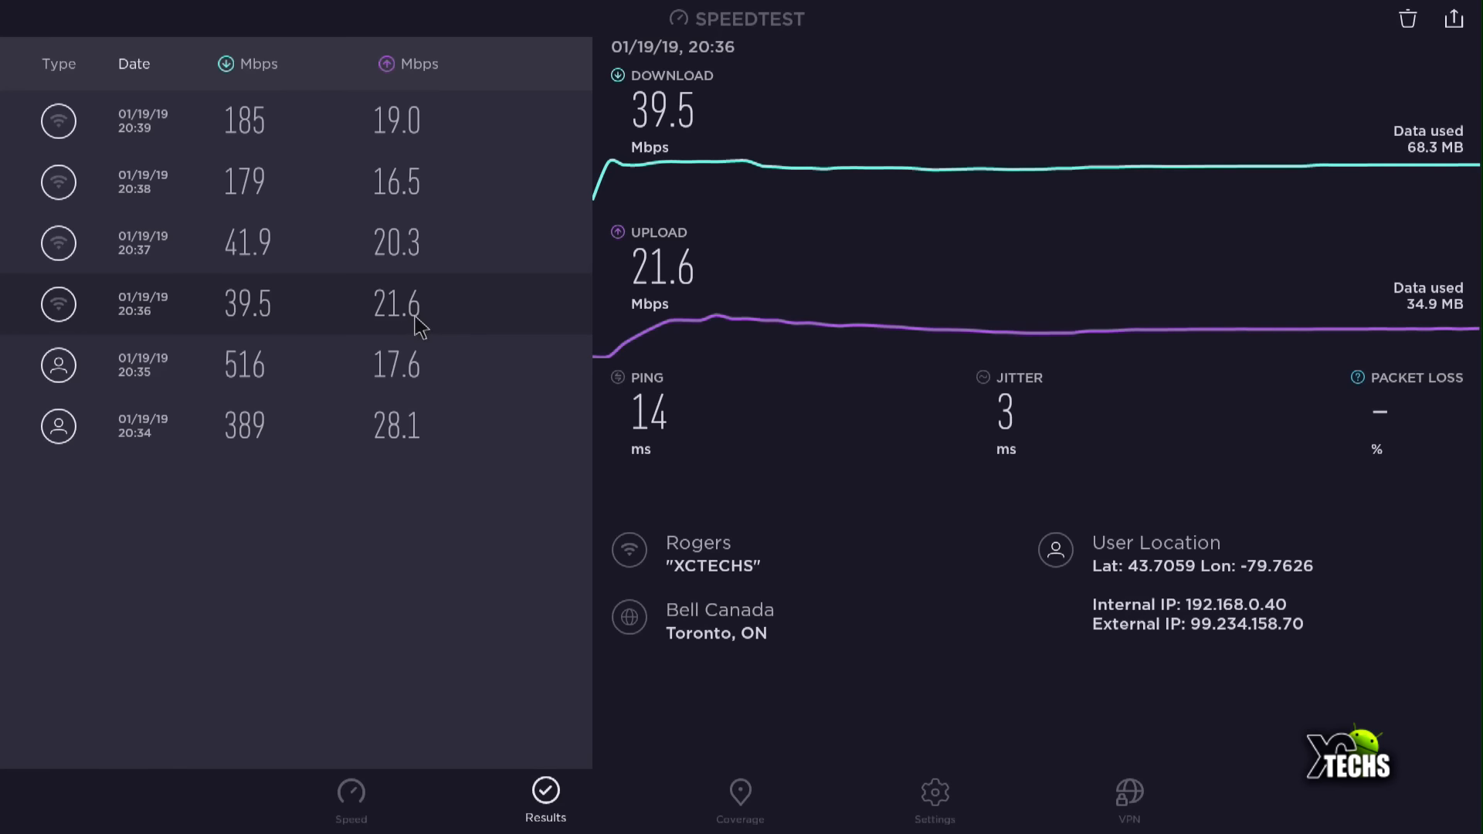
{"action": "left_click", "coordinate": [246, 242]}
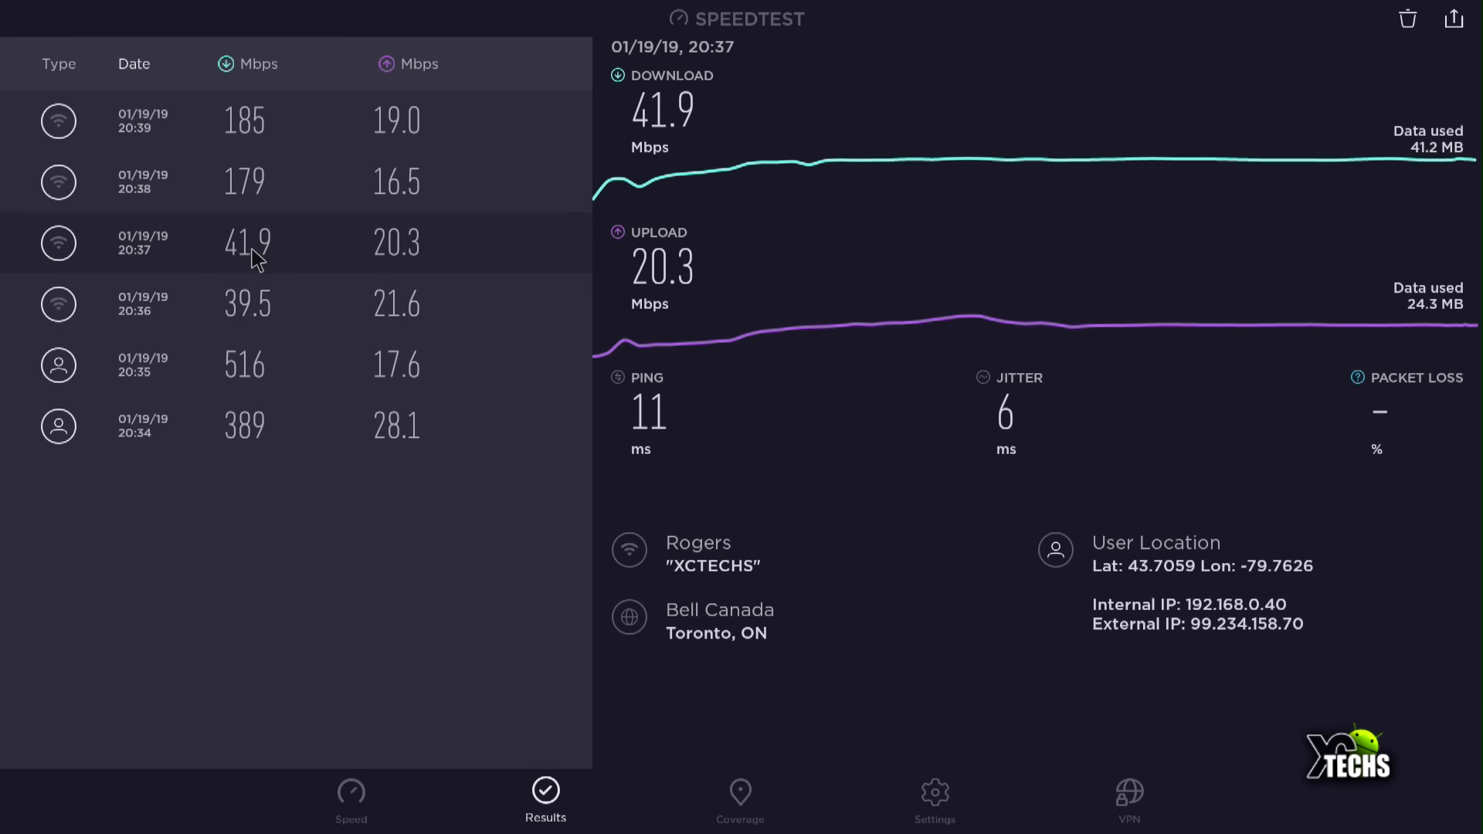
{"action": "mouse_move", "coordinate": [244, 268]}
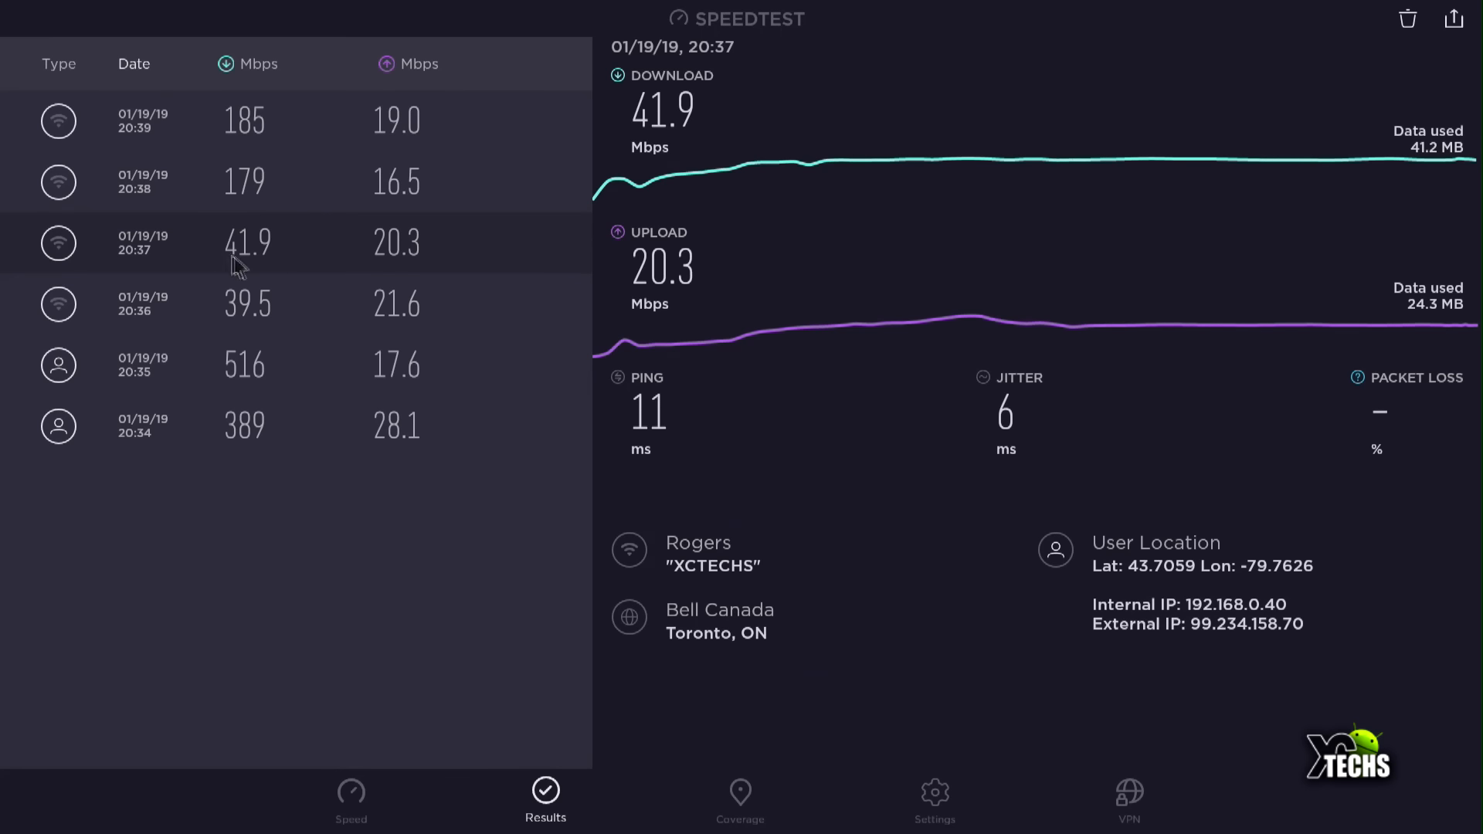
{"action": "mouse_move", "coordinate": [376, 267]}
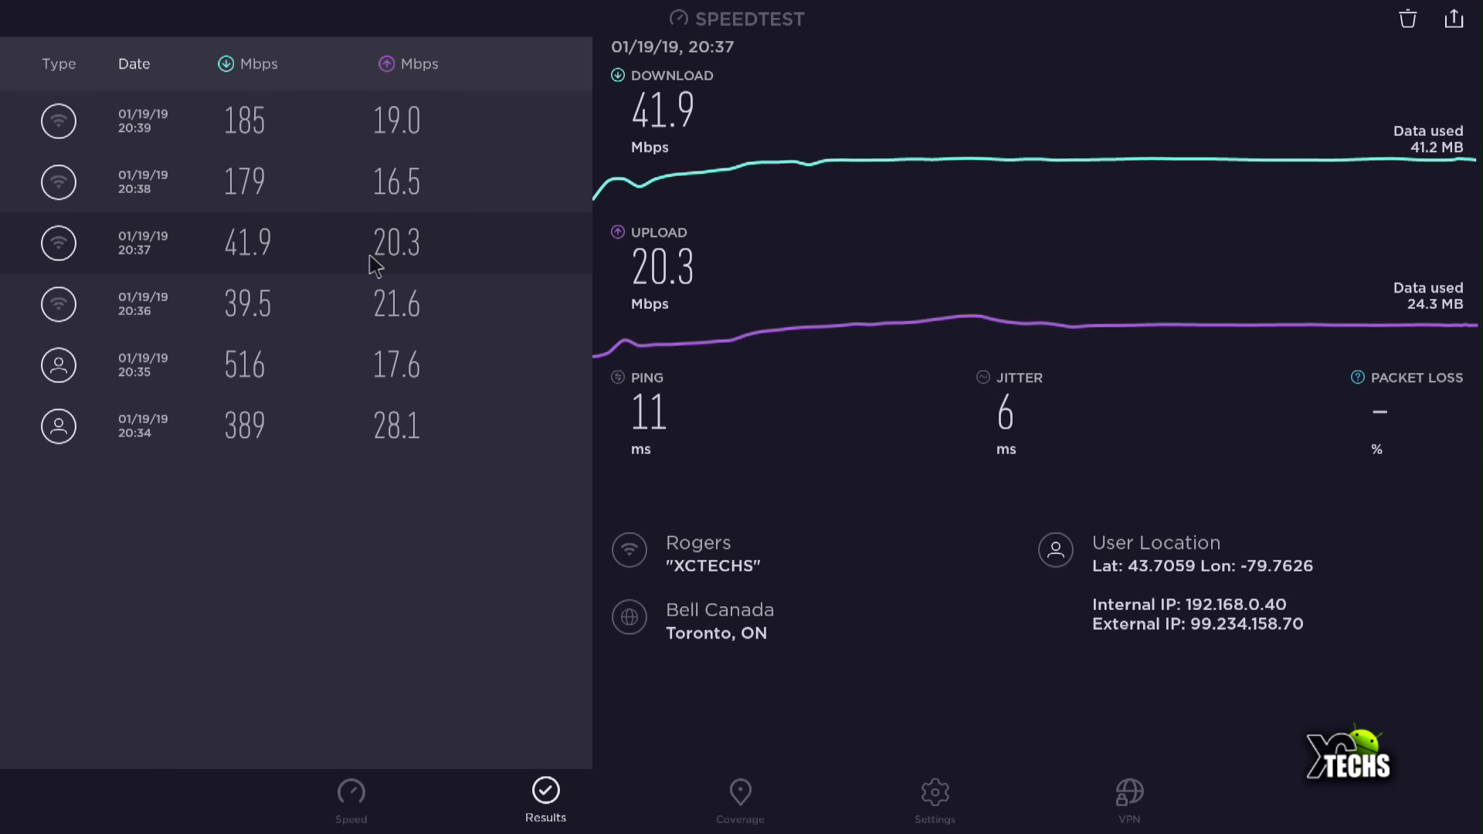
{"action": "mouse_move", "coordinate": [278, 208]}
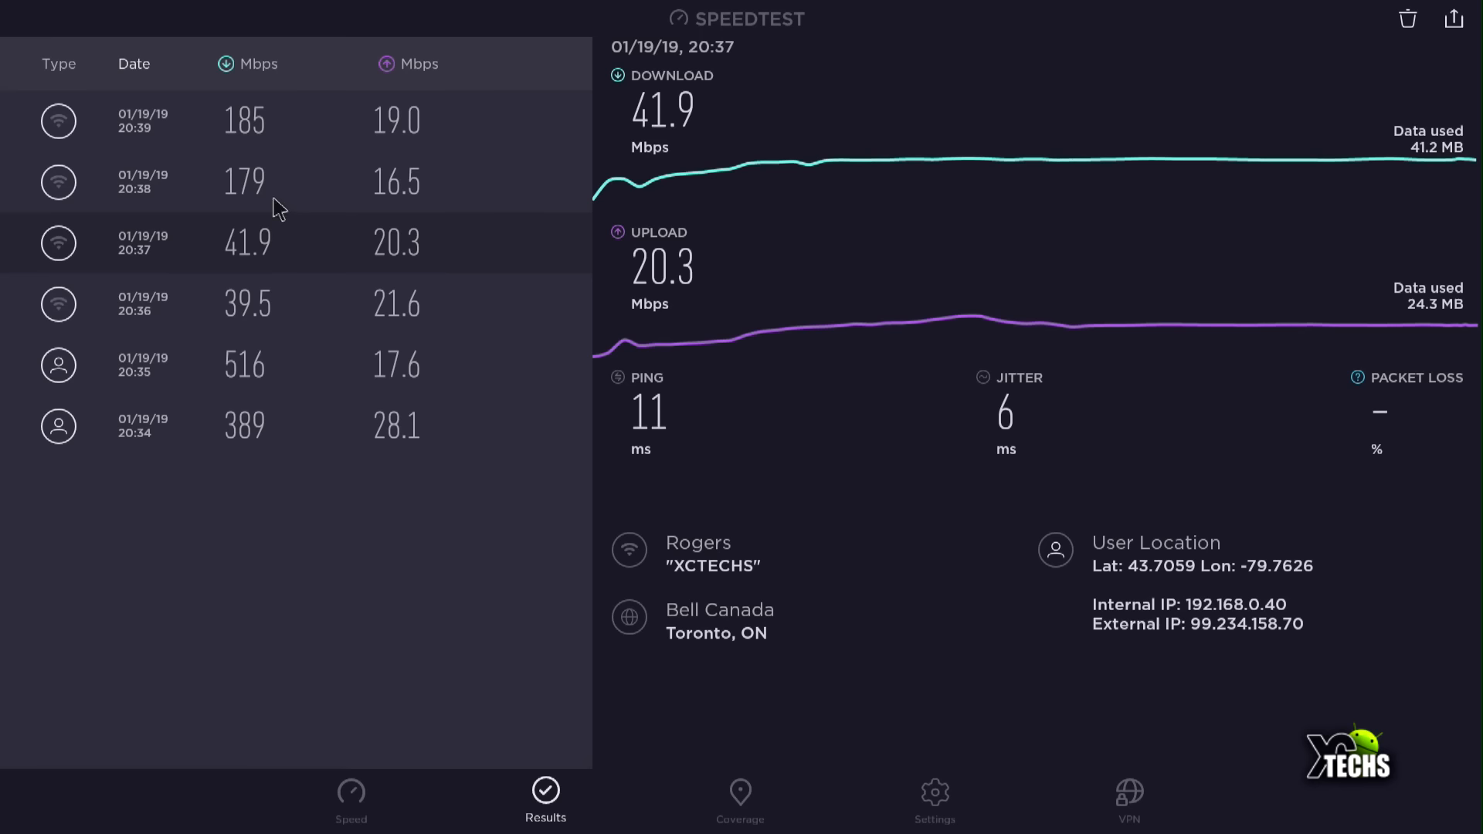
View the 20:38 XCTECHS-5G result: 179 Mbps down, 16.5 Mbps up, 6 ms ping.
{"action": "left_click", "coordinate": [244, 180]}
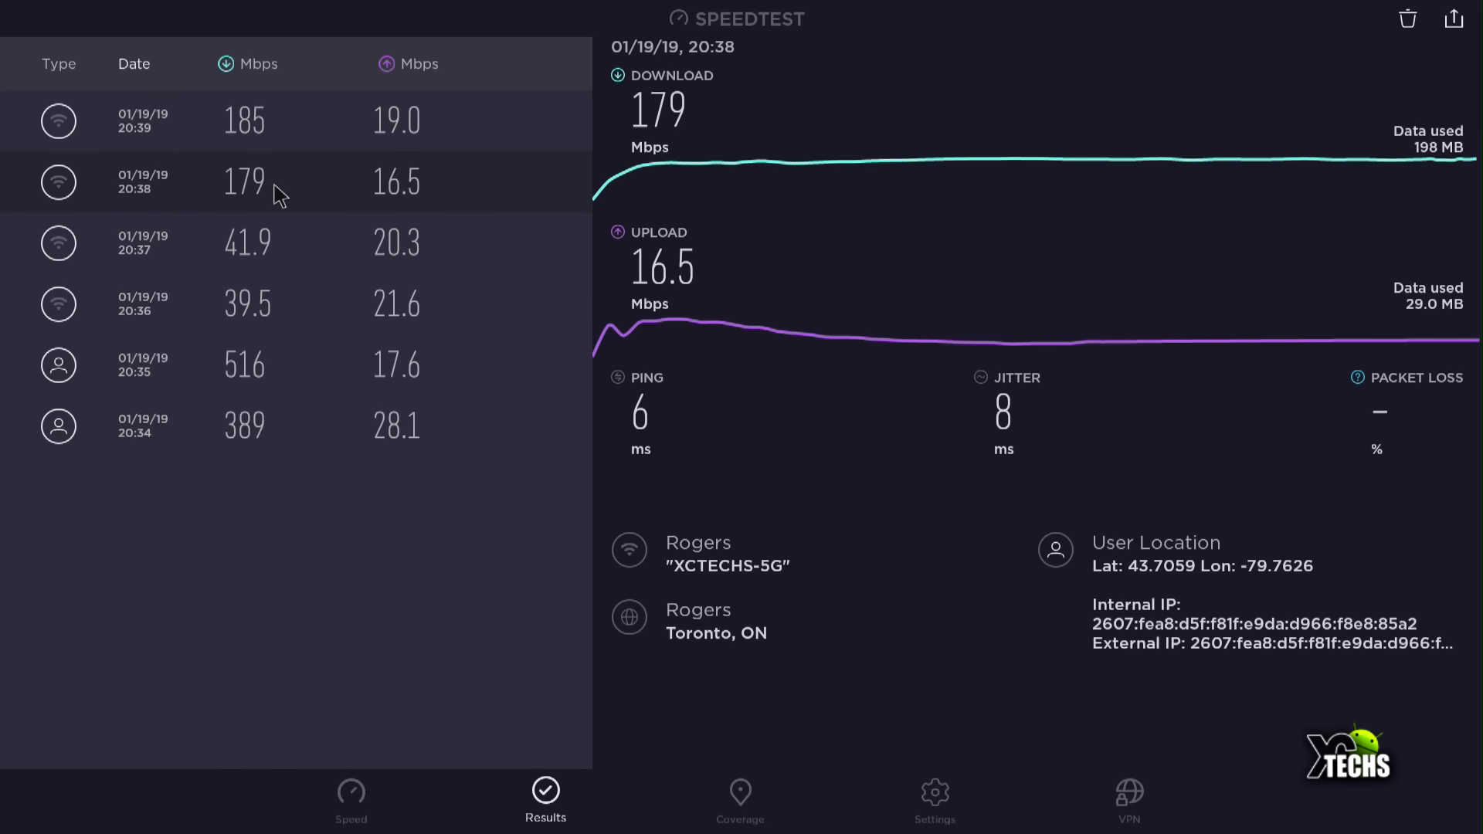
{"action": "mouse_move", "coordinate": [223, 182]}
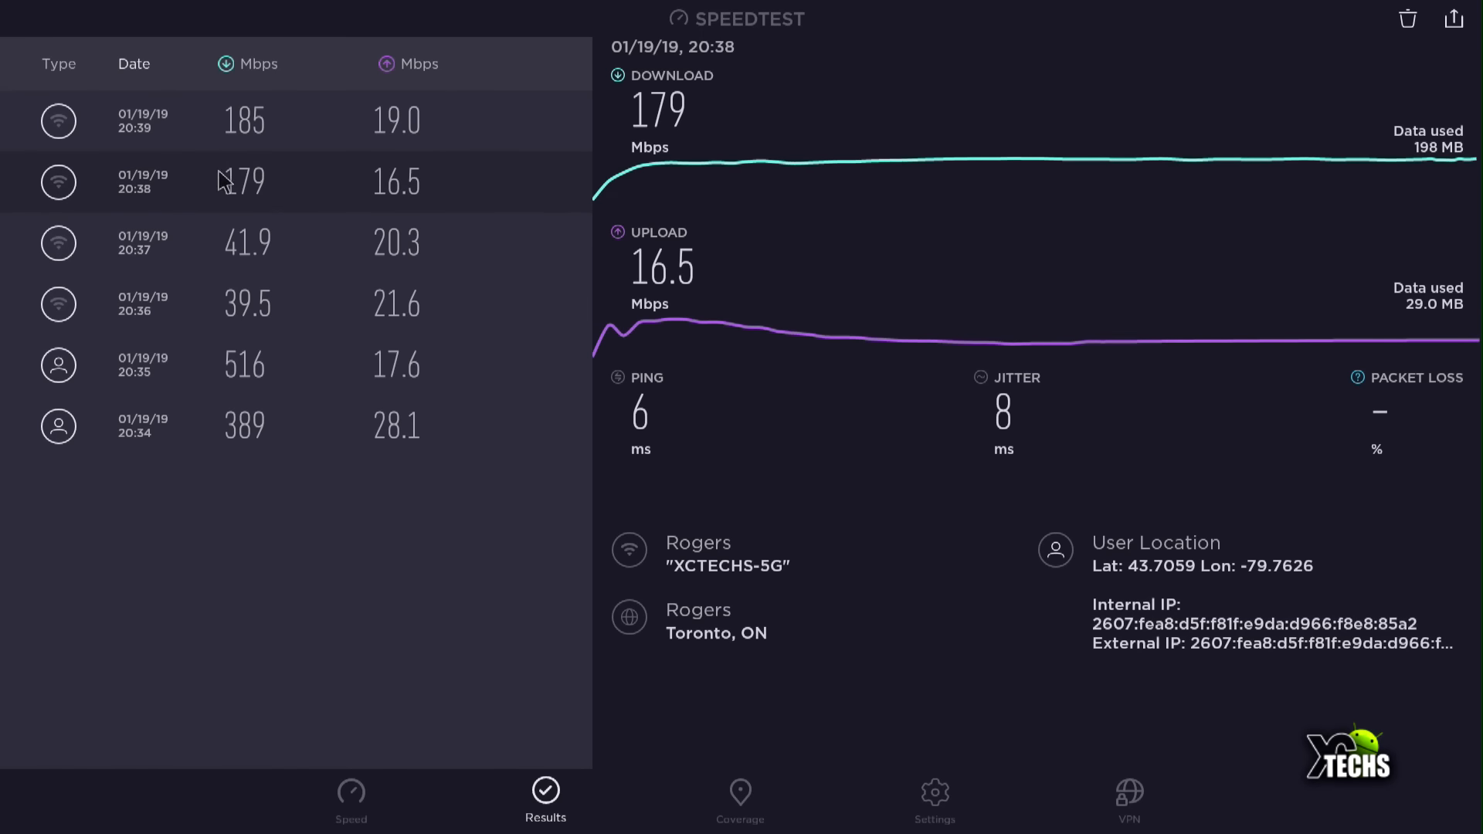
{"action": "mouse_move", "coordinate": [232, 210]}
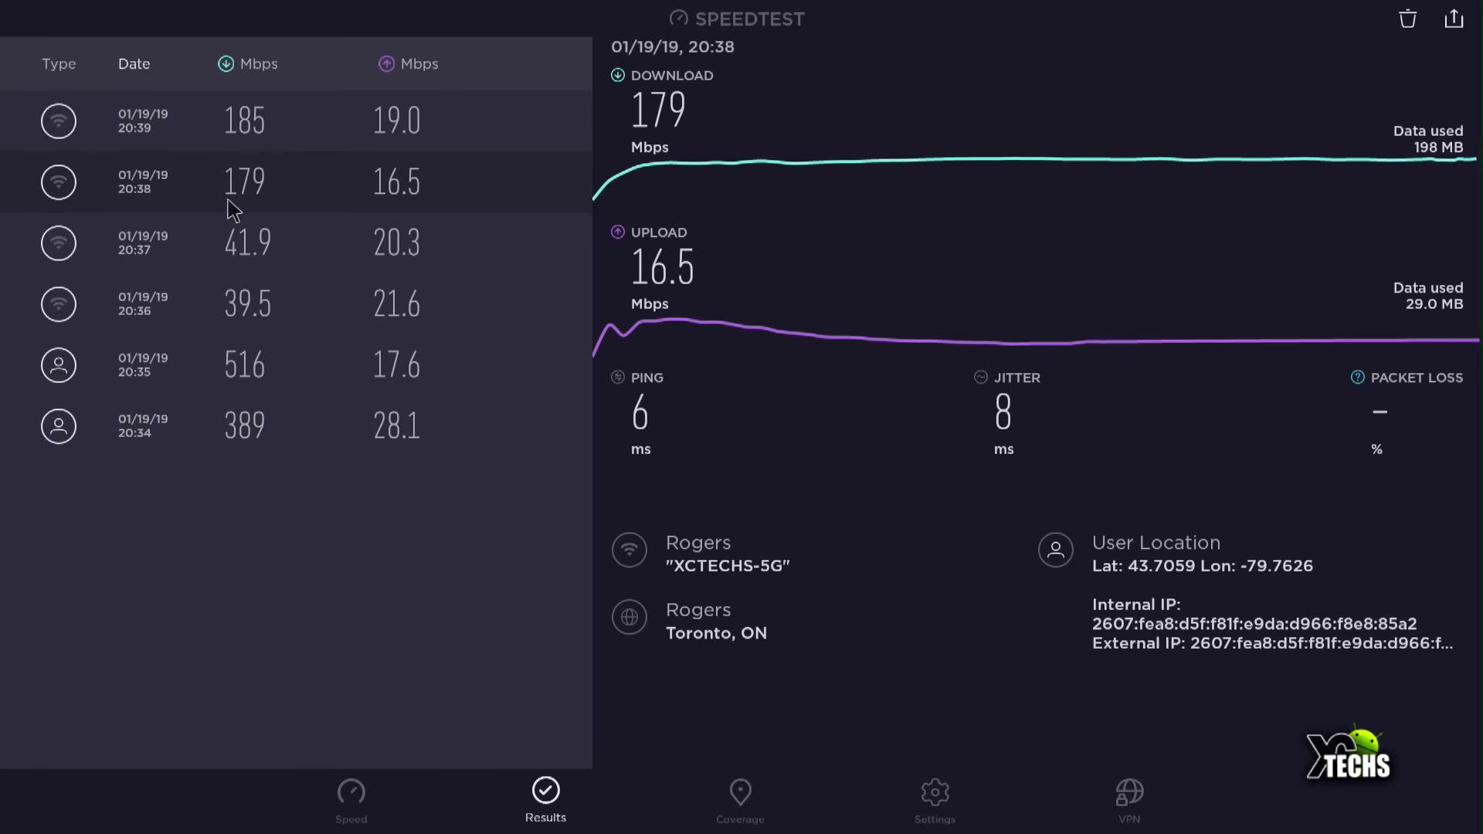
{"action": "mouse_move", "coordinate": [380, 207]}
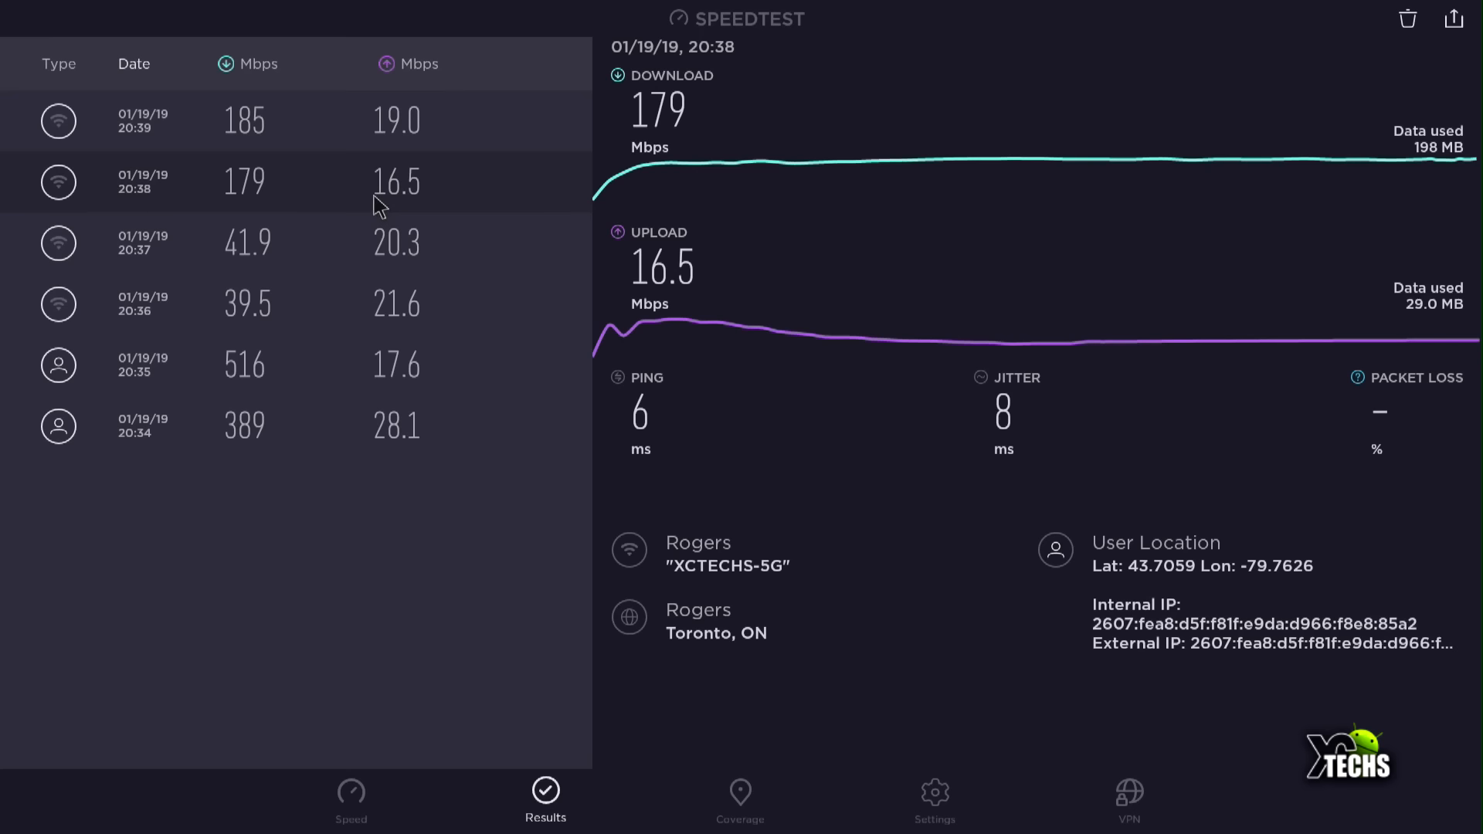
{"action": "mouse_move", "coordinate": [291, 142]}
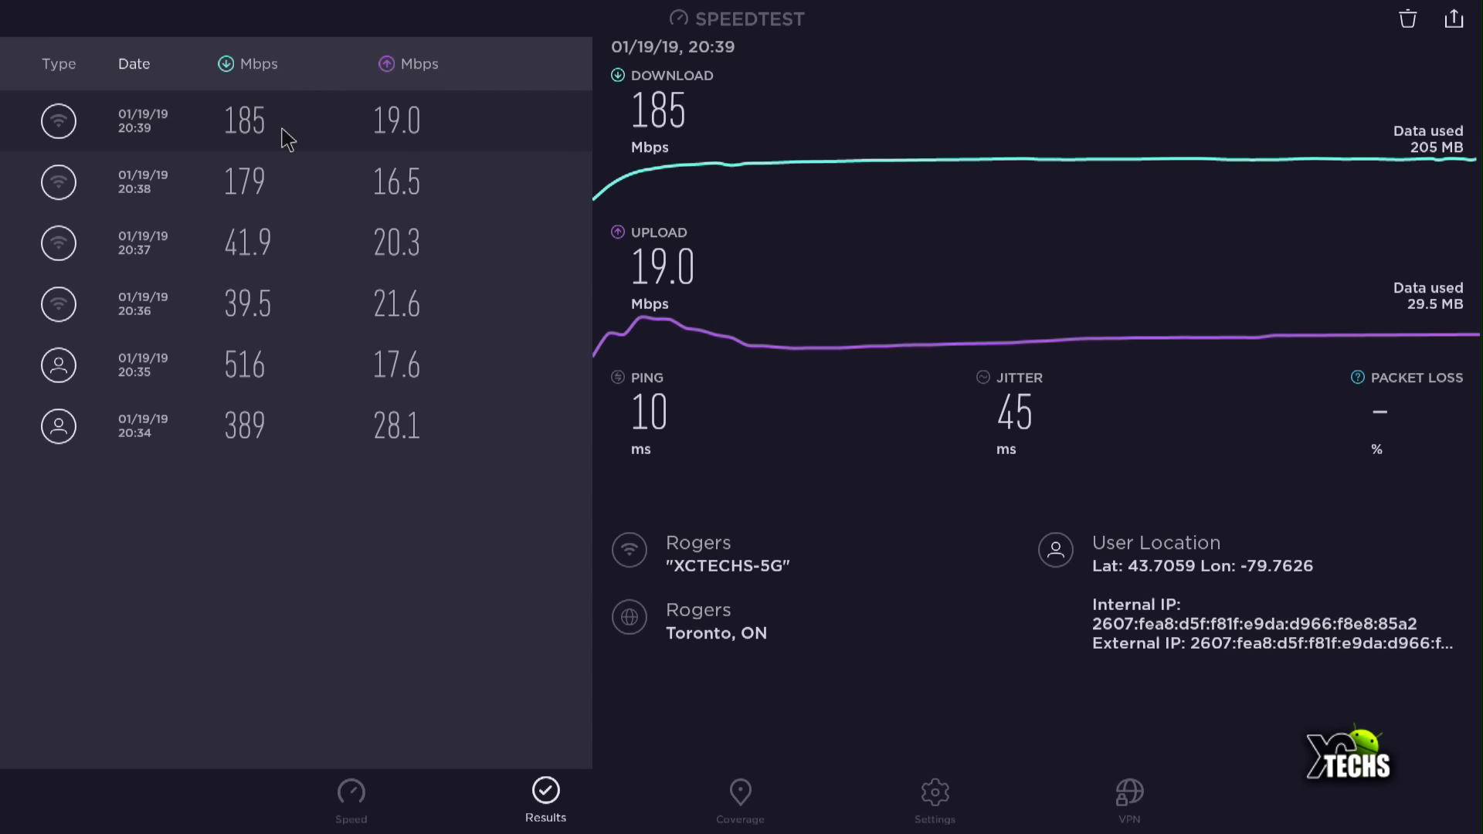
{"action": "mouse_move", "coordinate": [354, 146]}
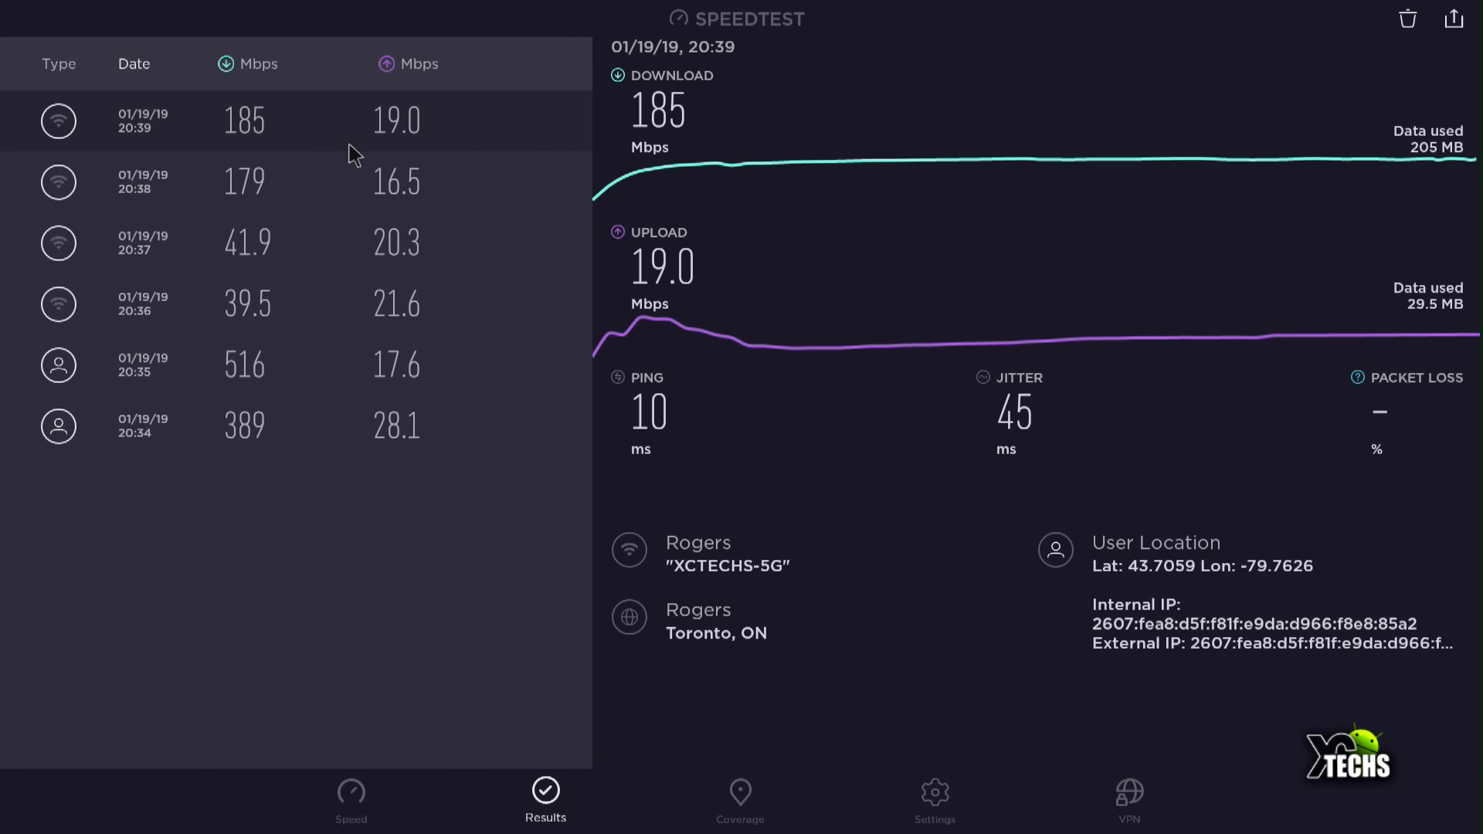
{"action": "mouse_move", "coordinate": [396, 180]}
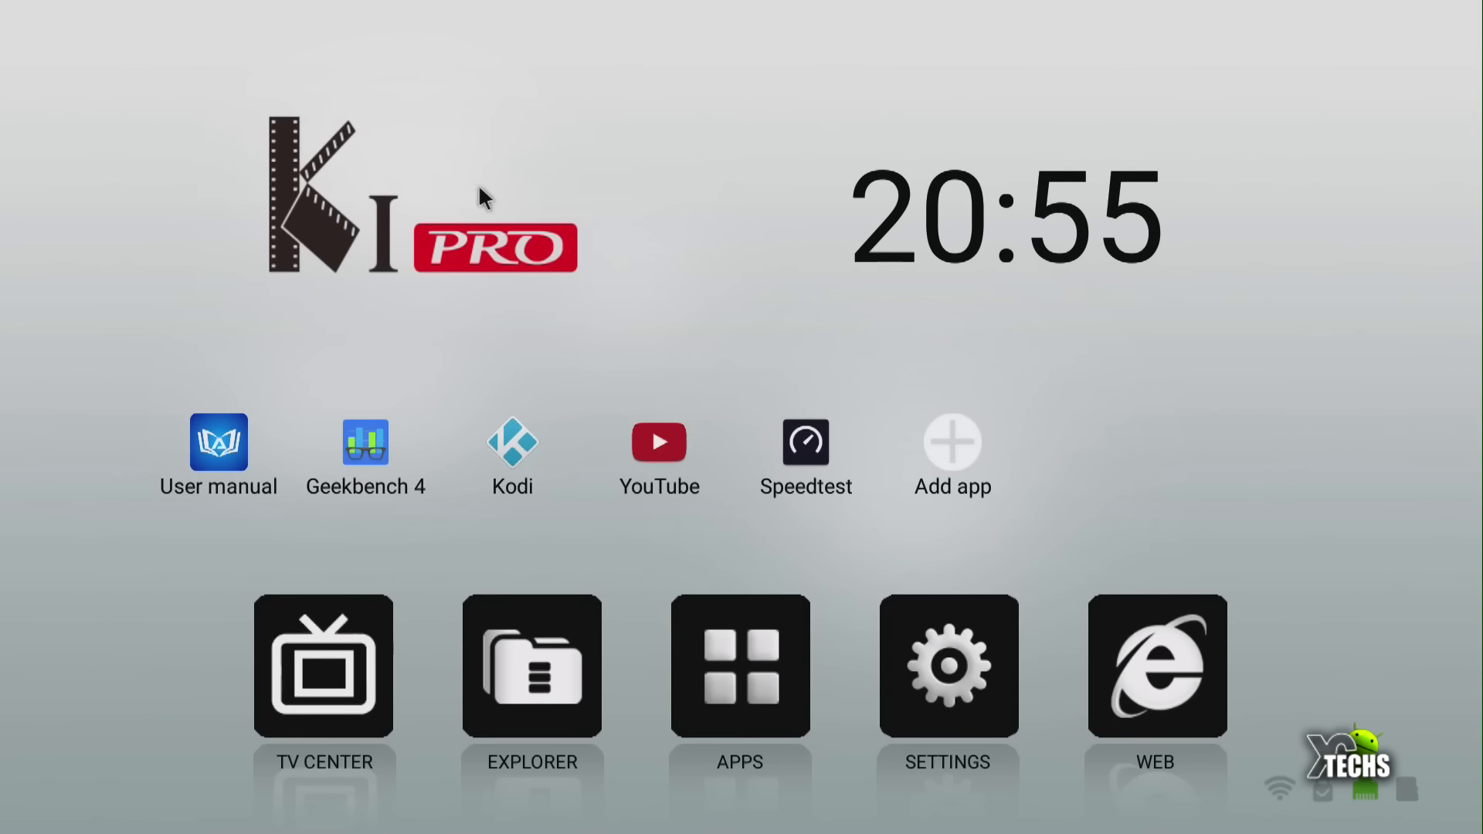
{"action": "mouse_move", "coordinate": [556, 370]}
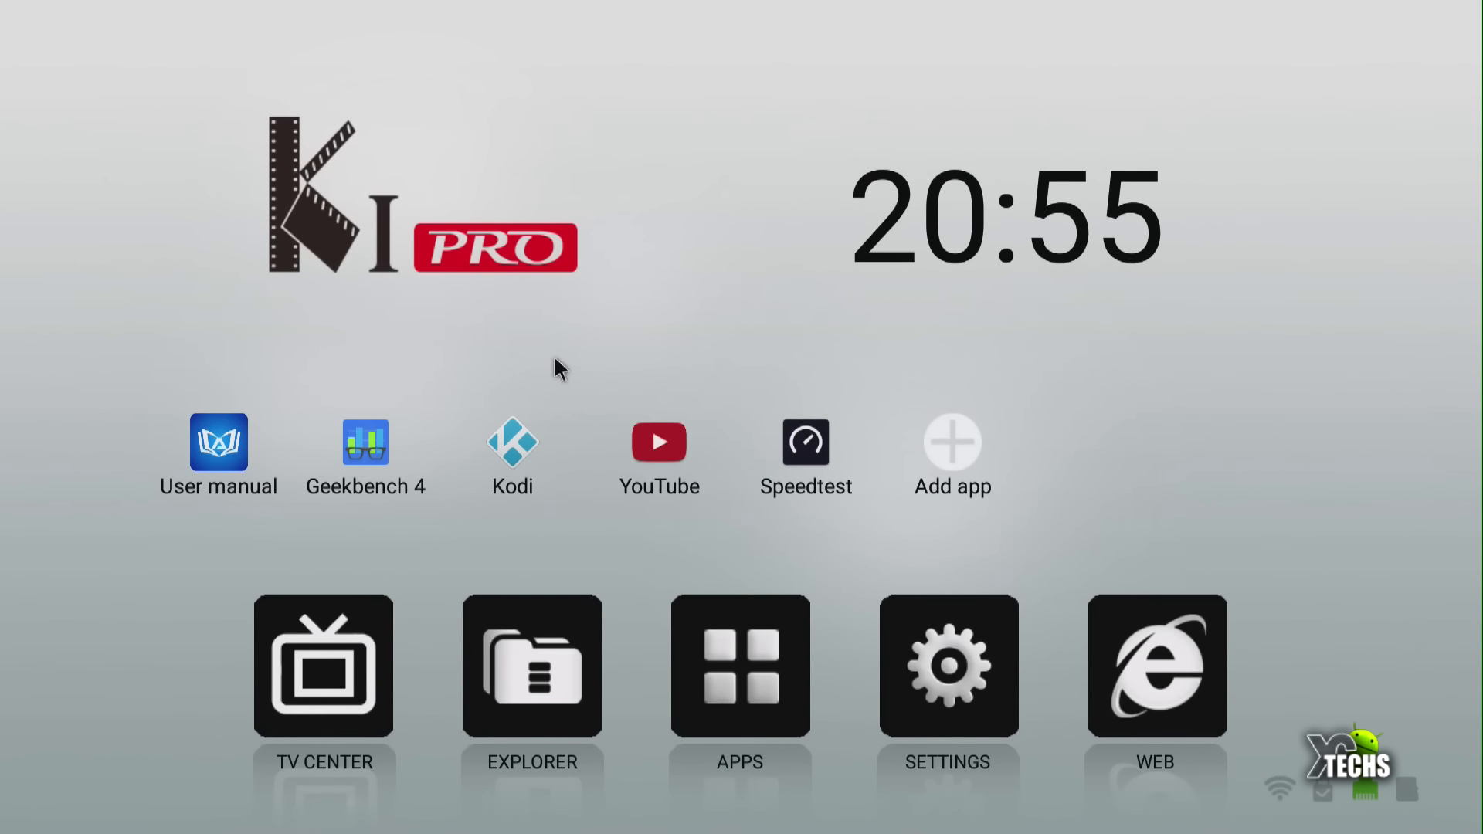